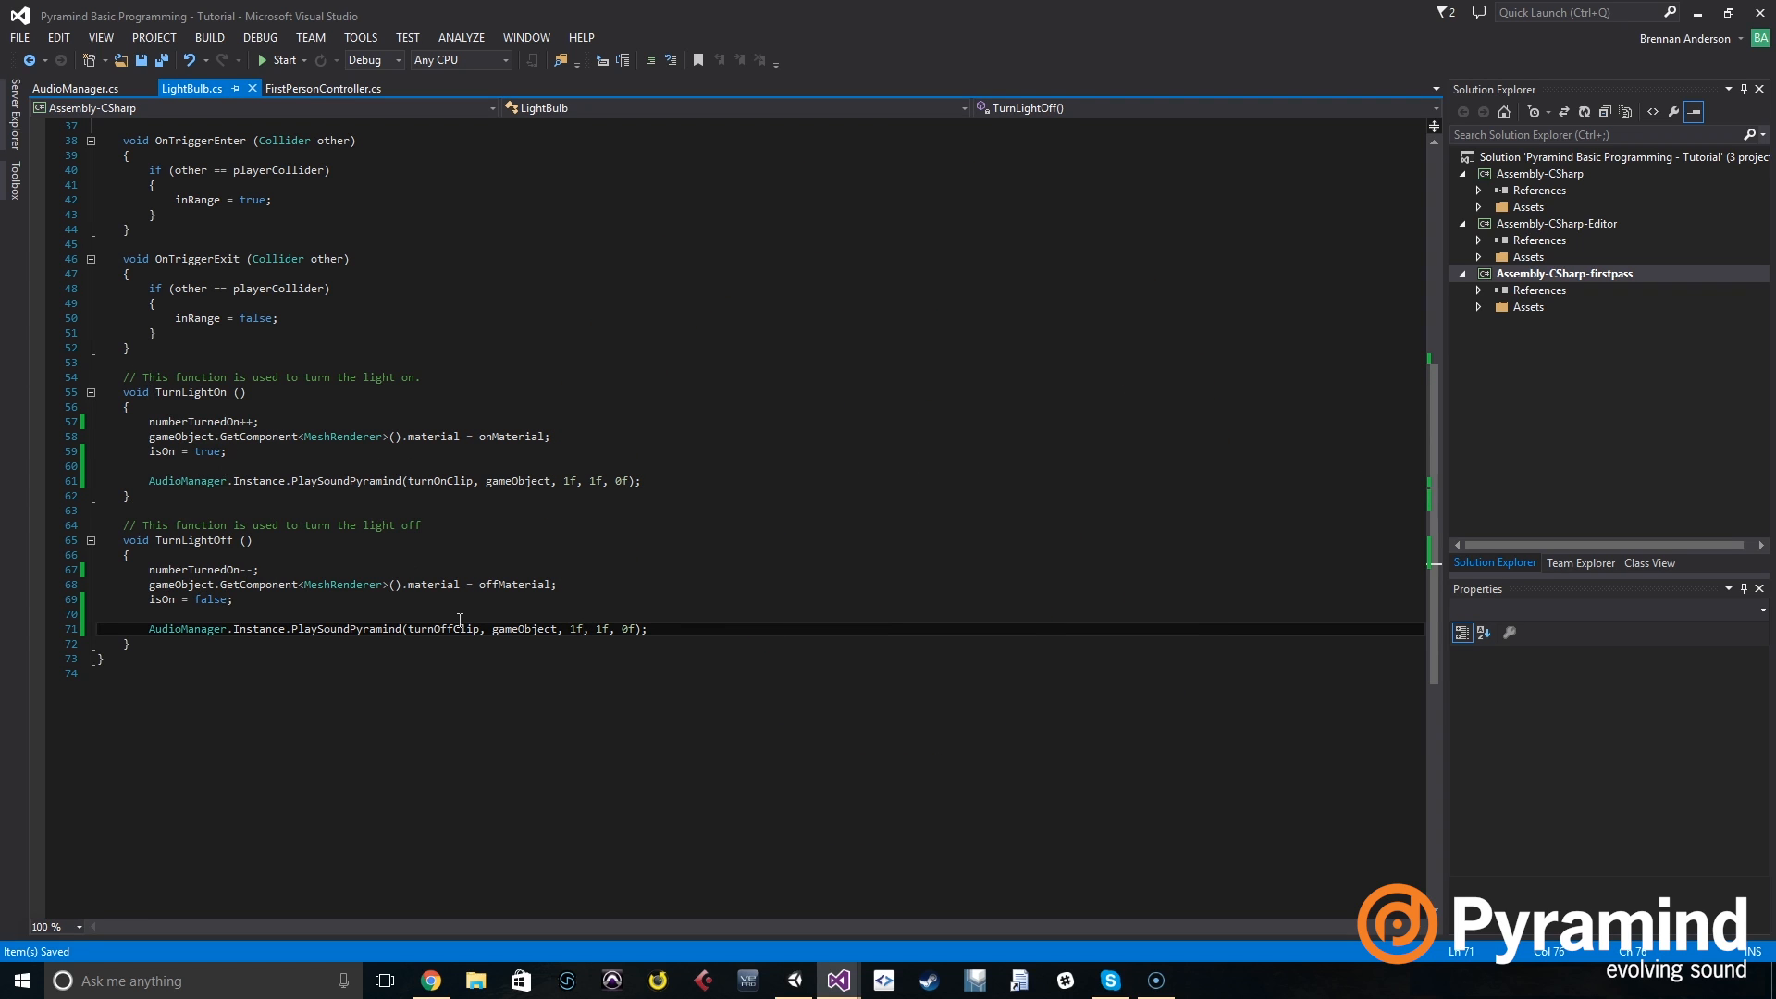
mouse_move(1222, 438)
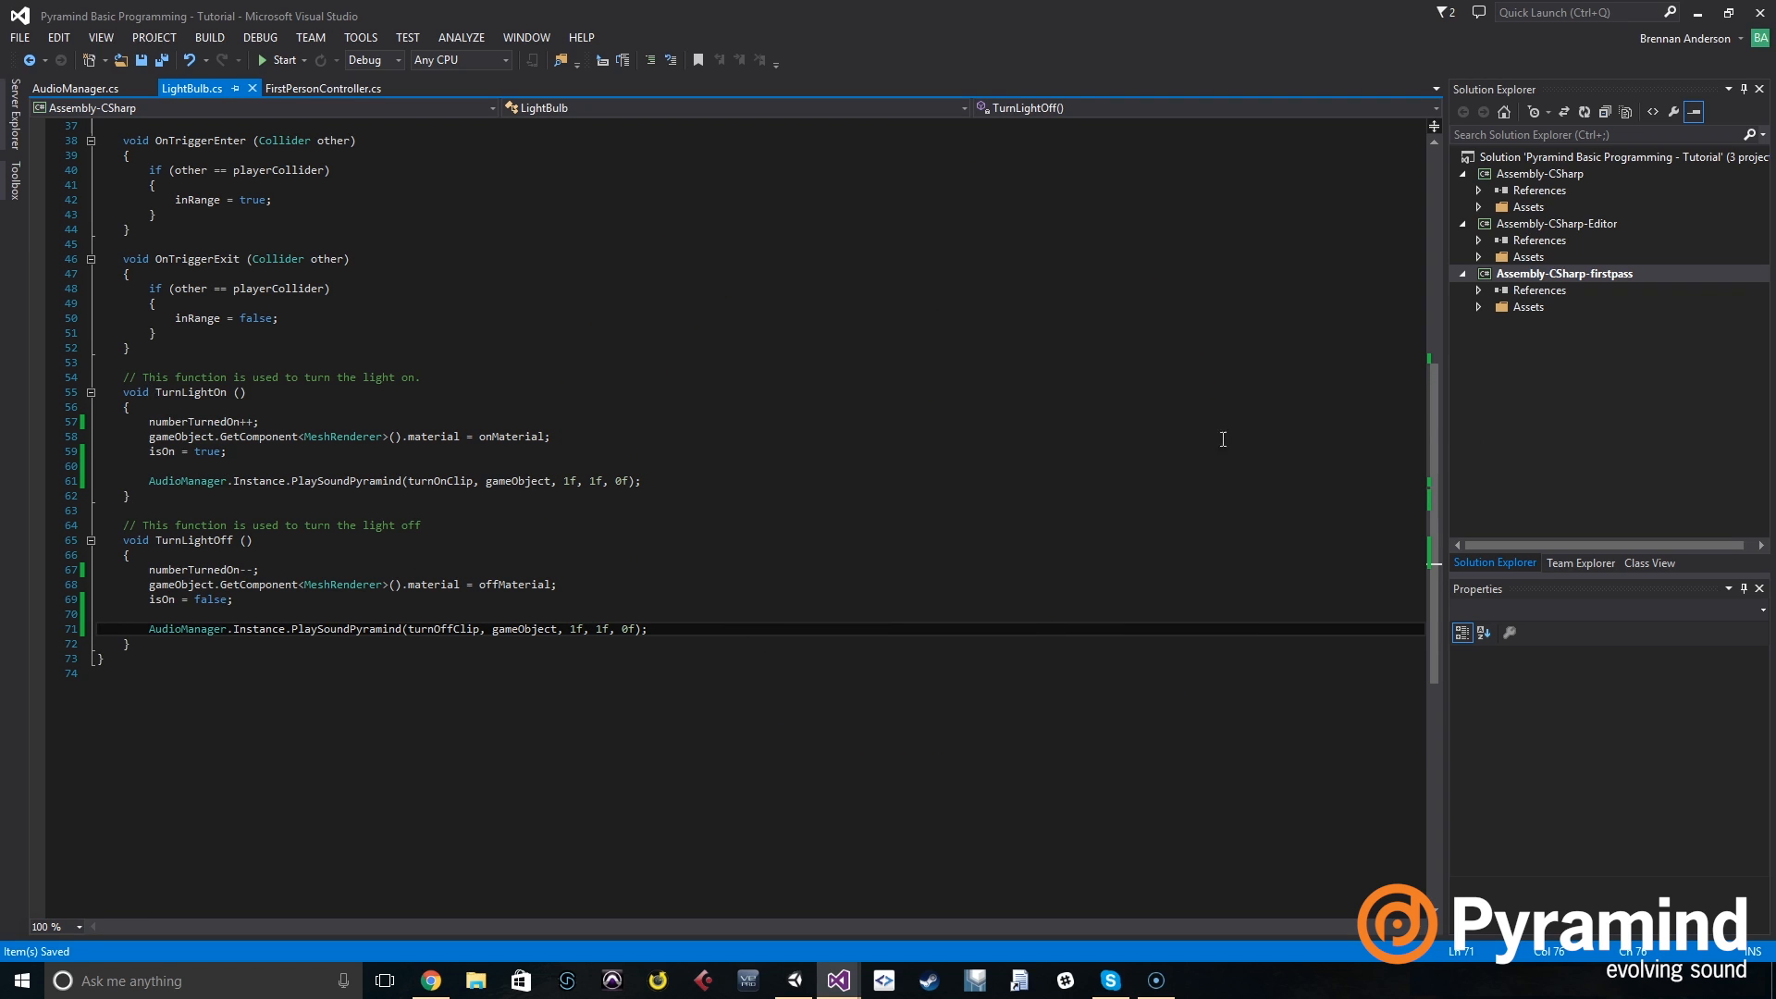
mouse_move(220, 422)
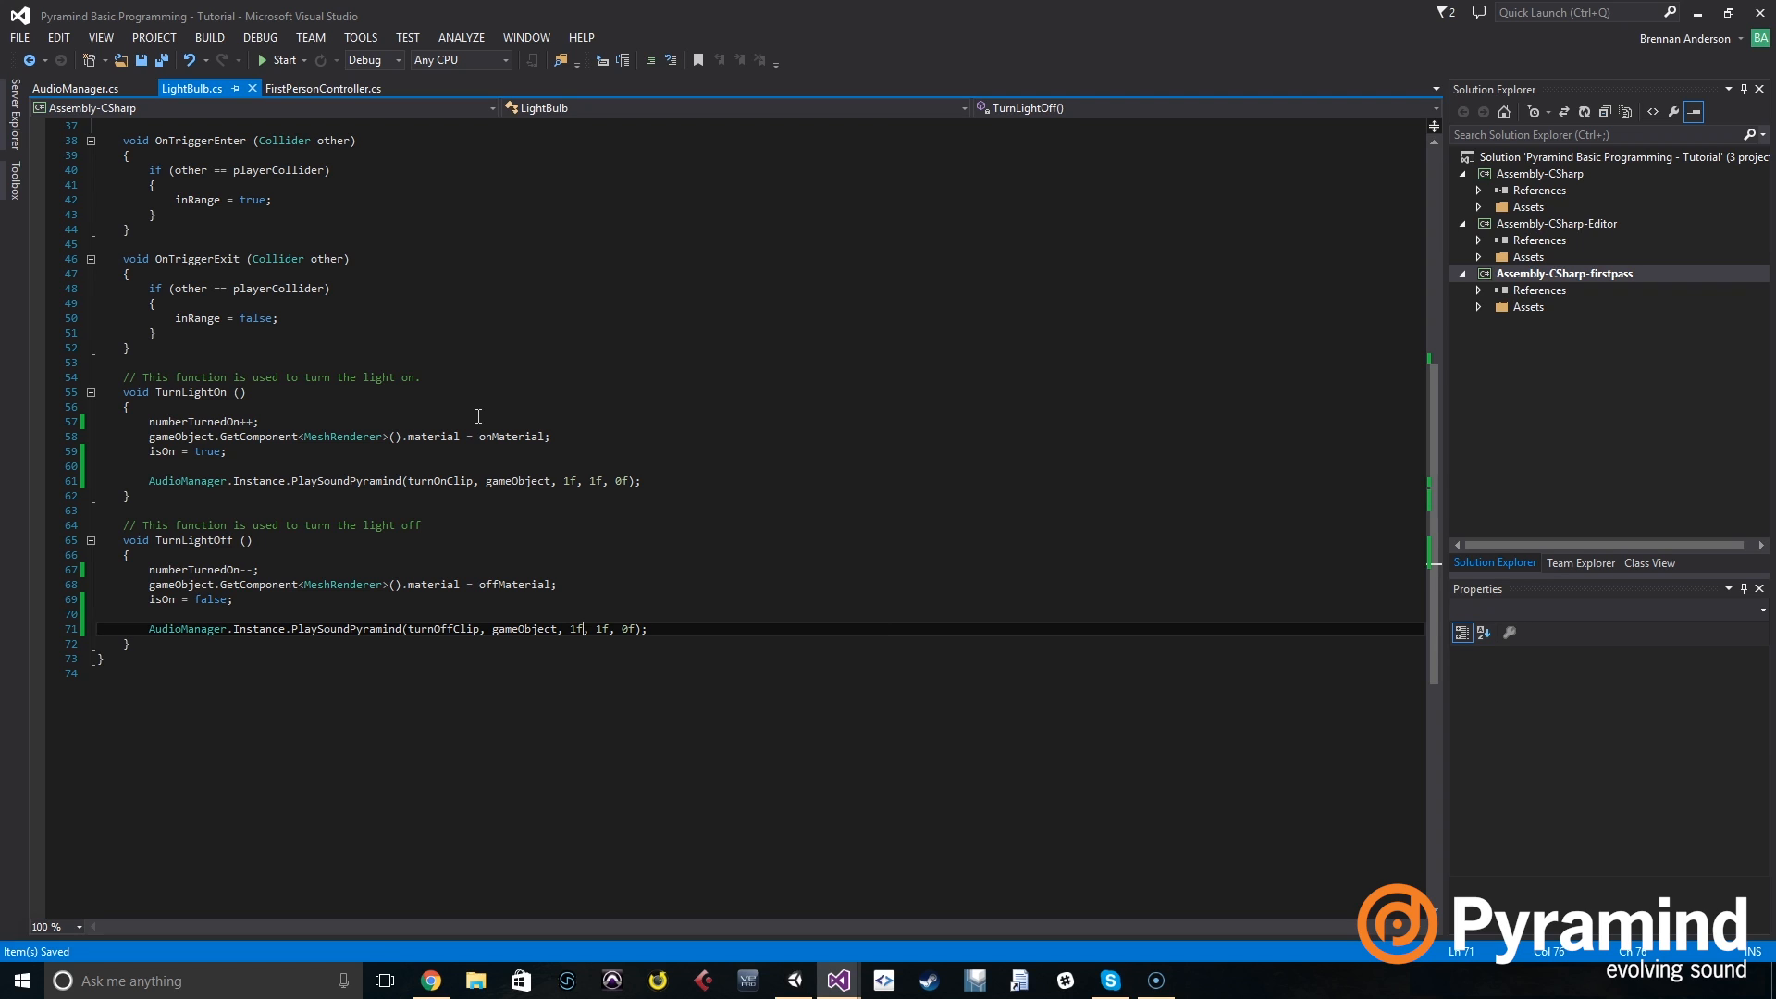
mouse_move(226, 422)
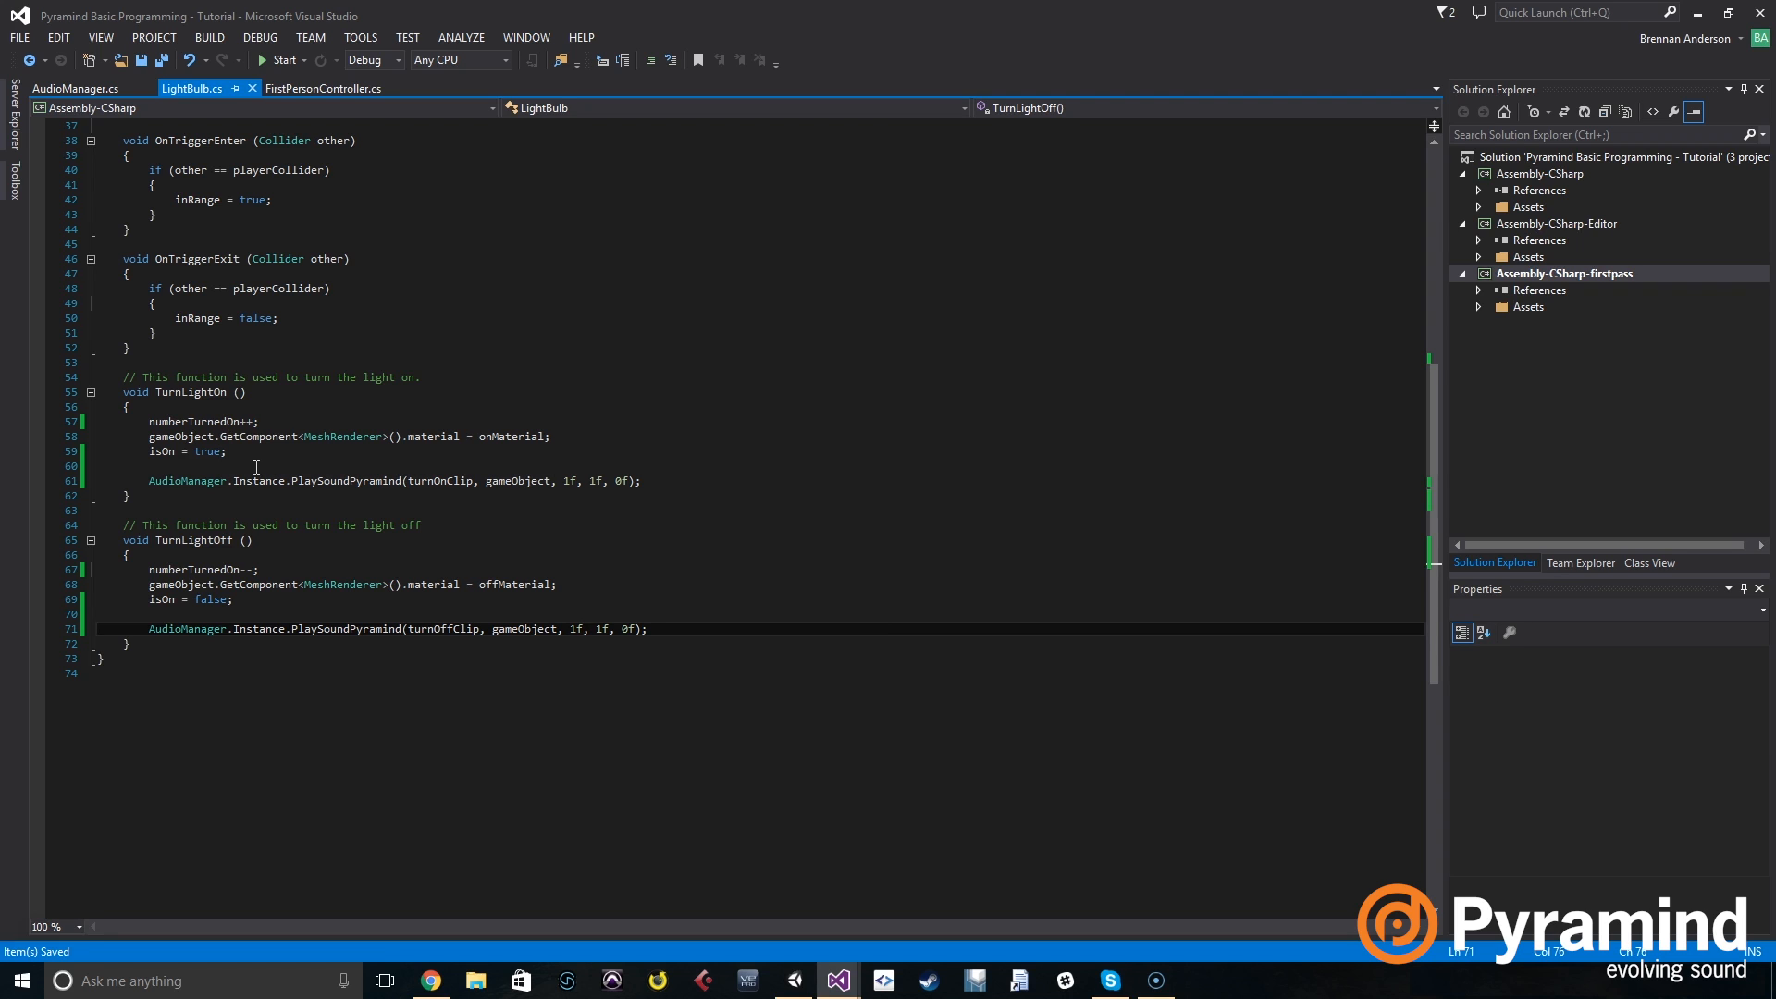
Write an empty if (numberTurnedOn == 3) block above TurnLightOn's PlaySoundPyramind call.
key(enter)
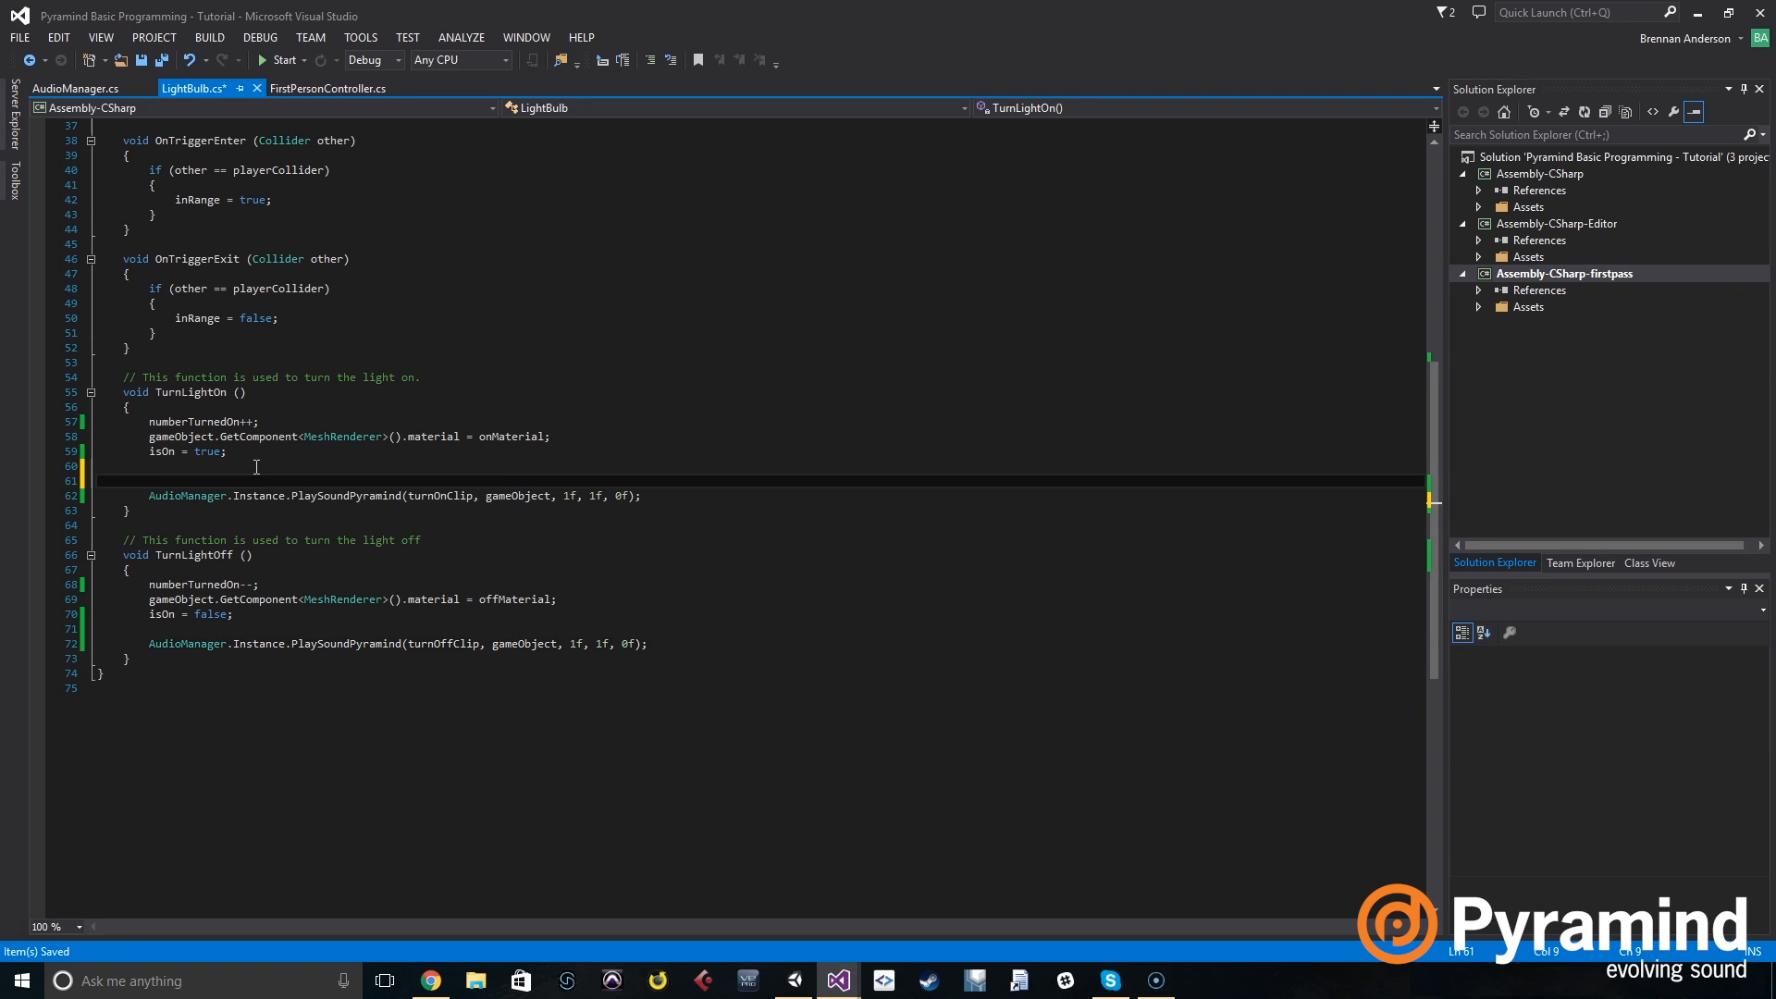
key(enter)
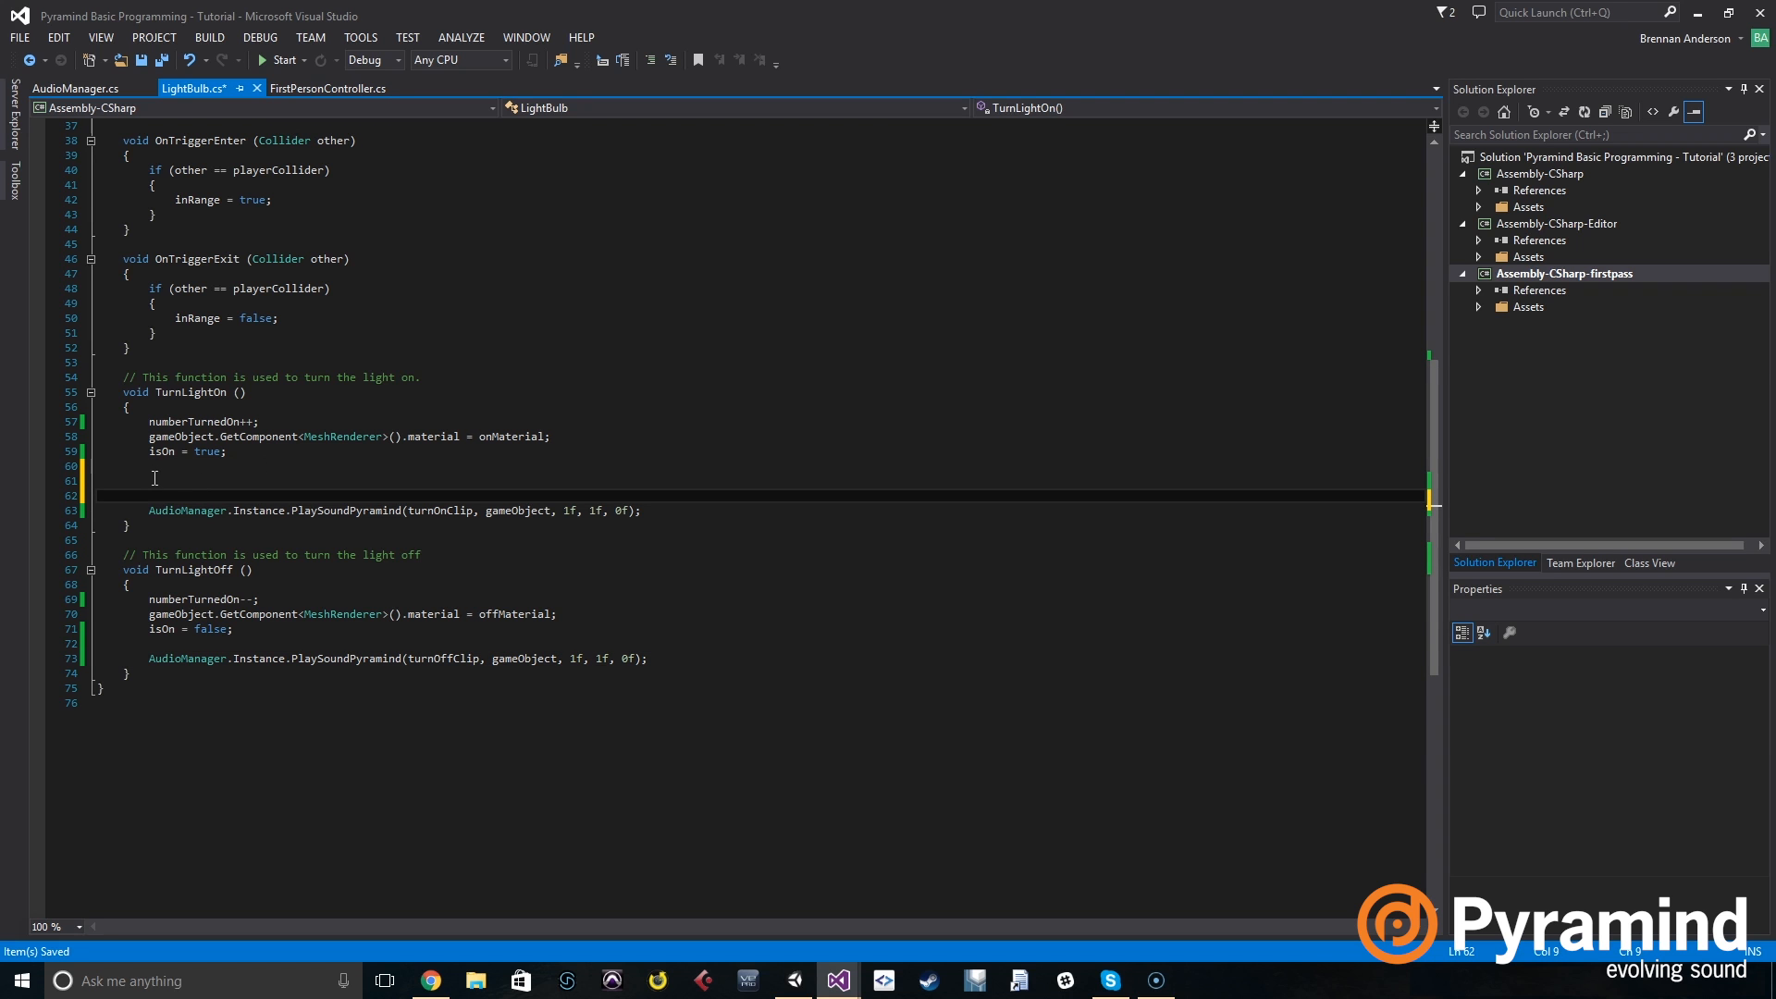
text(i)
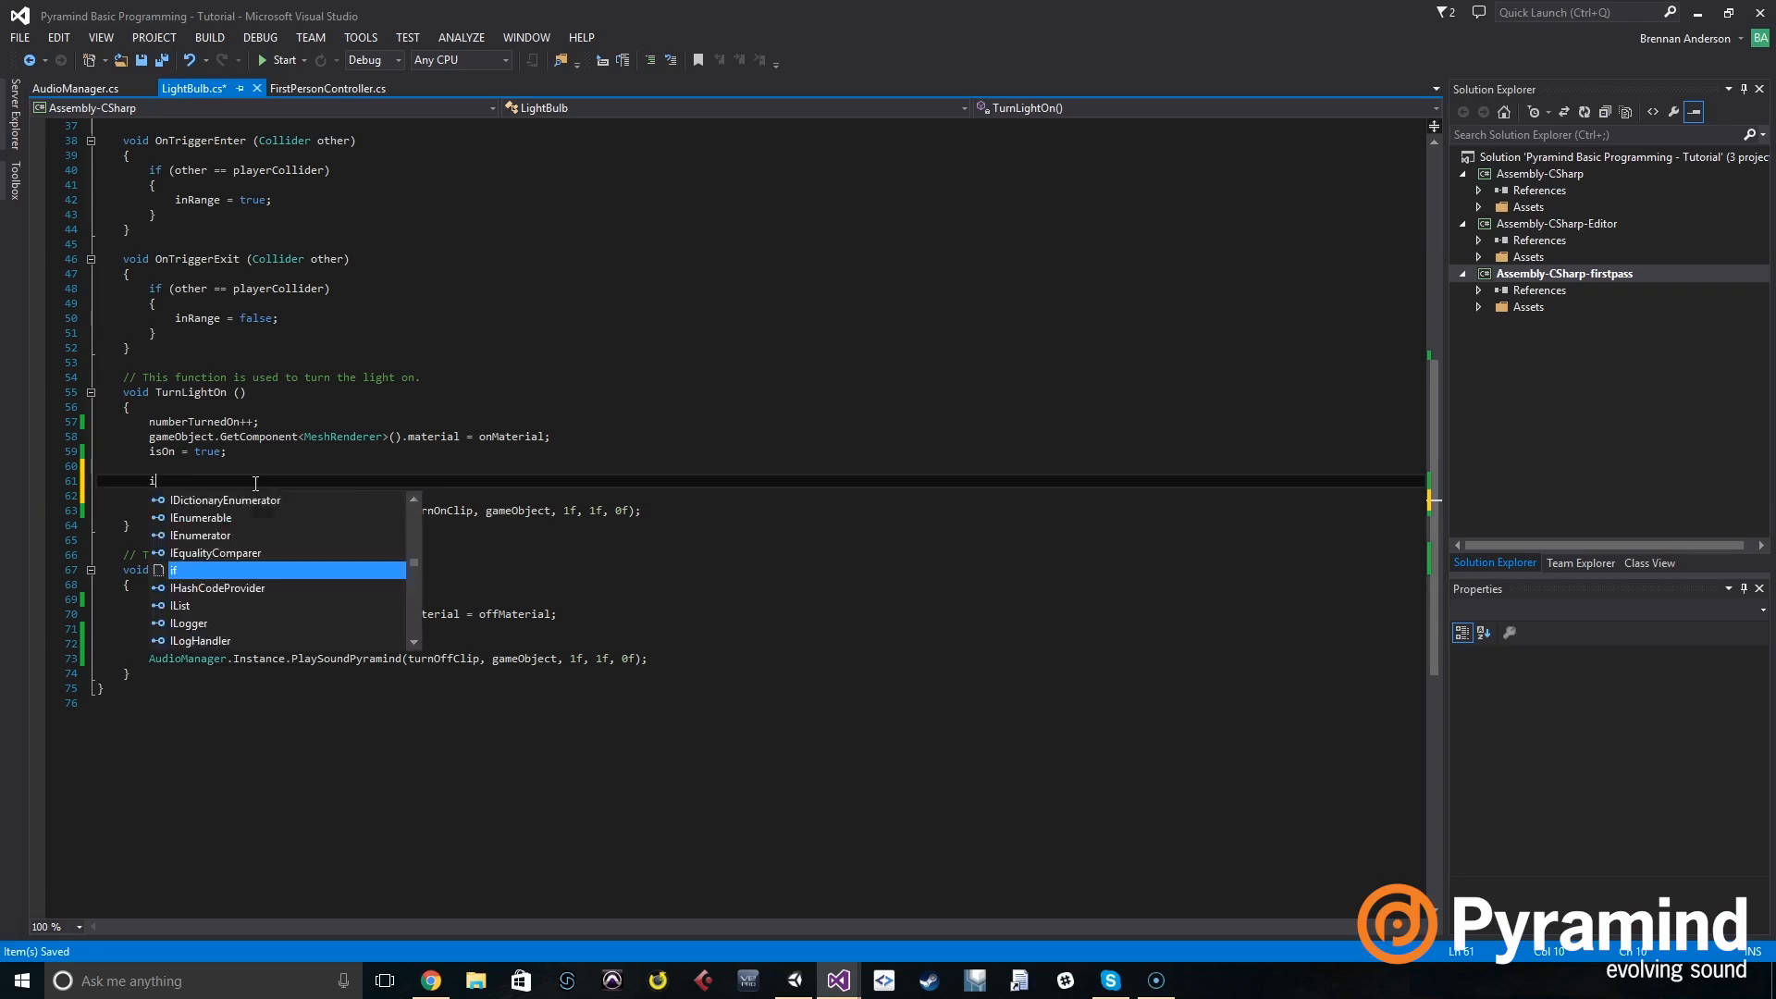
text(f)
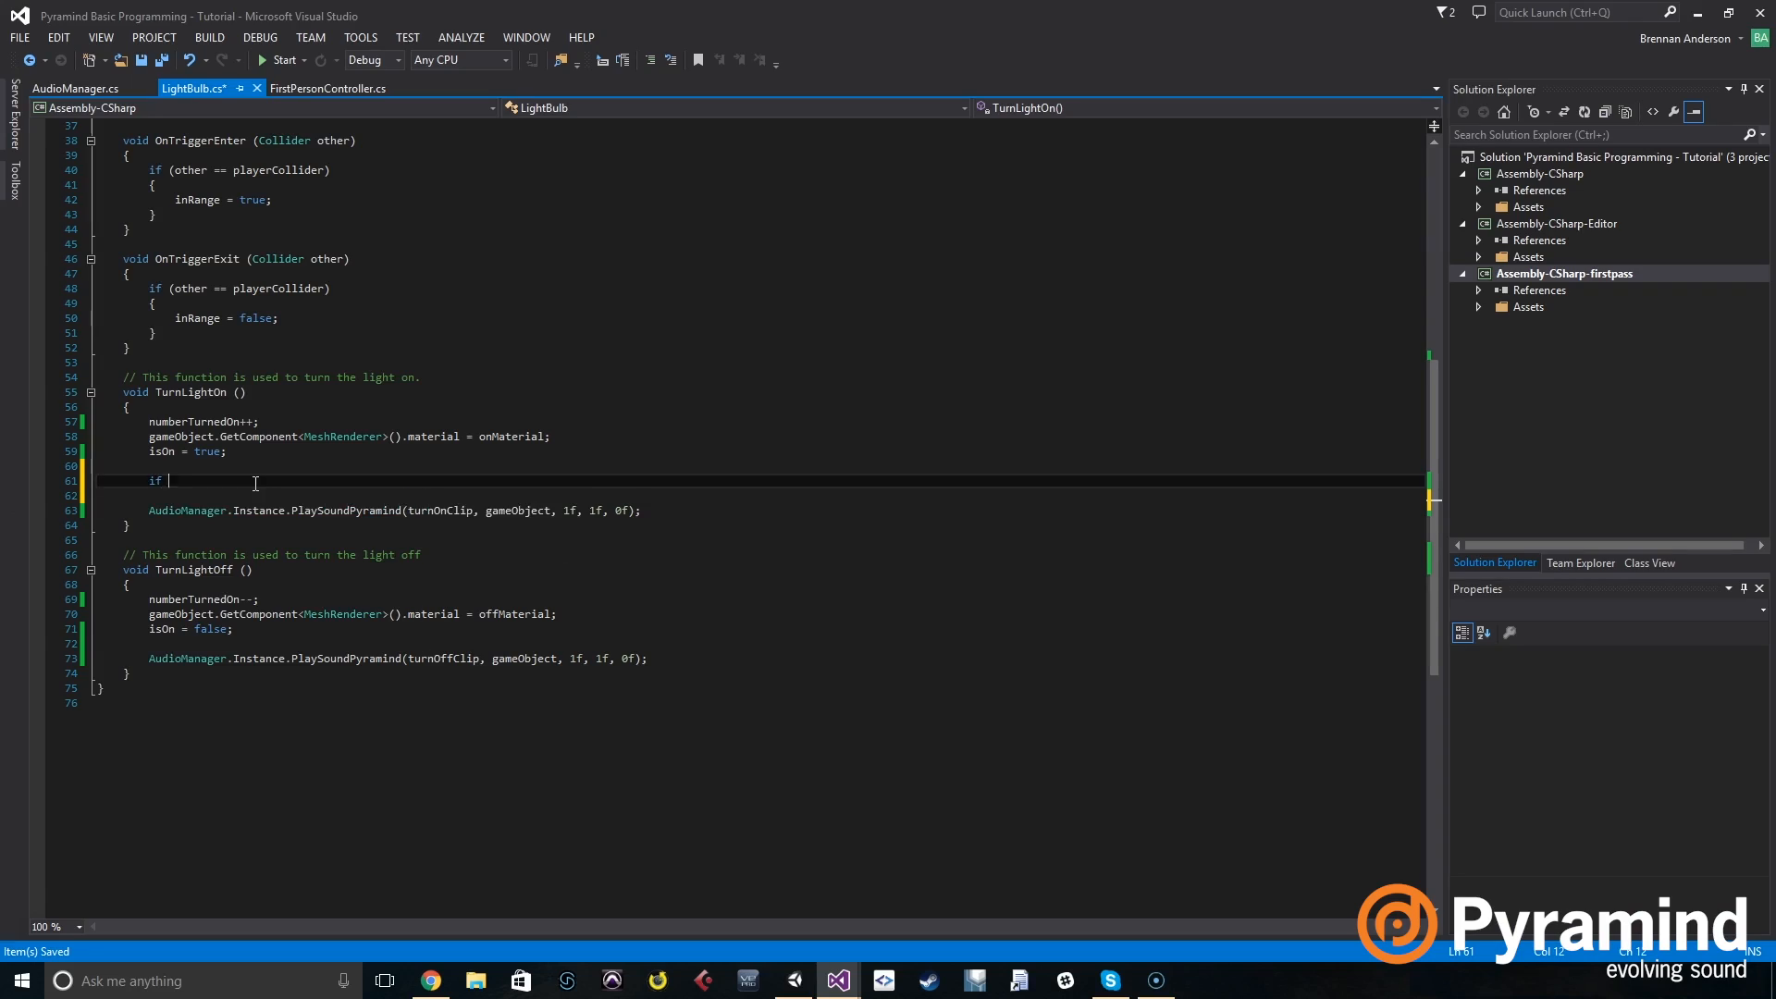
text(())
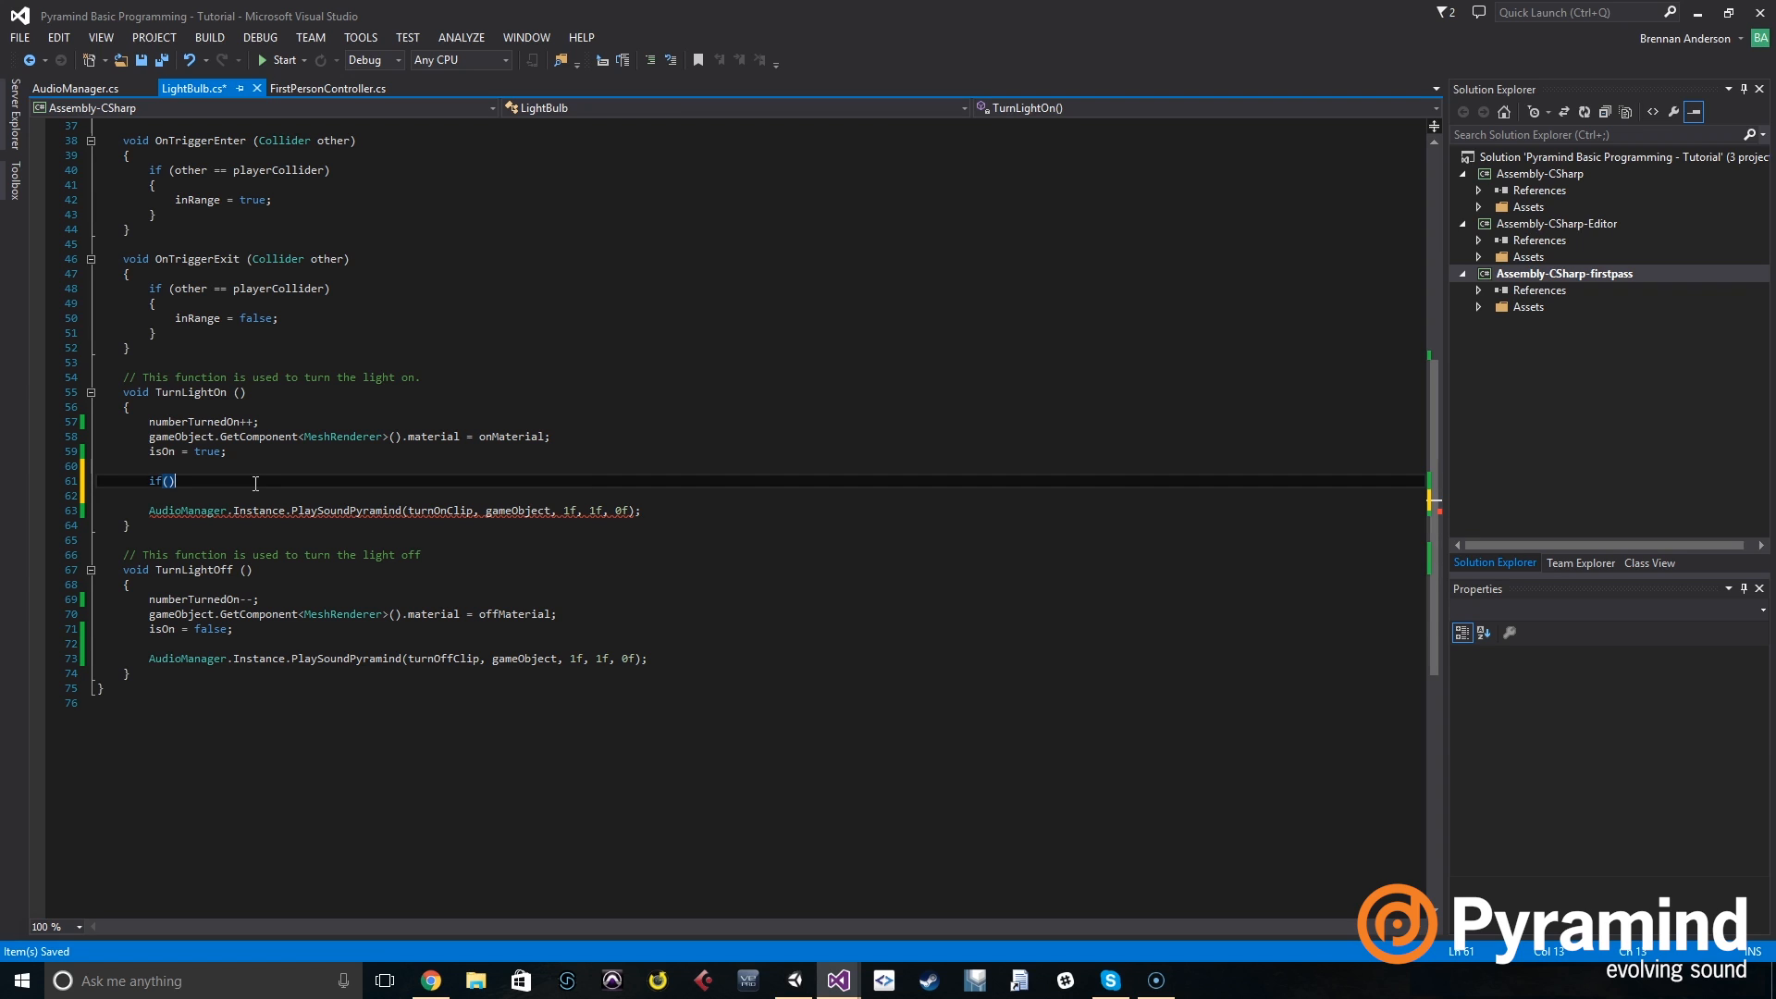
text(numberTurnedOn)
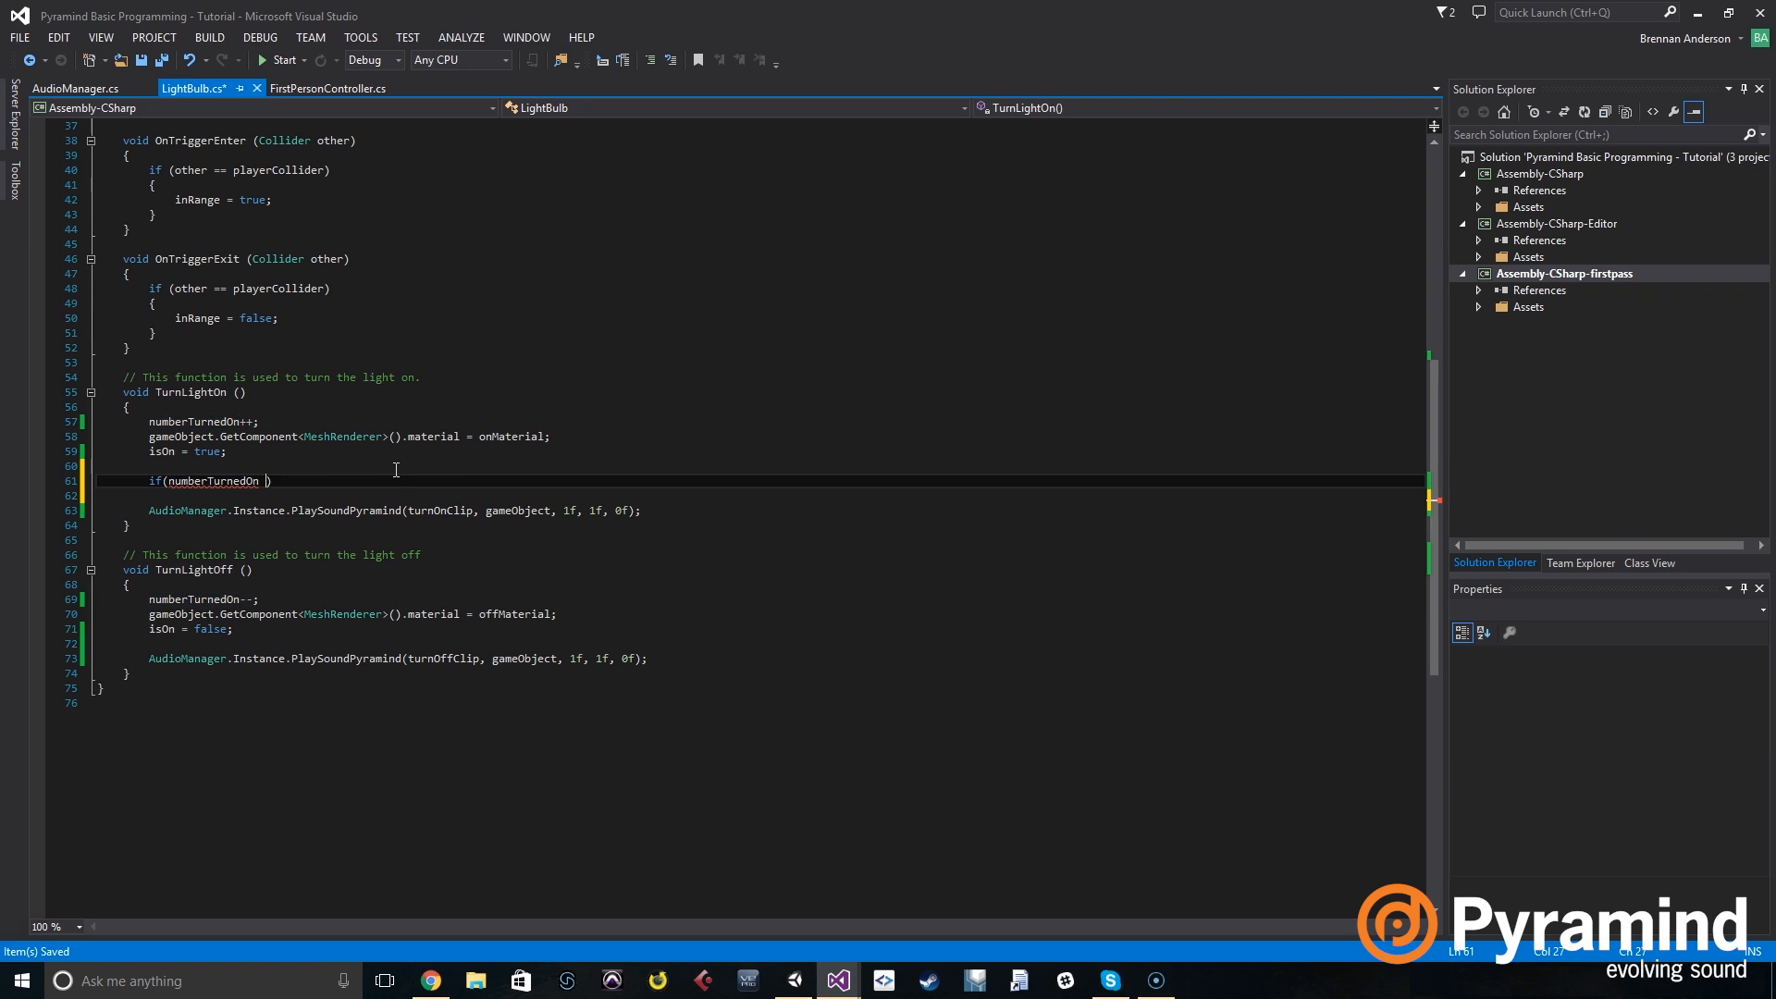
text(== 3)
click(780, 496)
text({)
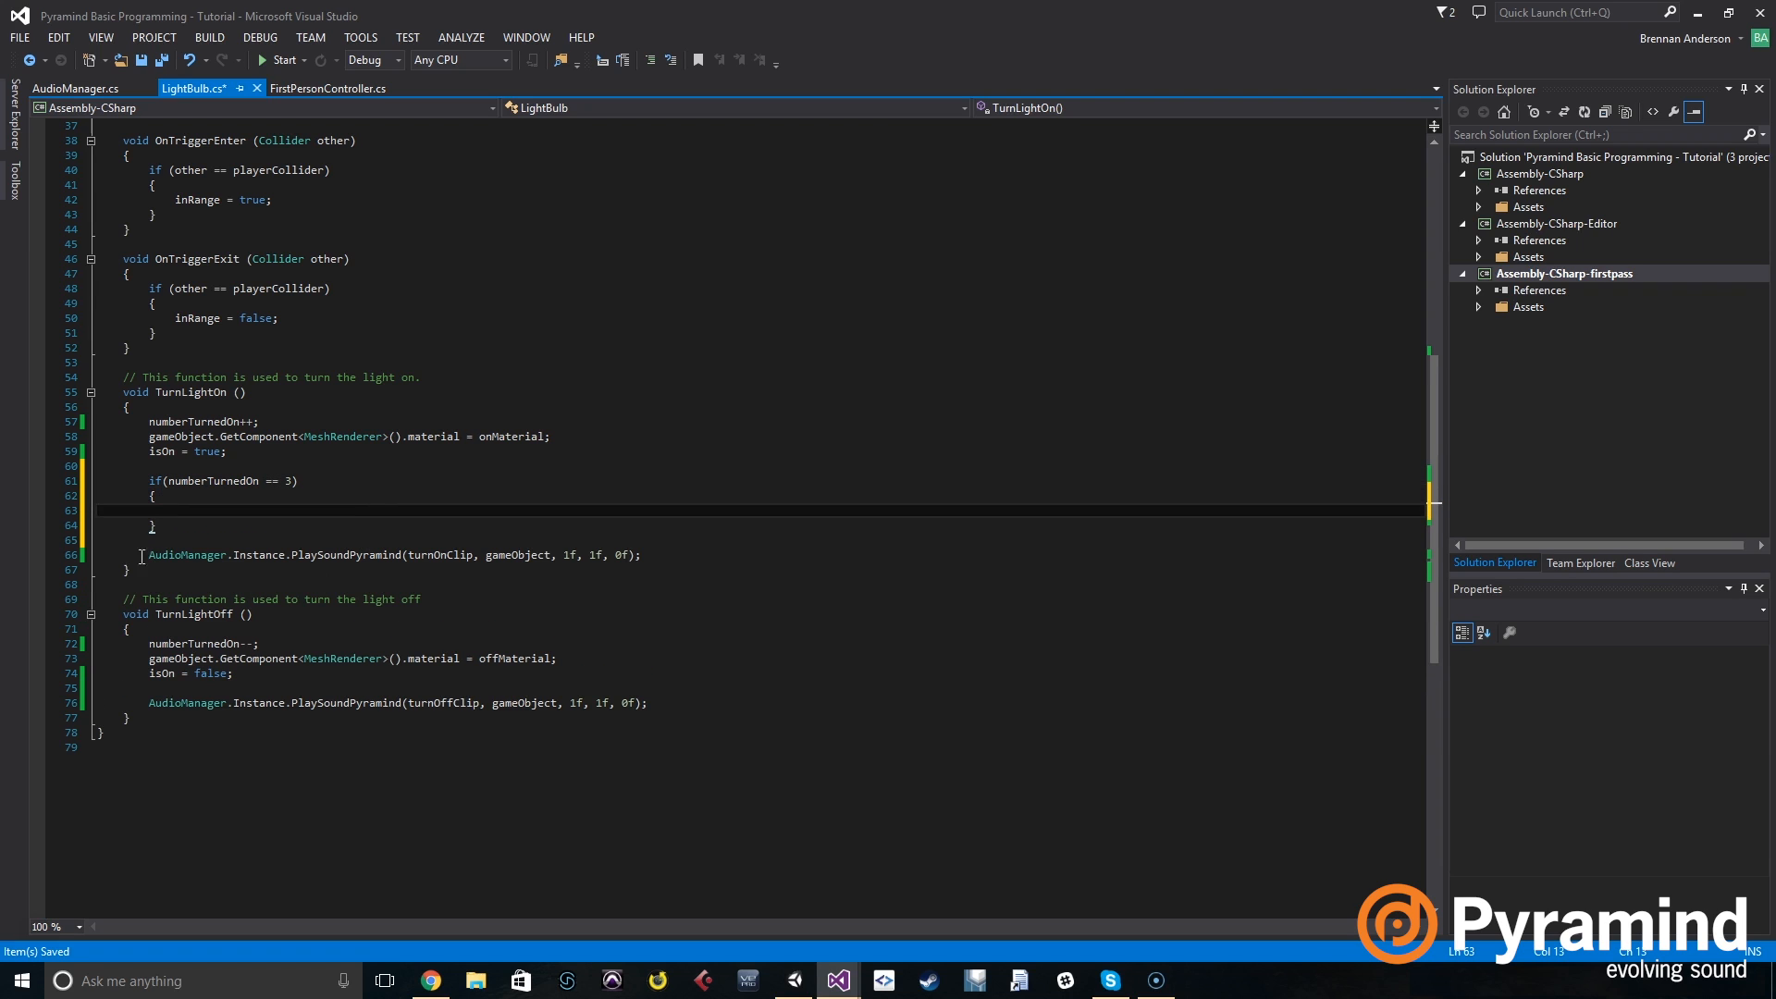
click(172, 510)
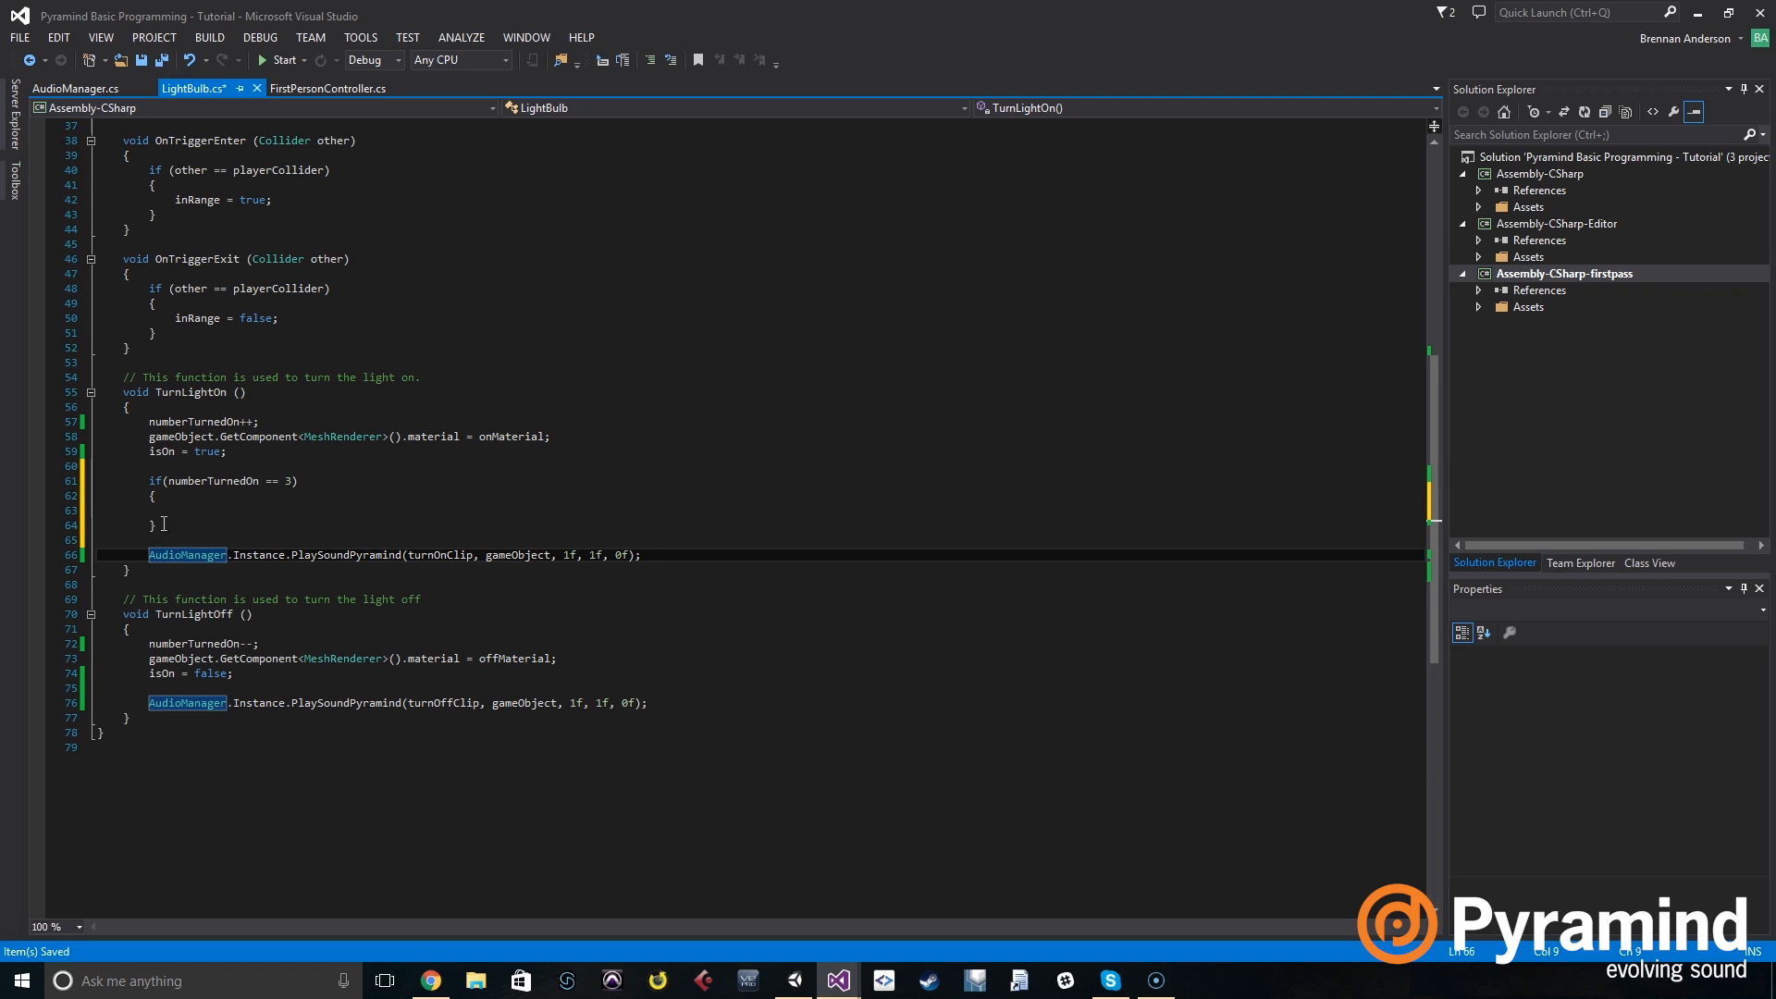
Place a copied PlaySoundPyramind call in the if block and switch its clip to allOnClip.
click(645, 555)
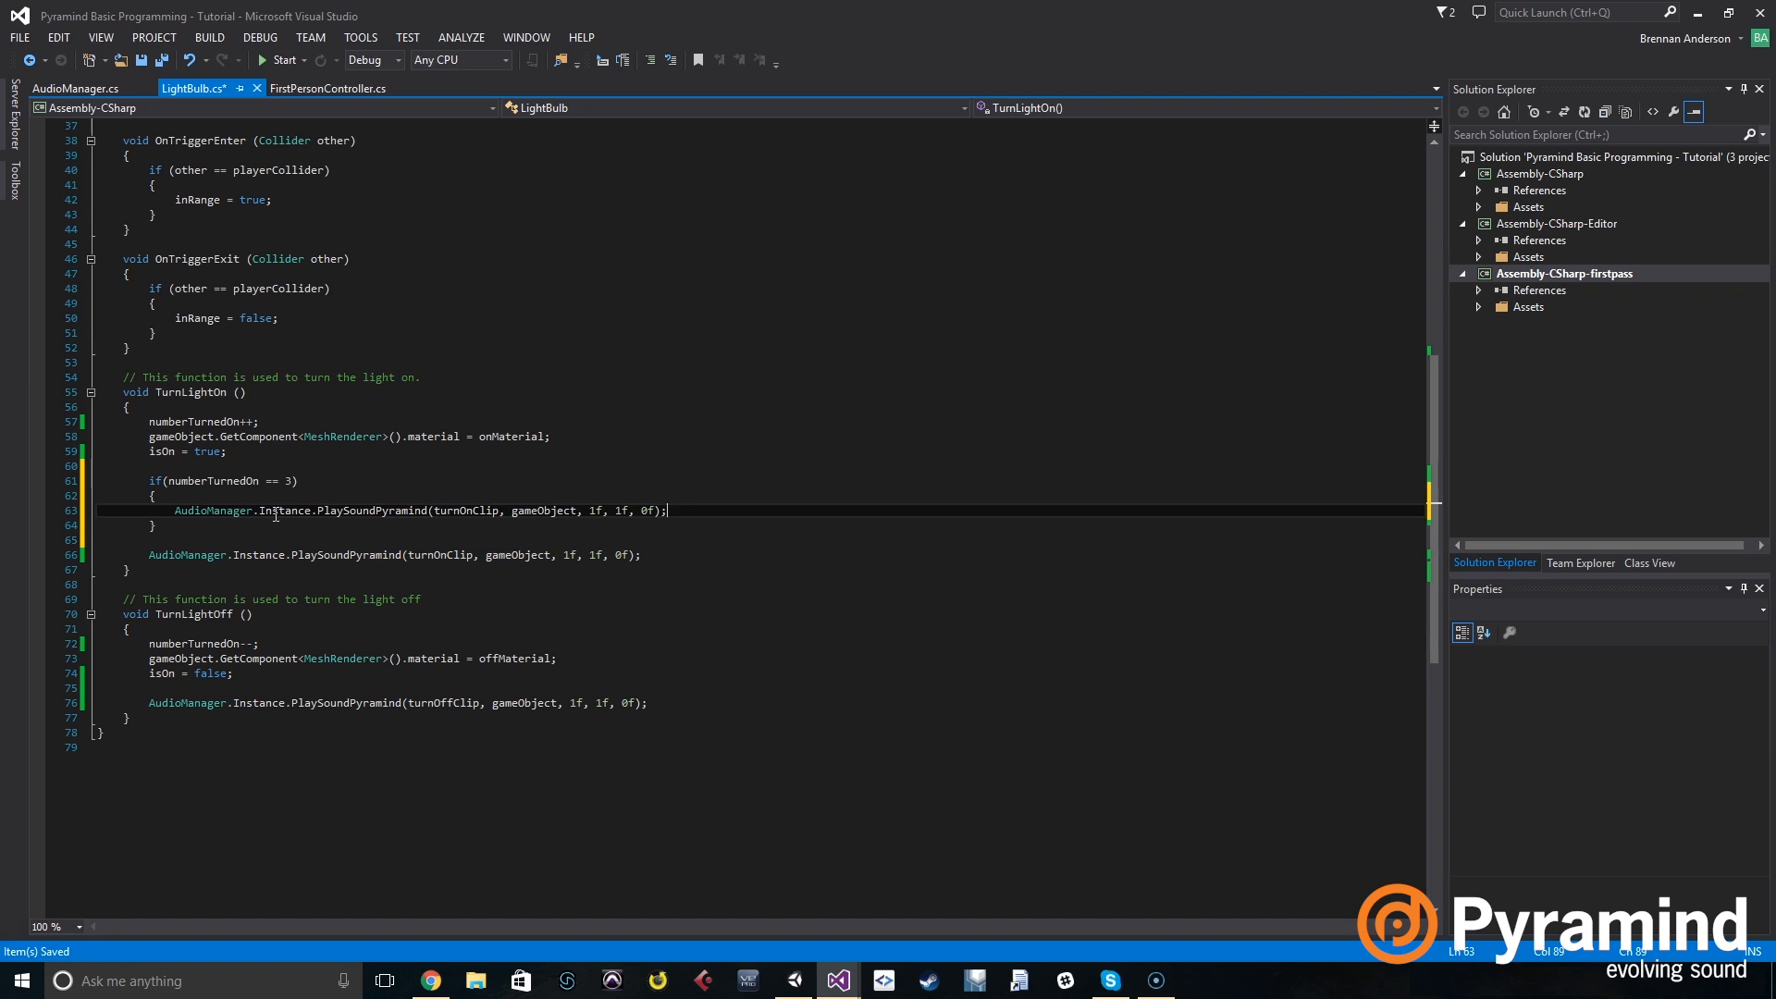
mouse_move(465, 510)
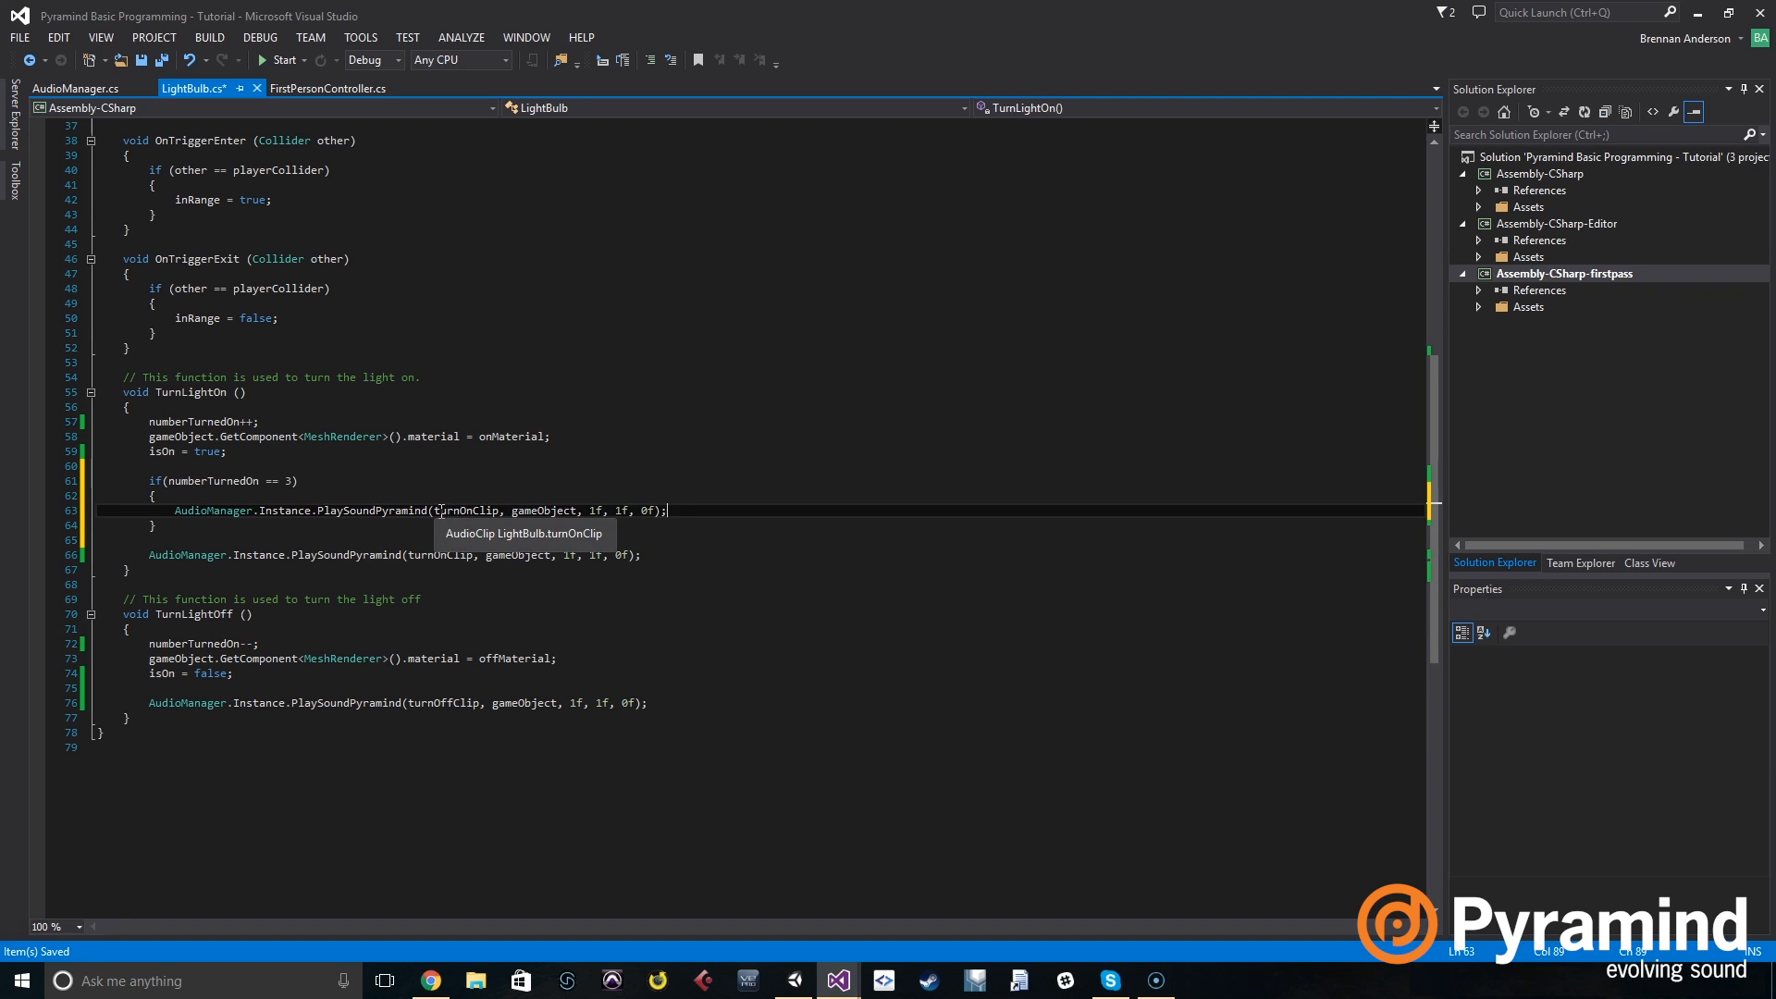
scroll(up, 3)
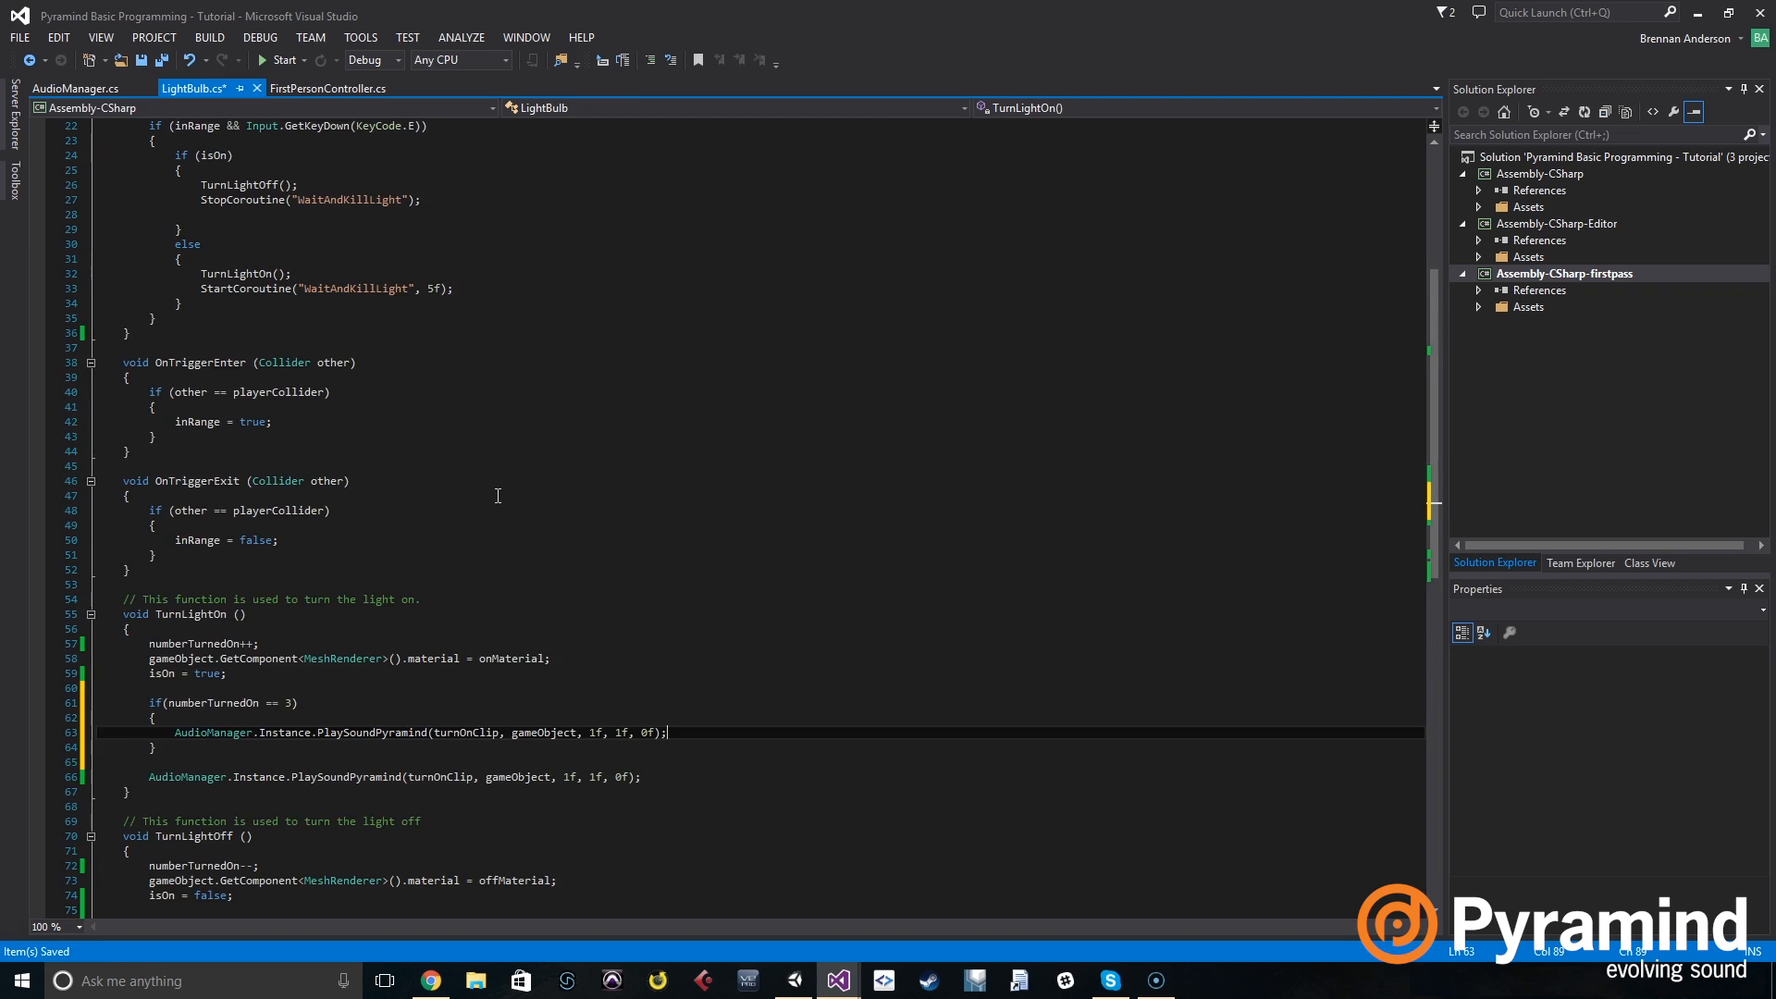
scroll(up, 3)
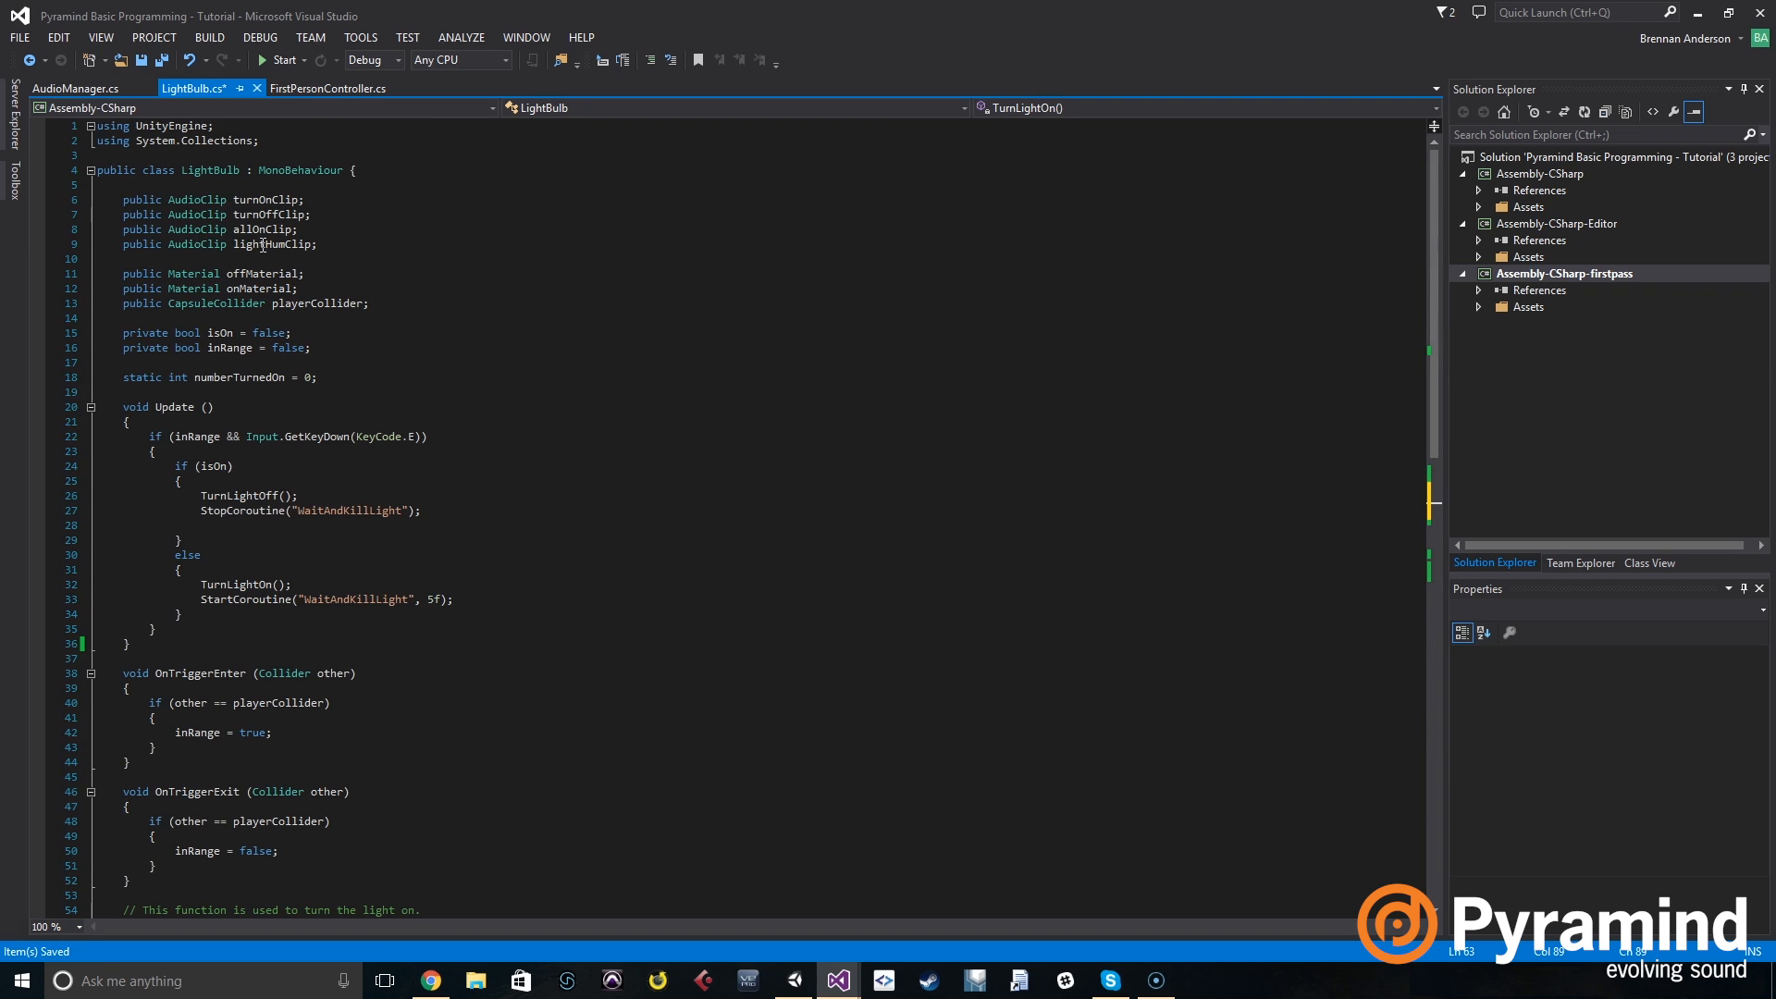
scroll(down, 3)
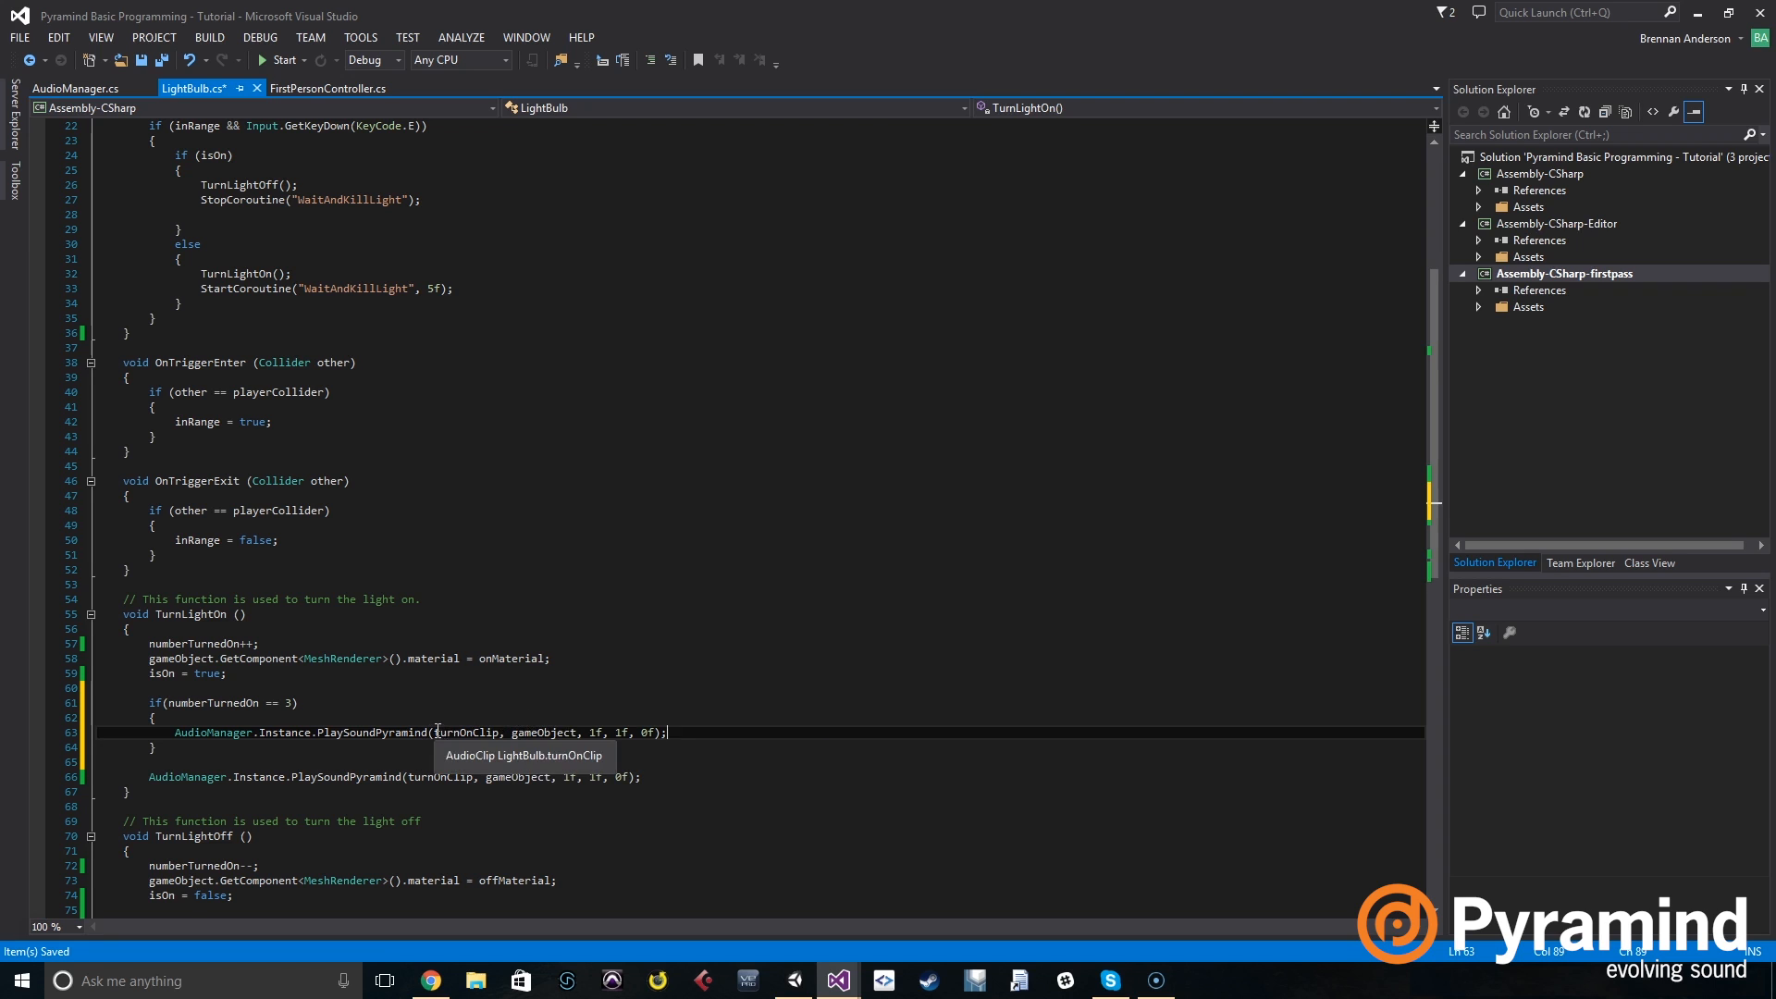
text(all)
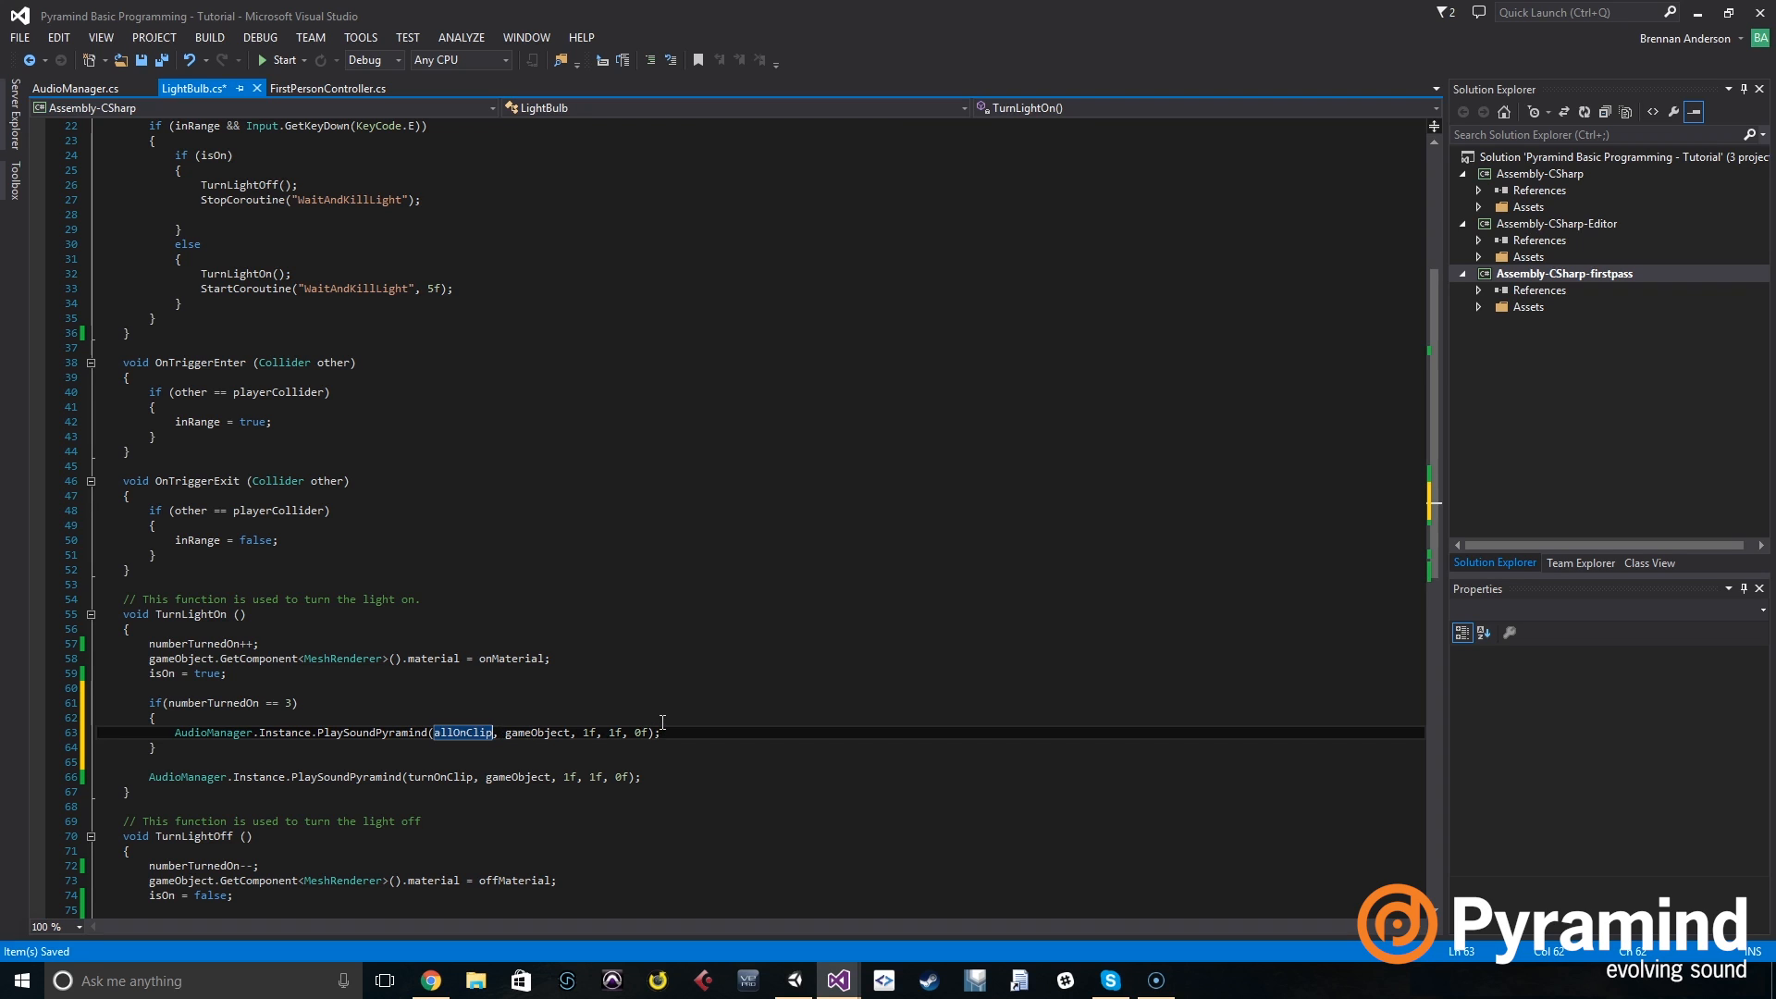
mouse_move(677, 730)
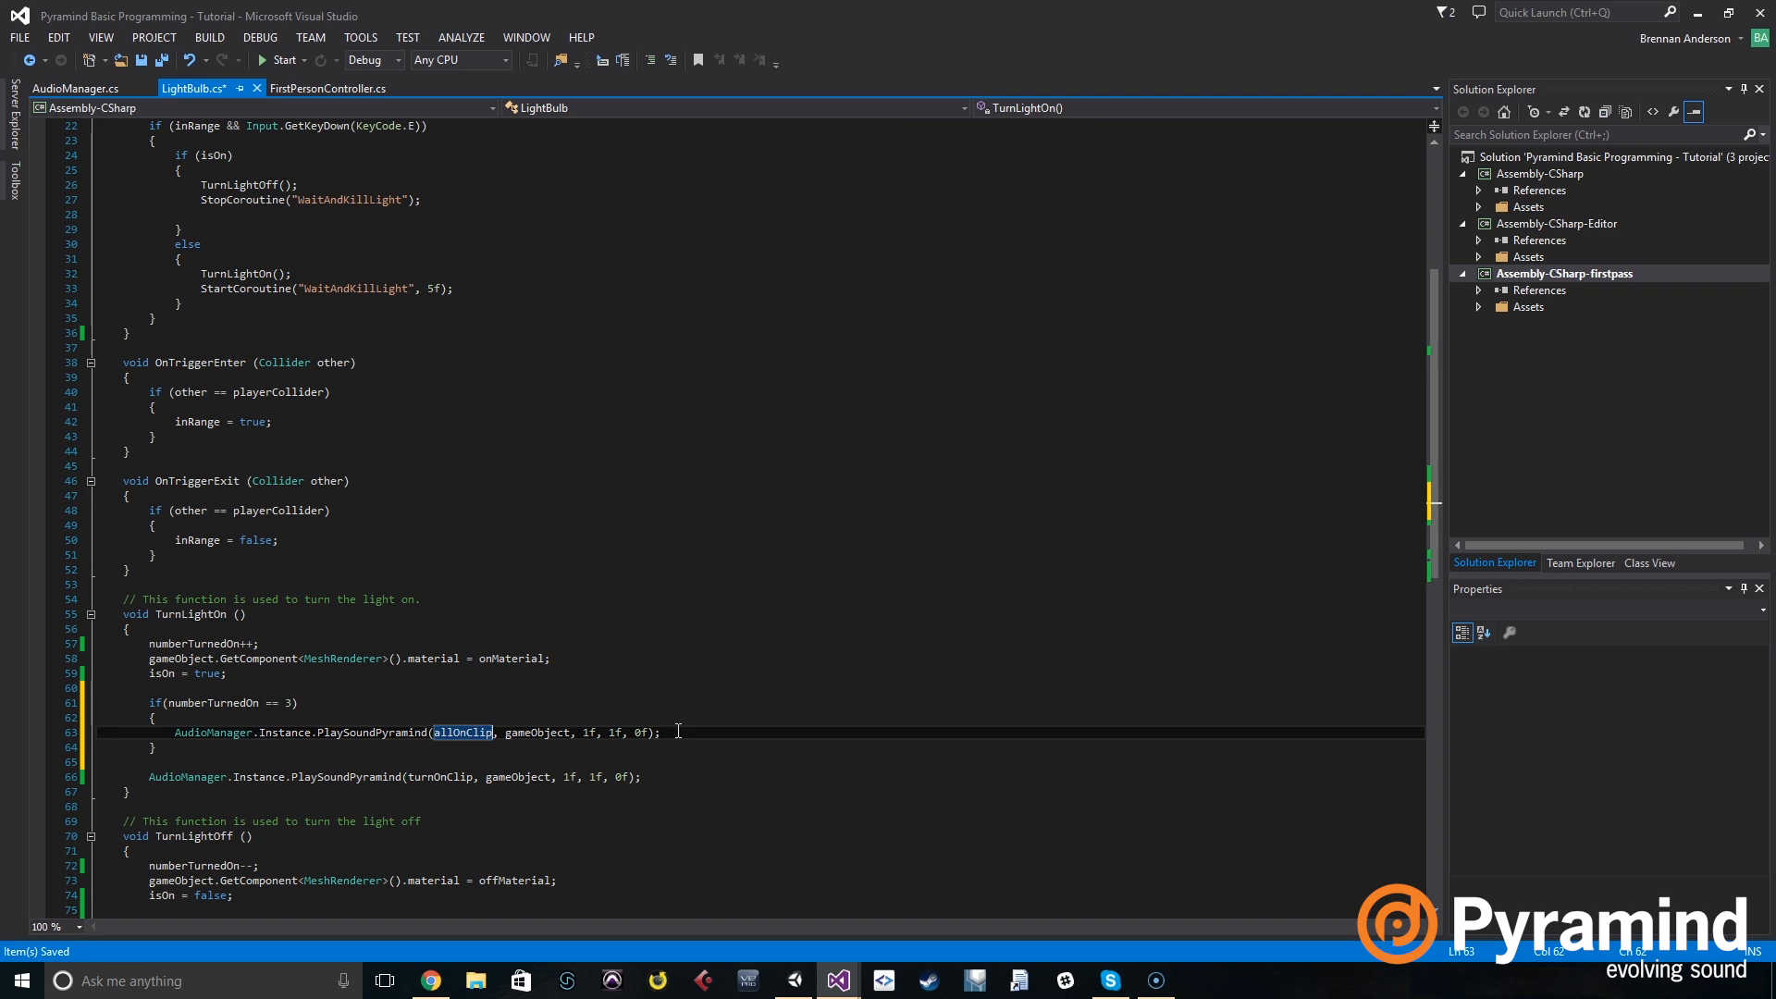
mouse_move(784, 759)
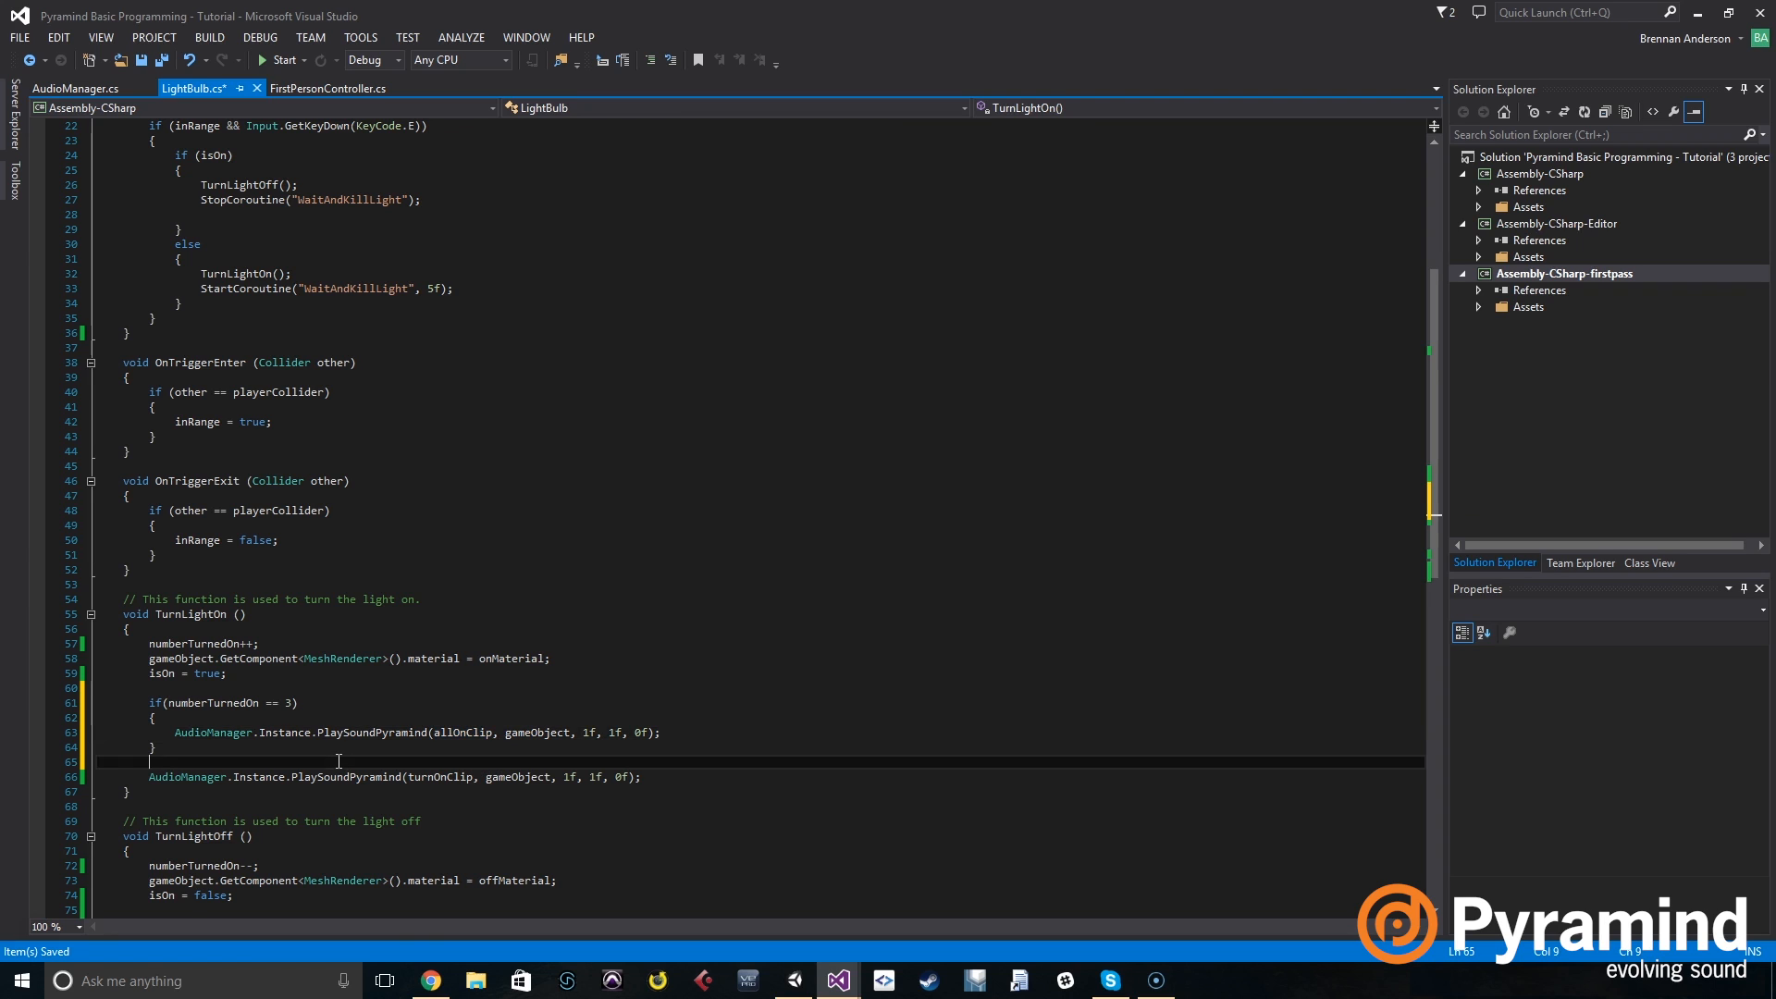
Wrap the turnOnClip PlaySoundPyramind call in an else branch and save LightBulb.cs.
text(else)
text({)
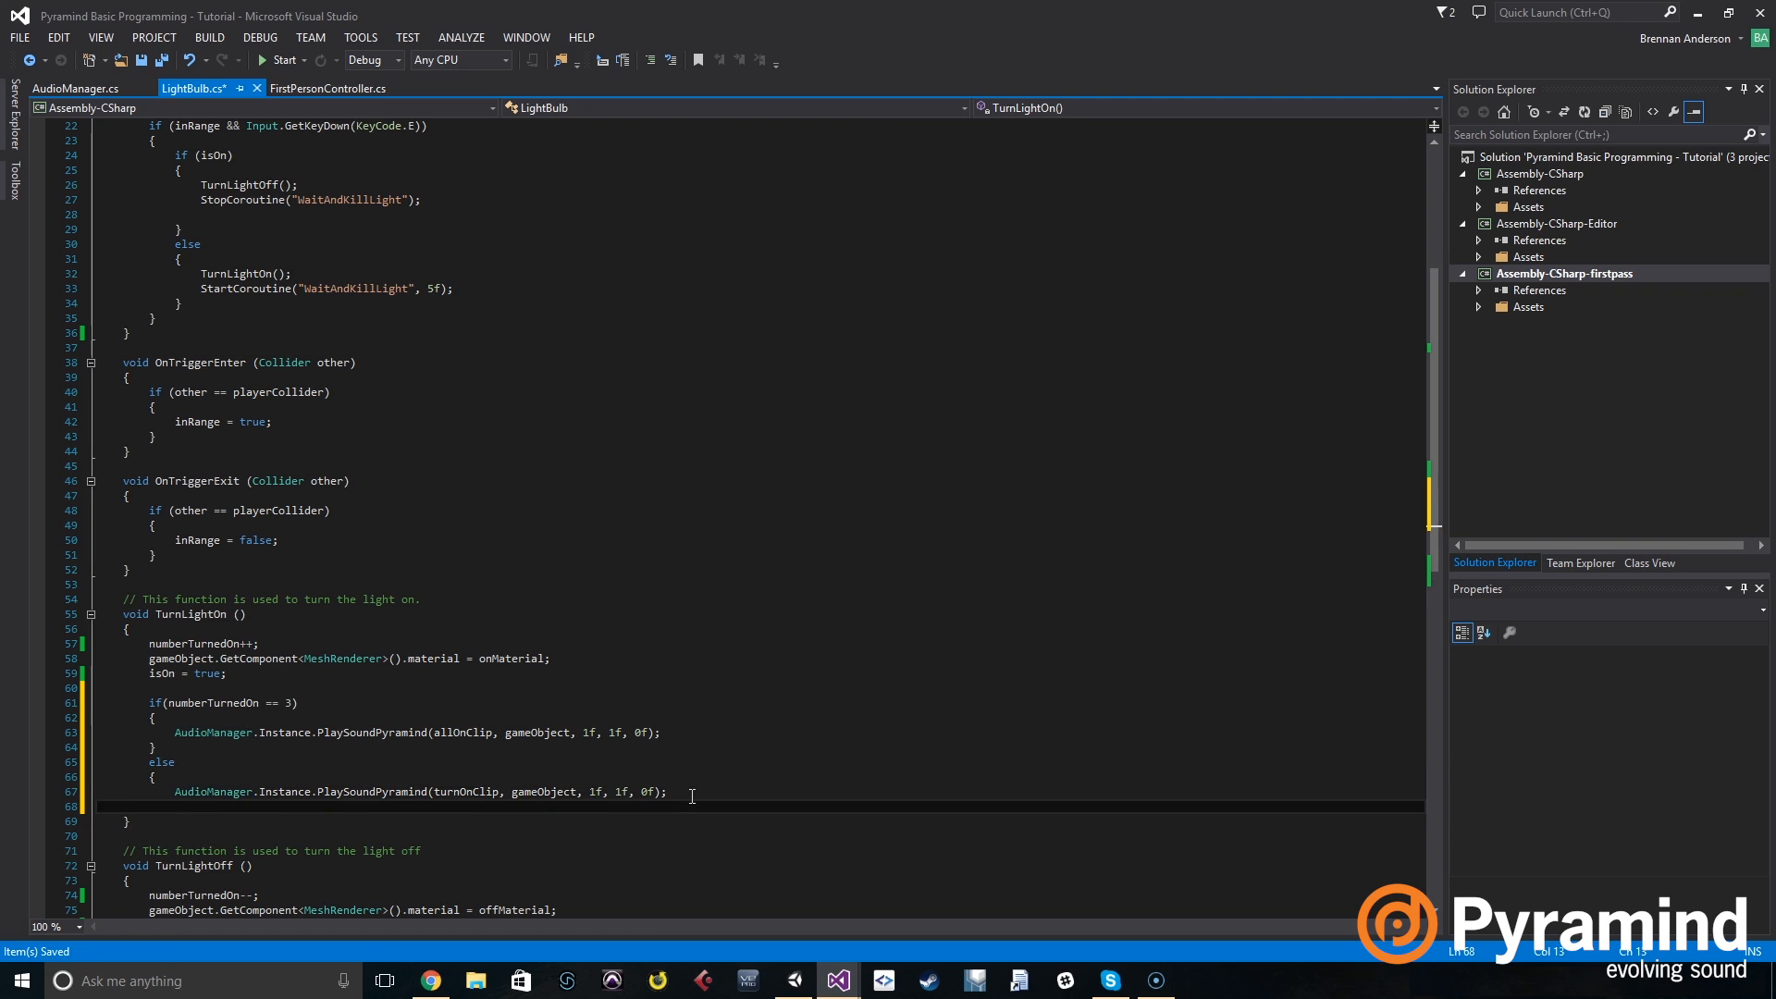
key(ctrl+s)
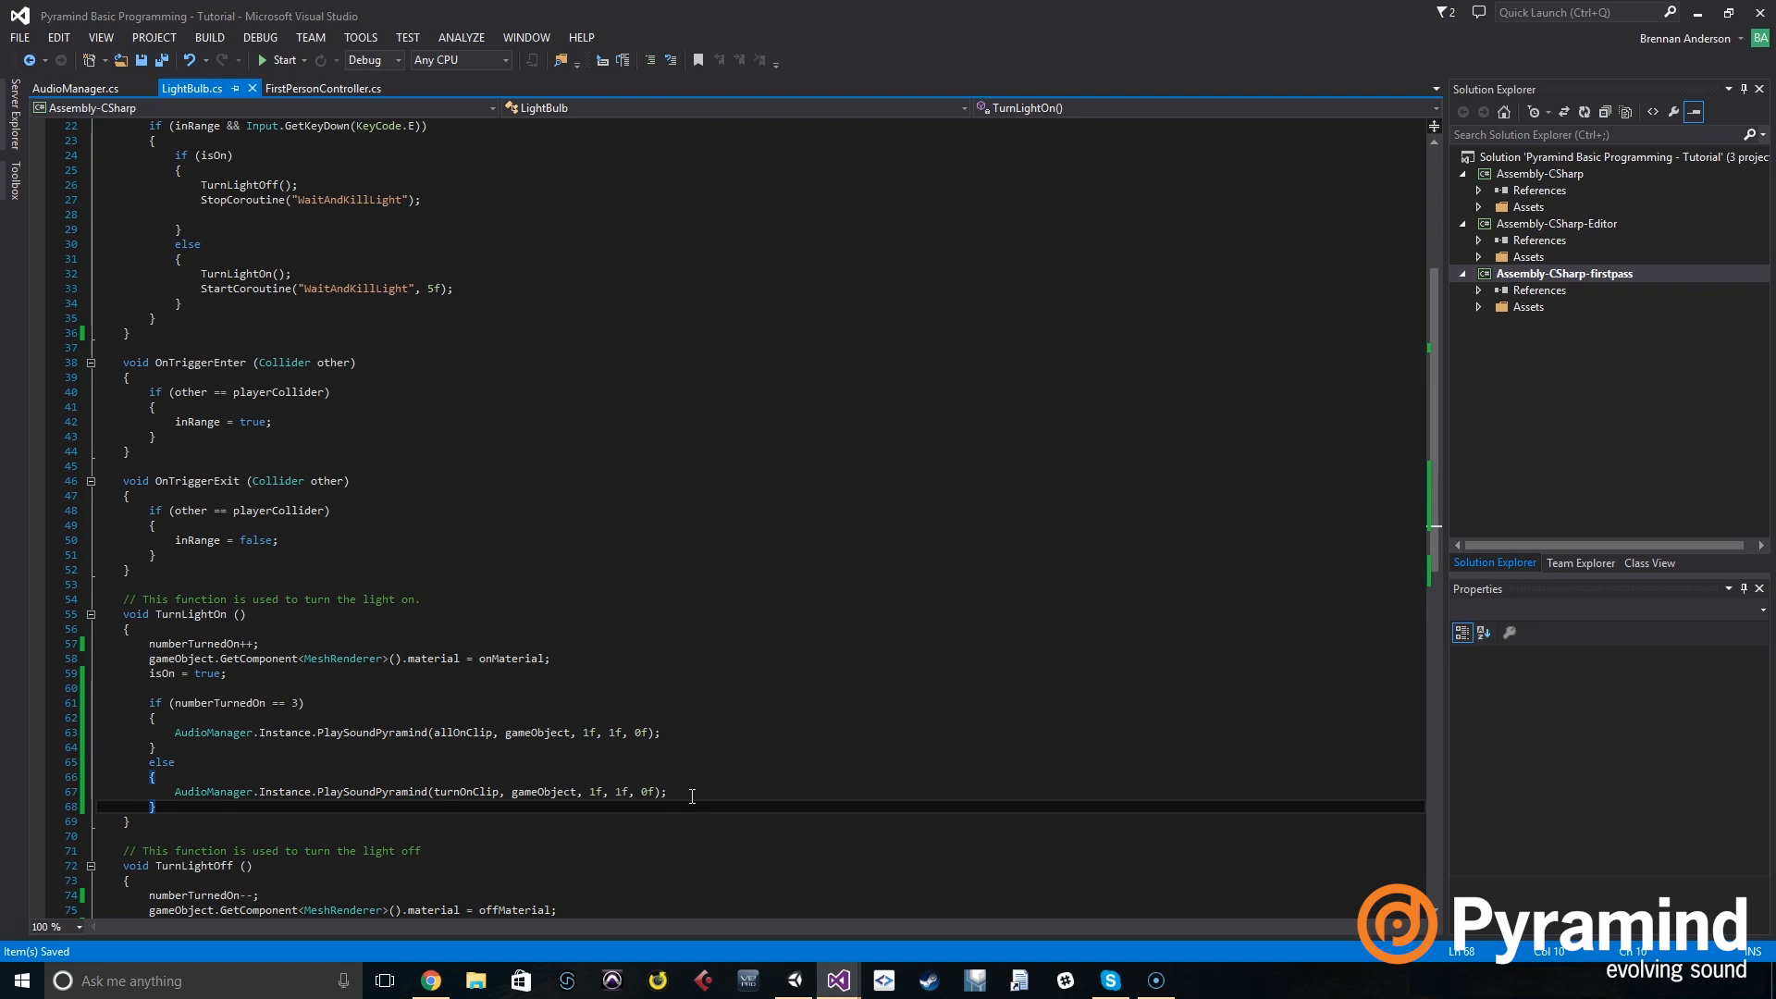
mouse_move(688, 760)
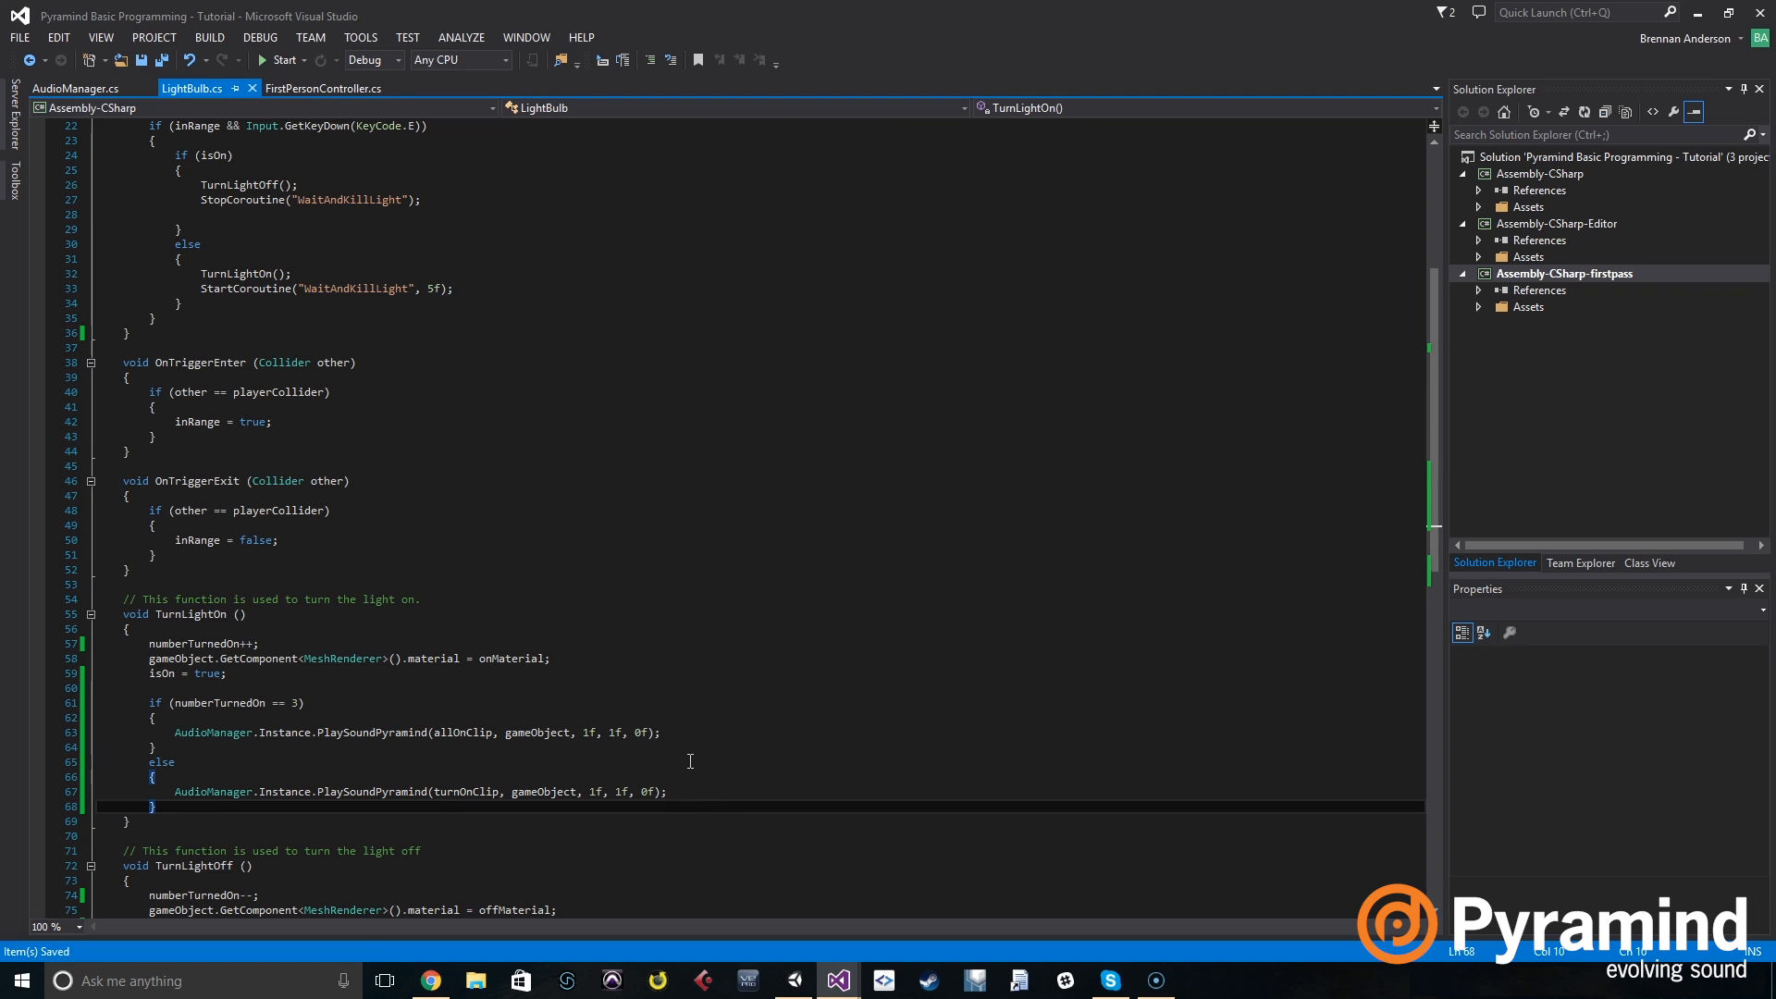
mouse_move(557, 542)
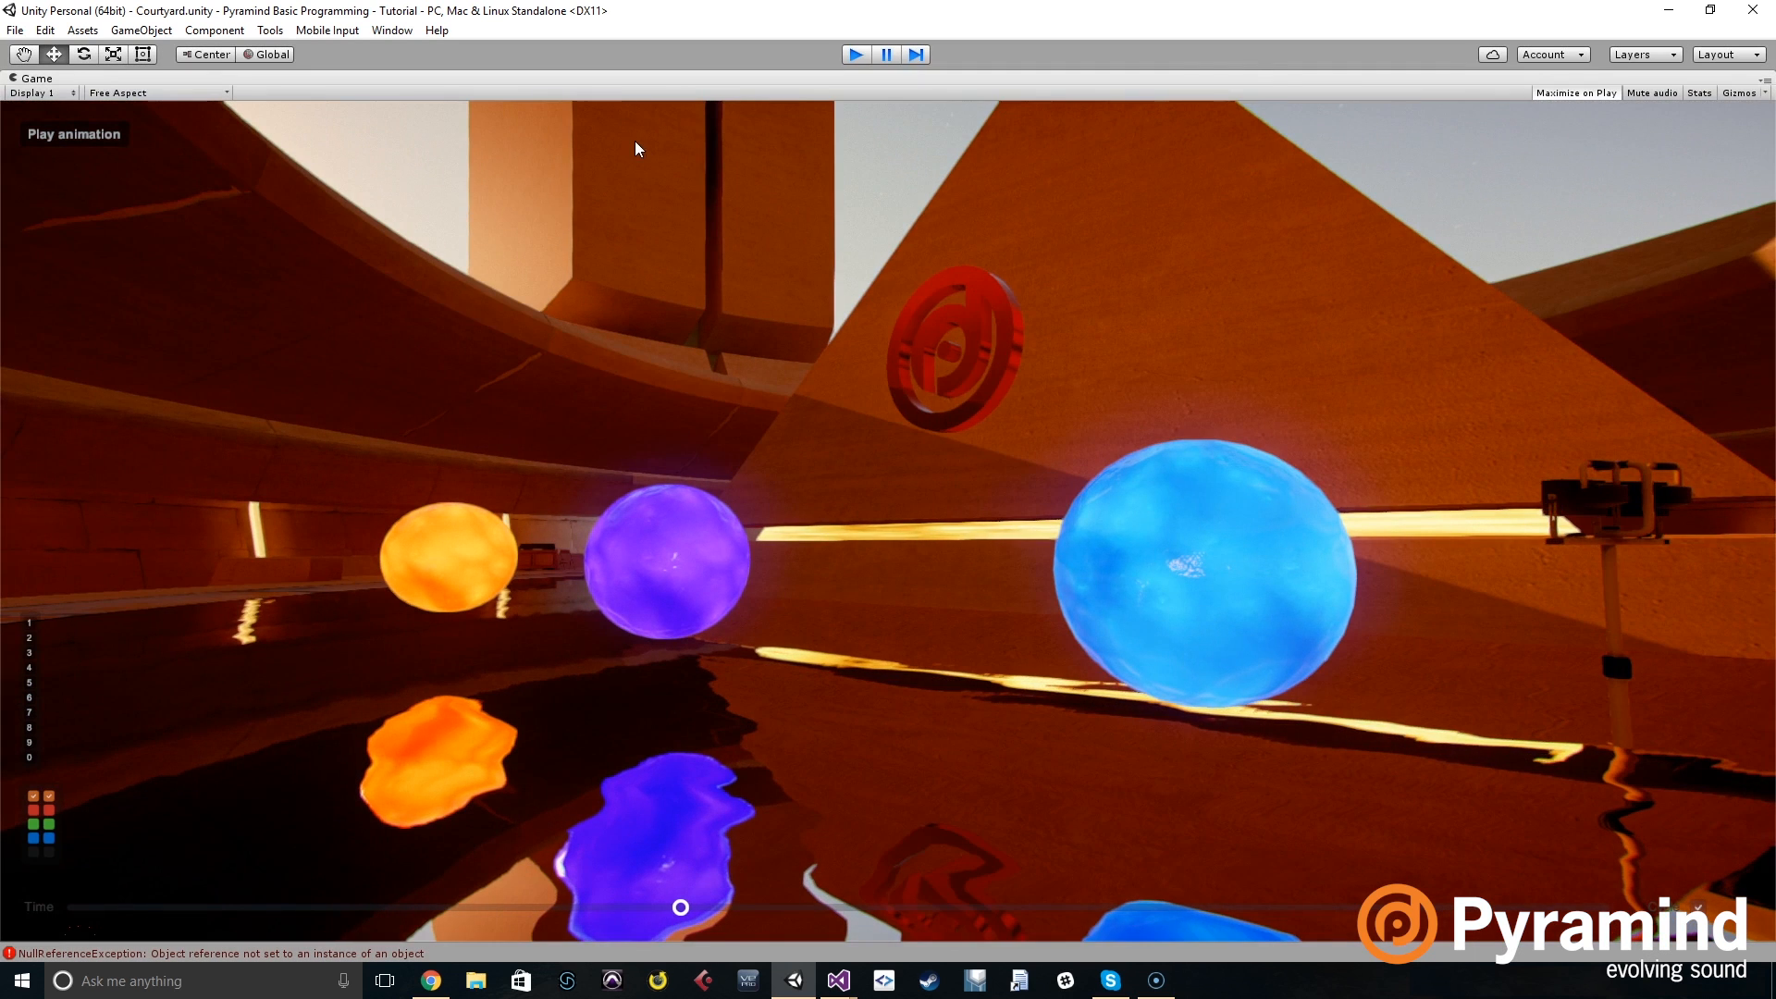
click(856, 54)
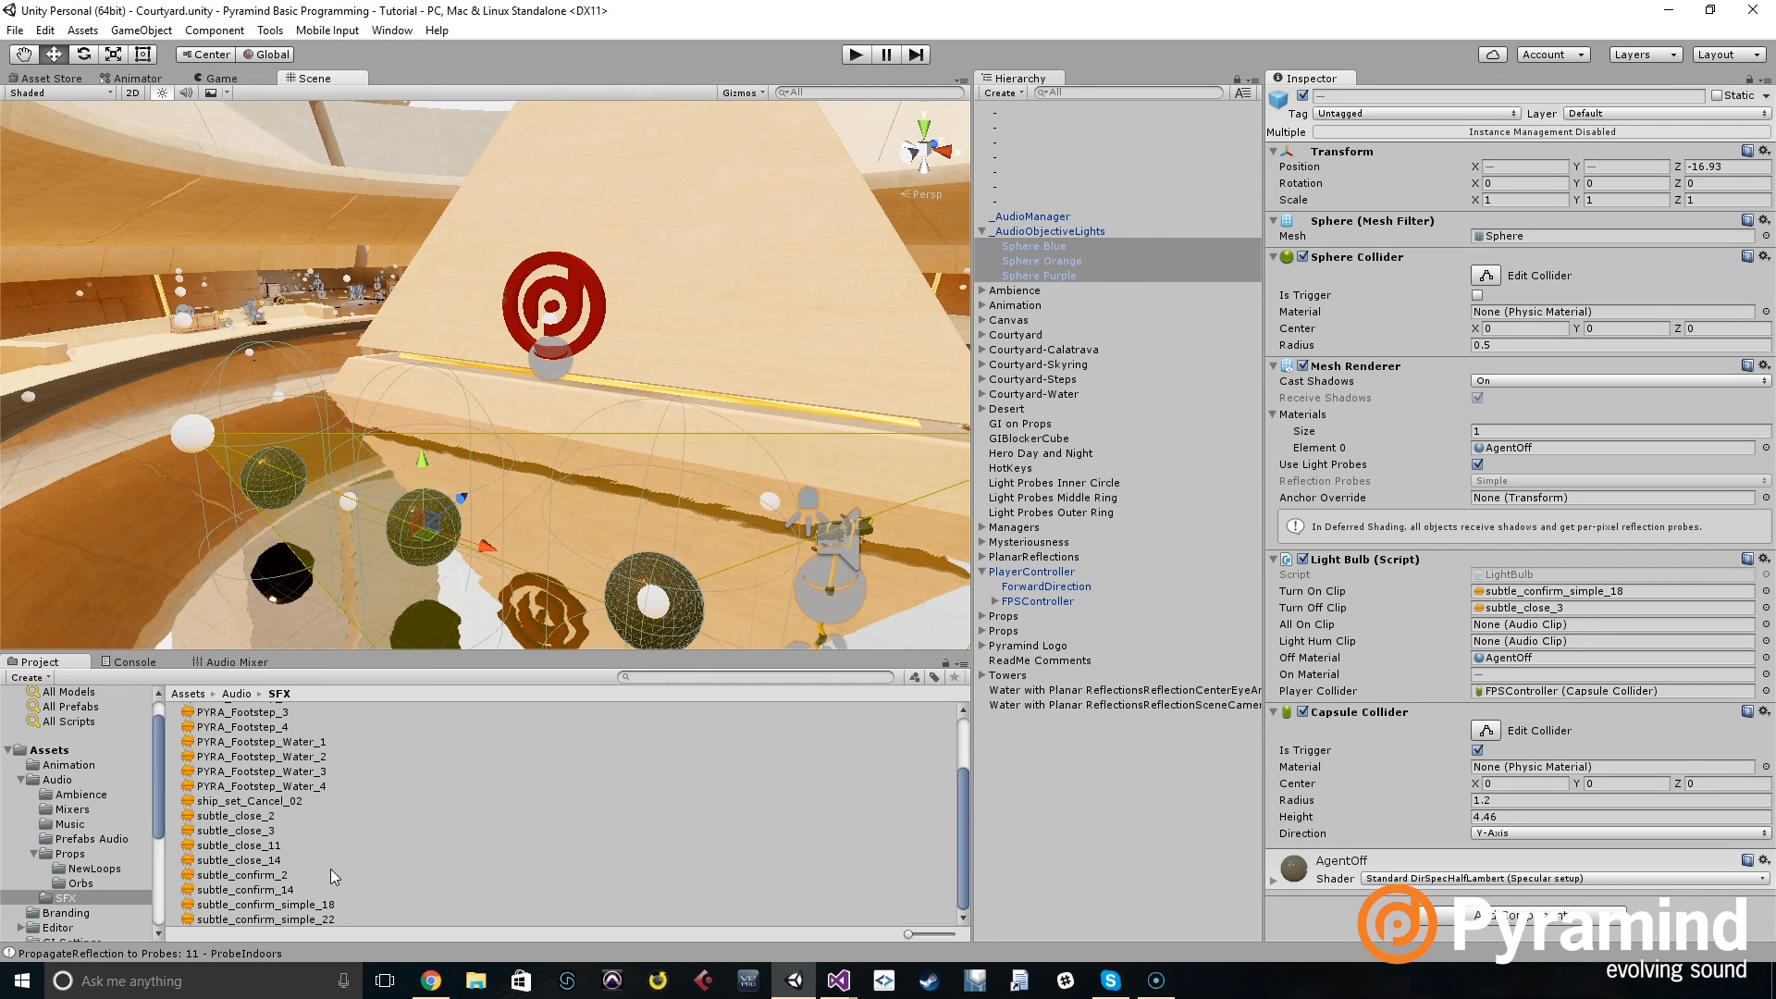
Assign subtle_confirm_2 from the SFX folder as All On Clip on Sphere Blue and Sphere Orange.
click(241, 875)
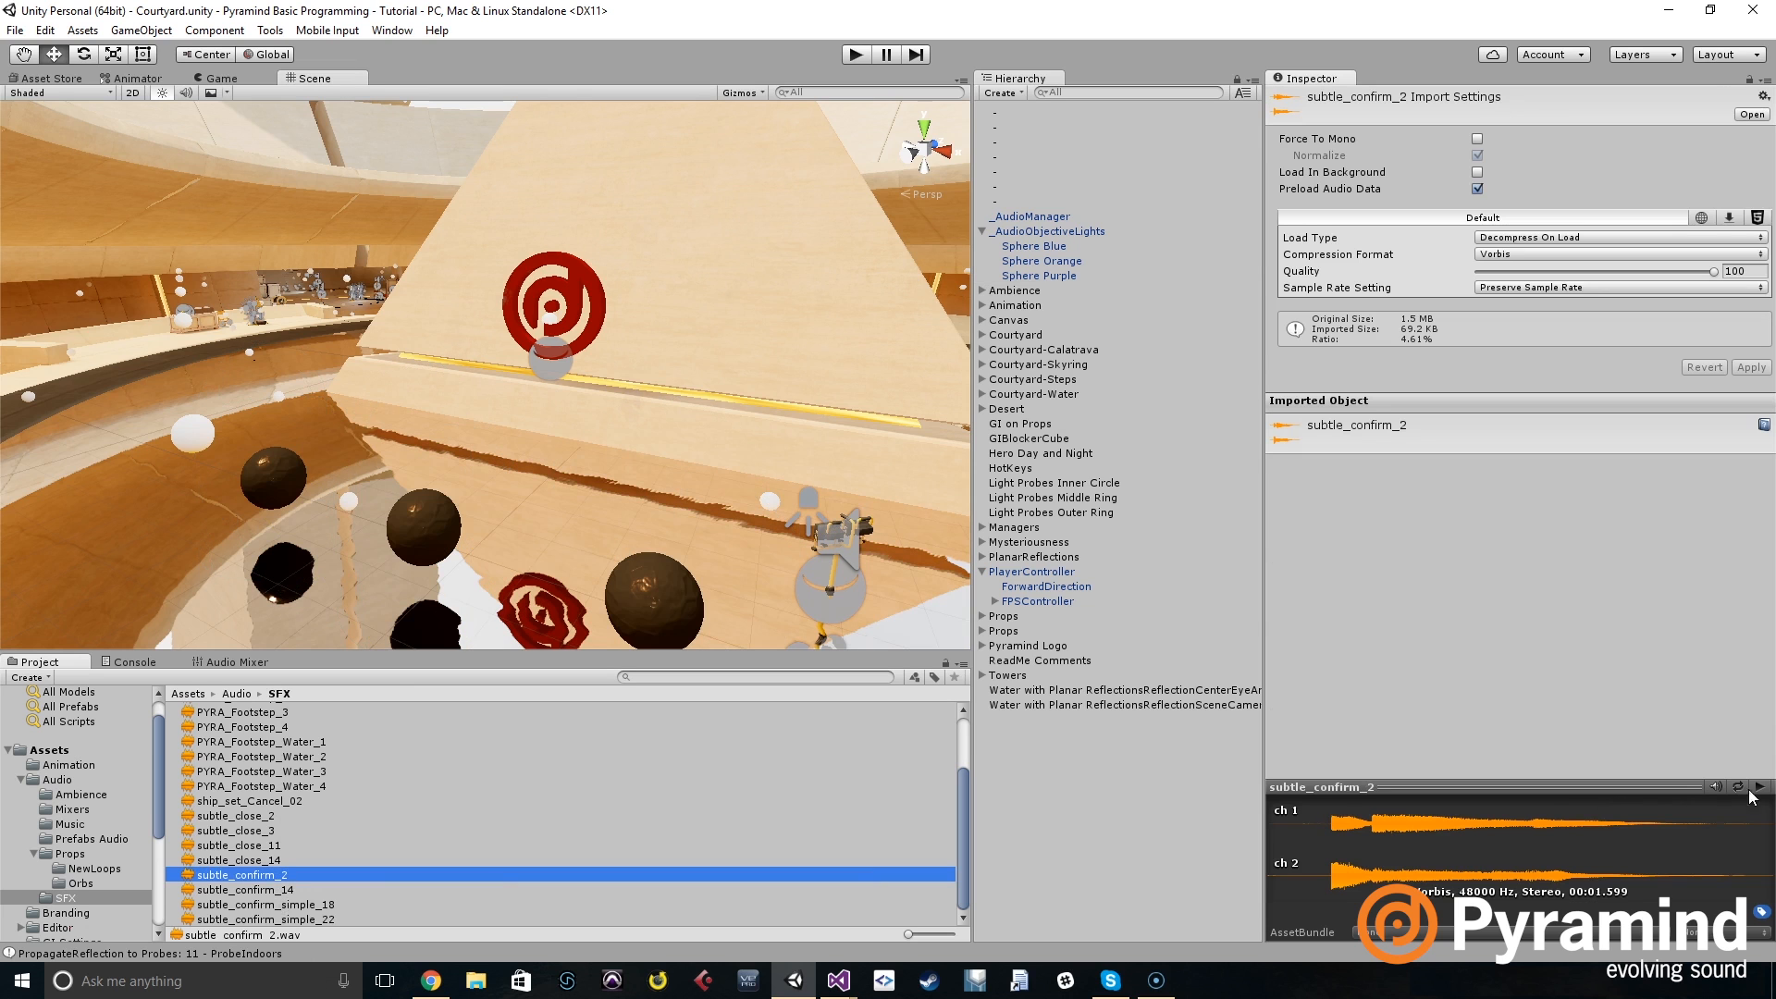
click(1759, 786)
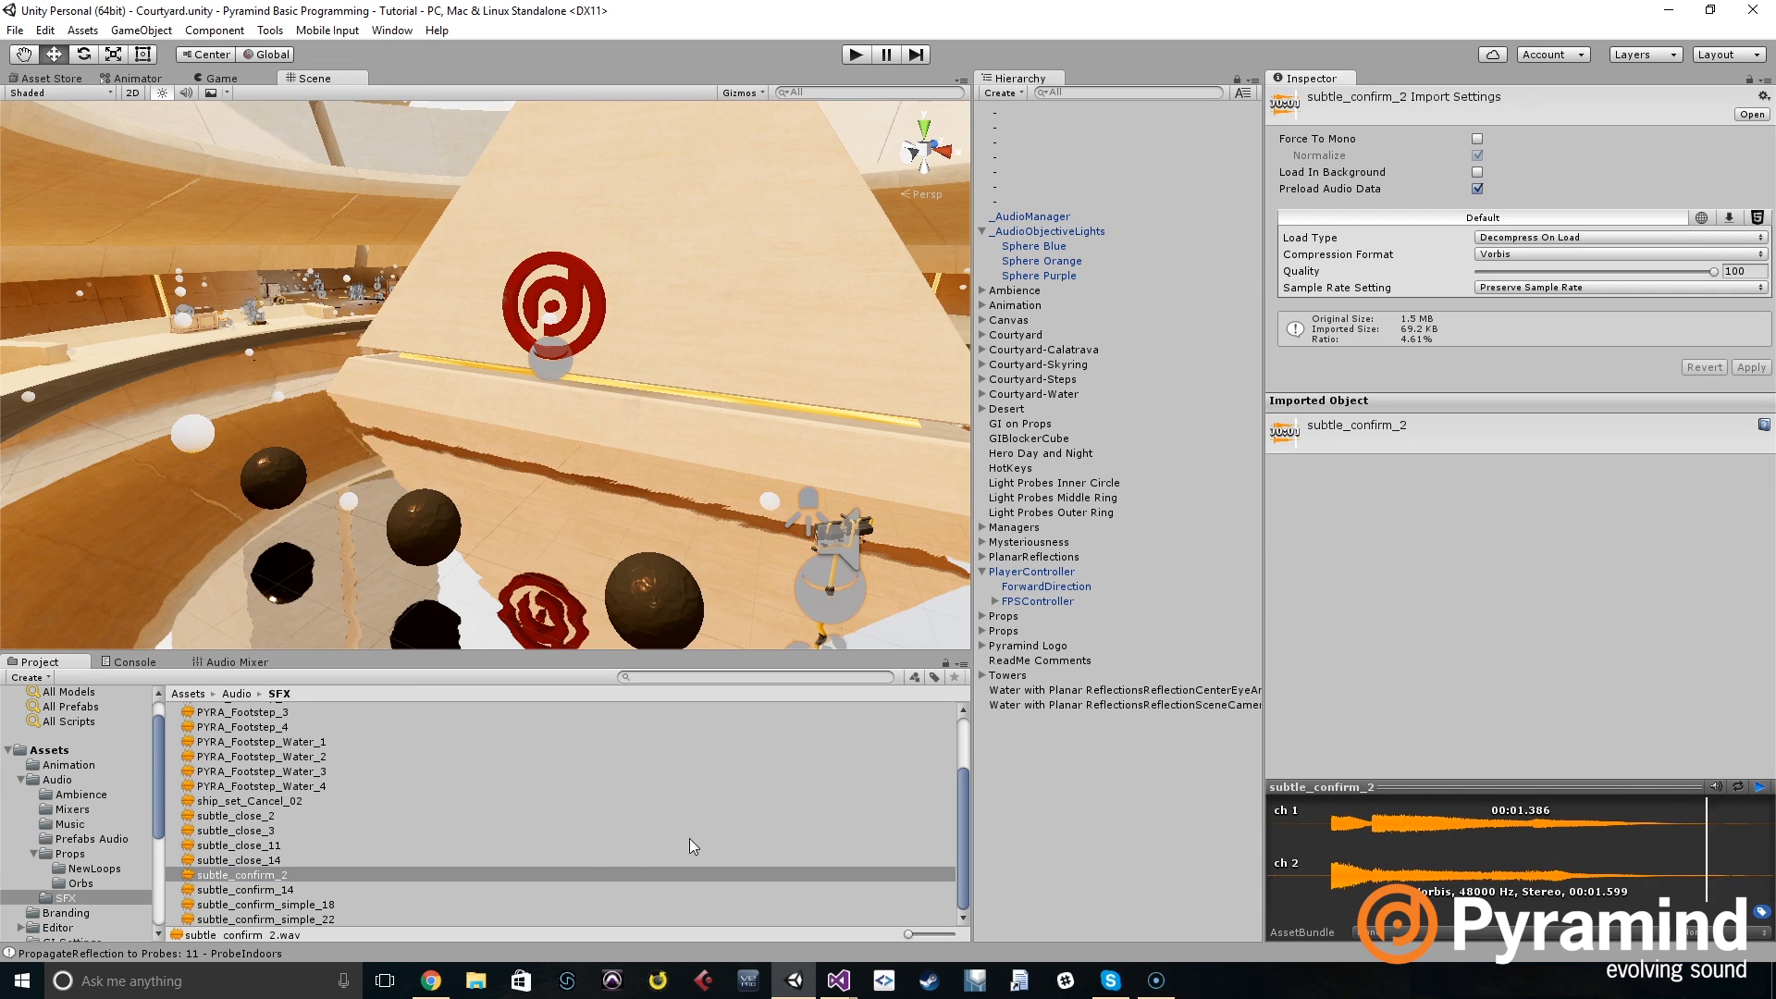
click(1035, 246)
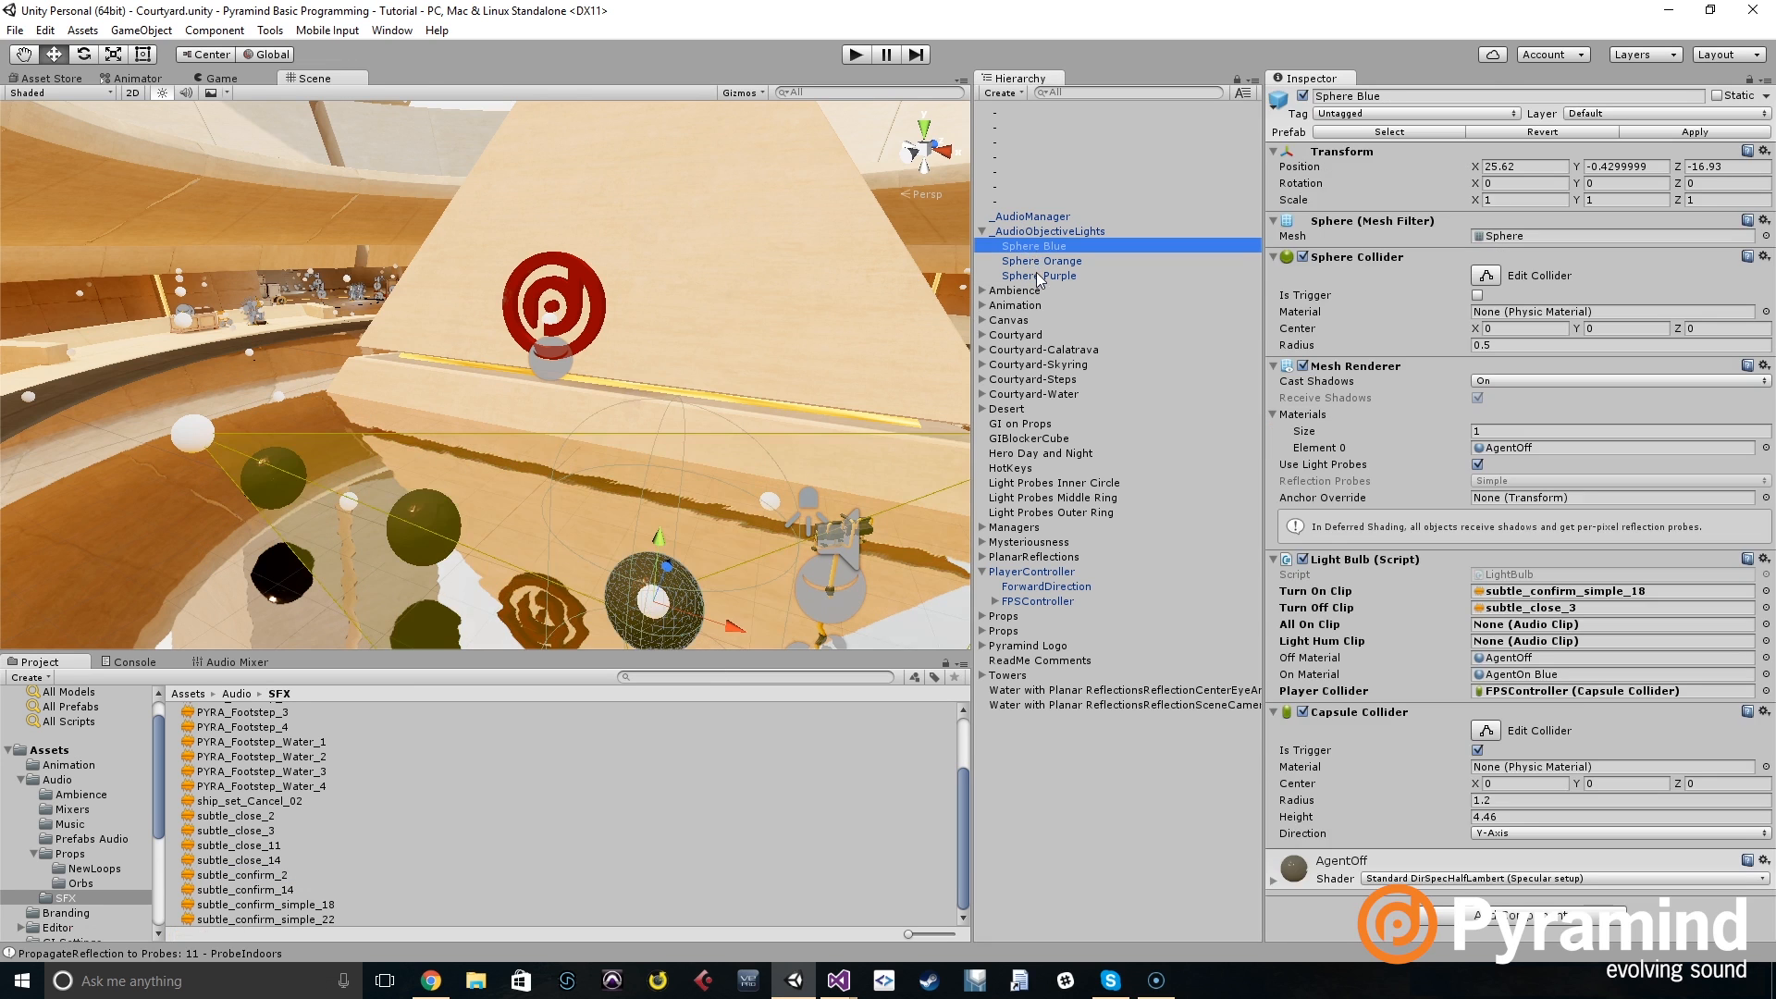
click(1038, 276)
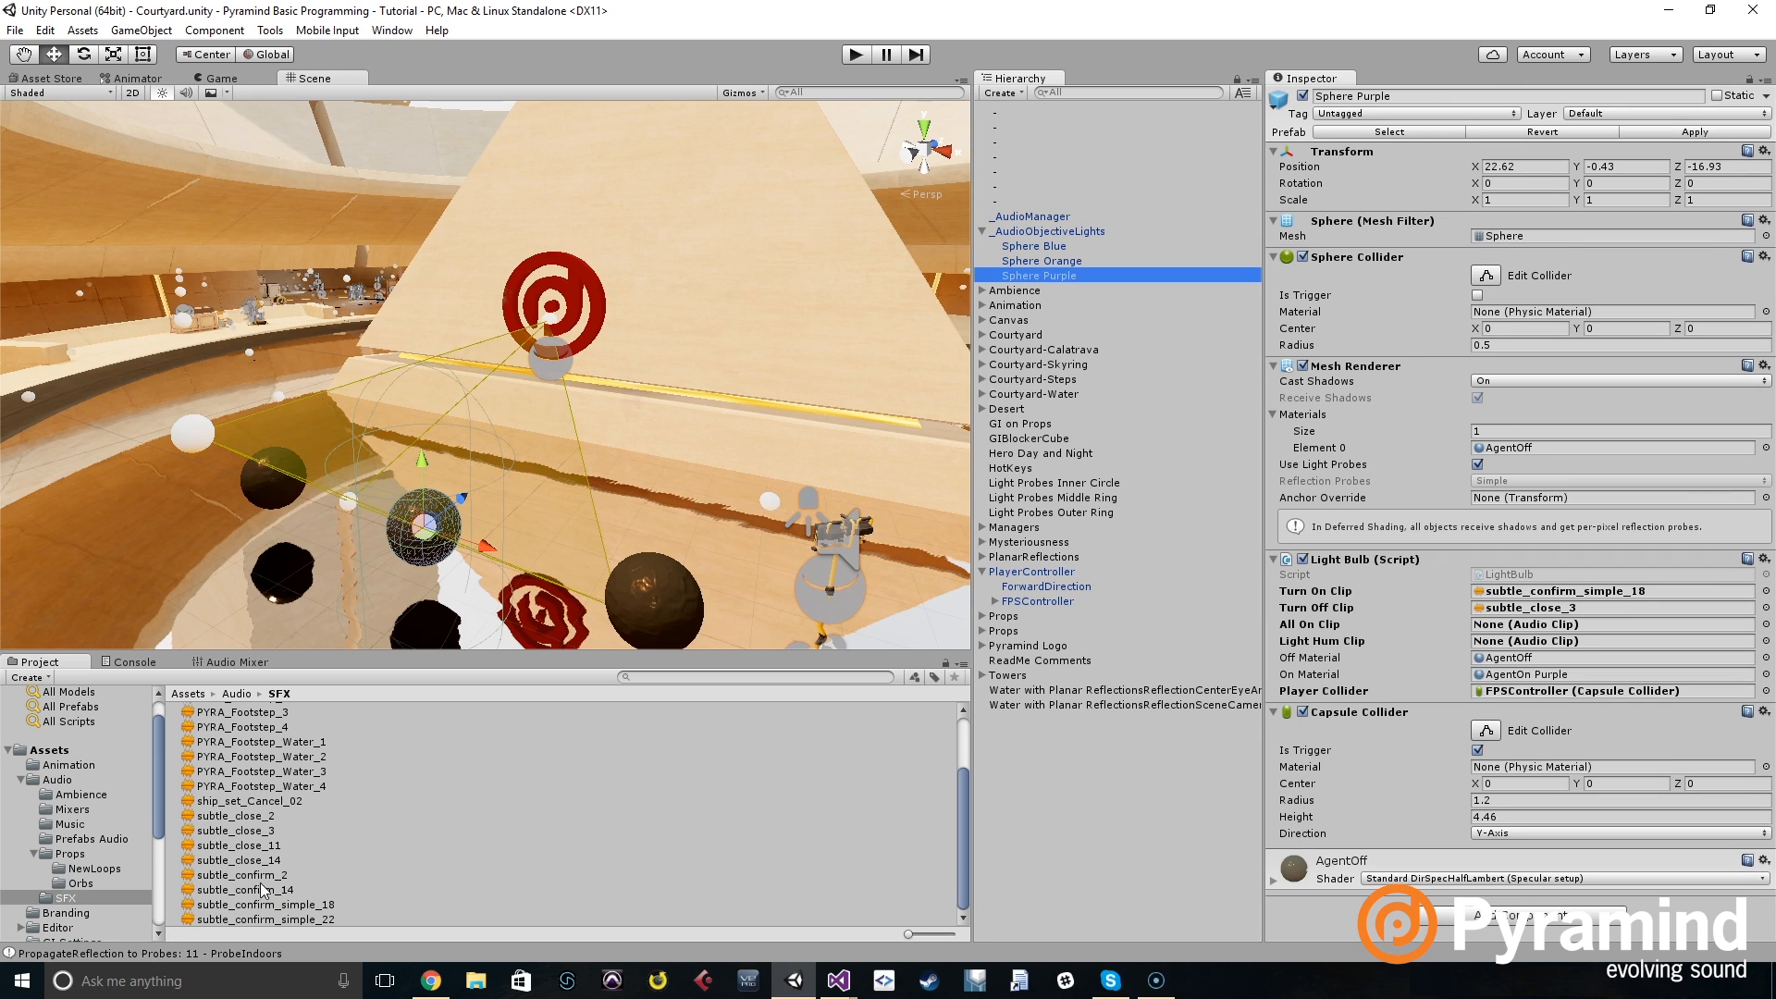
click(241, 876)
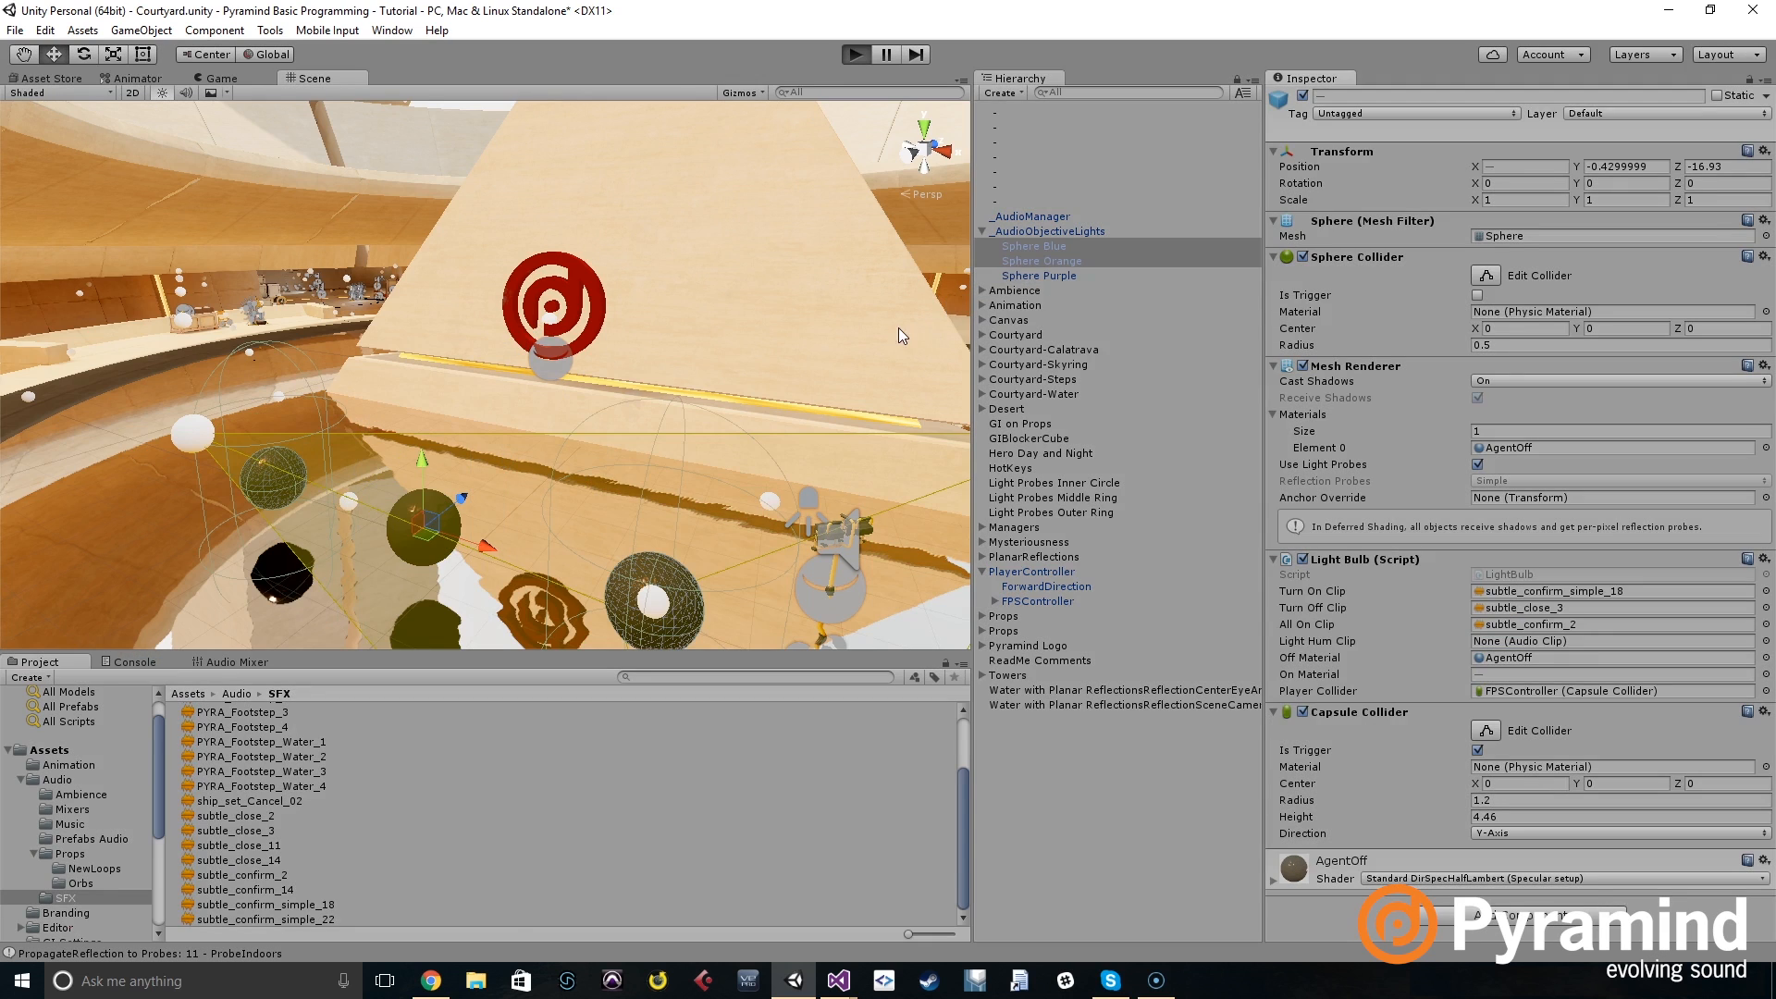
click(854, 54)
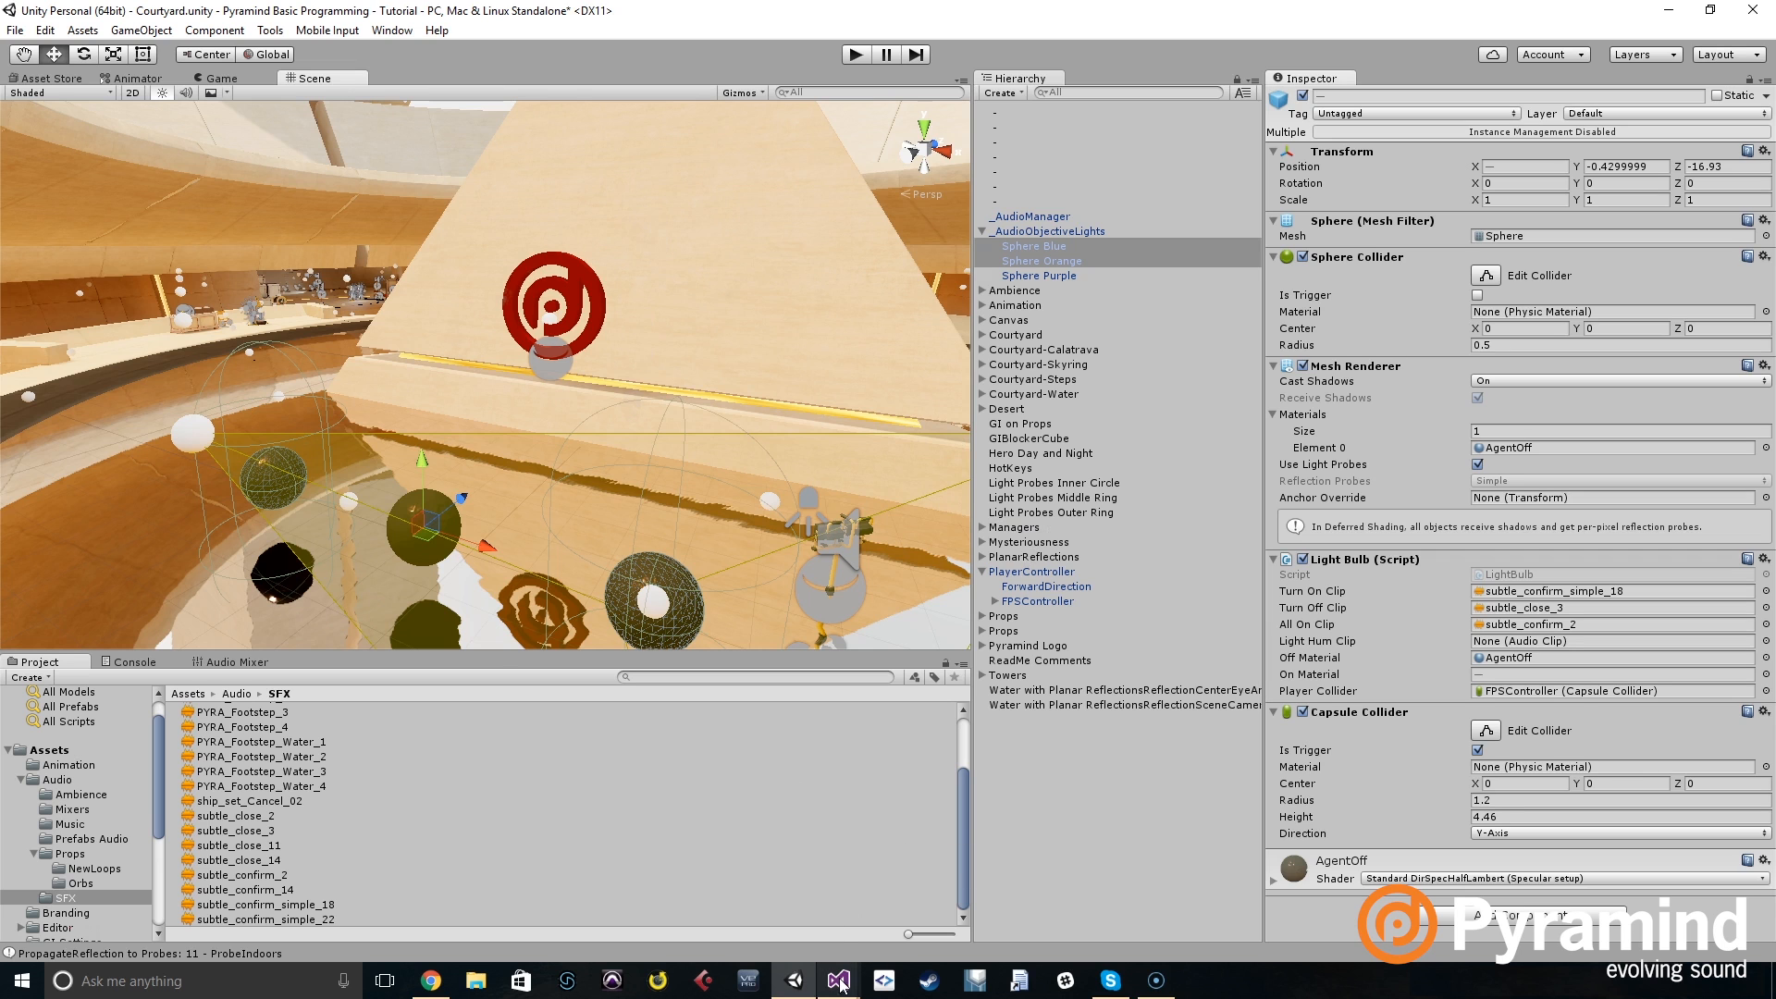
click(836, 980)
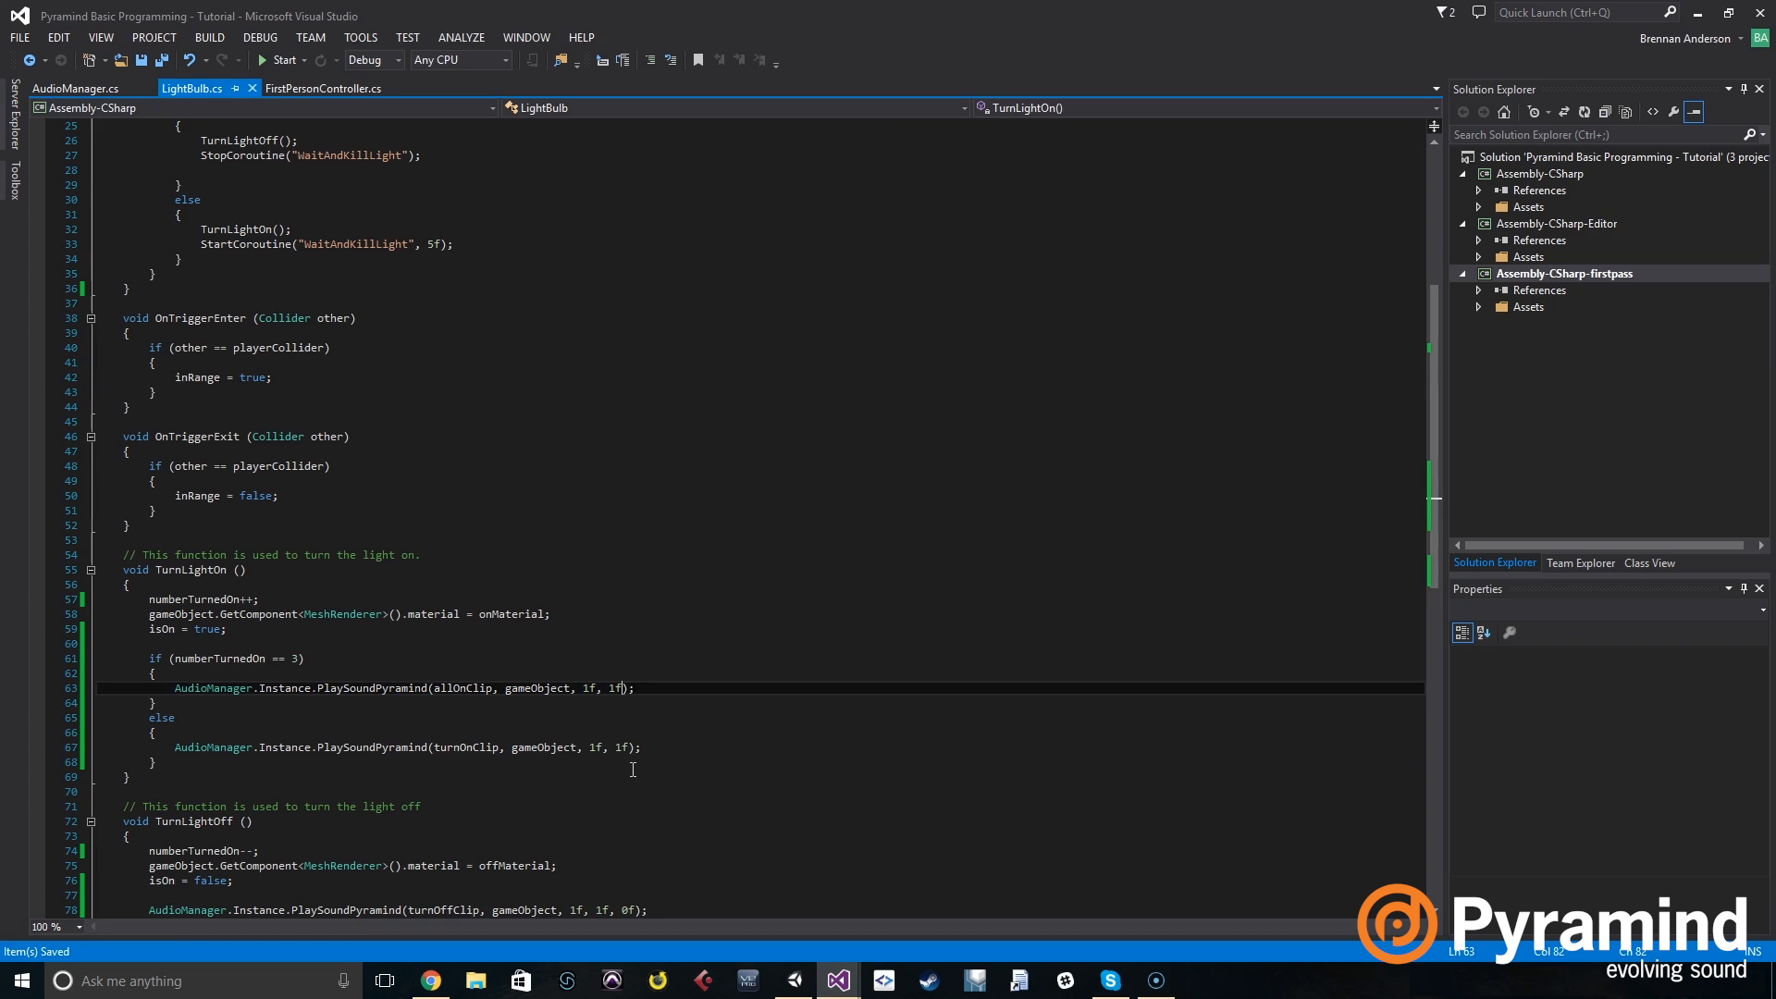
mouse_move(633, 738)
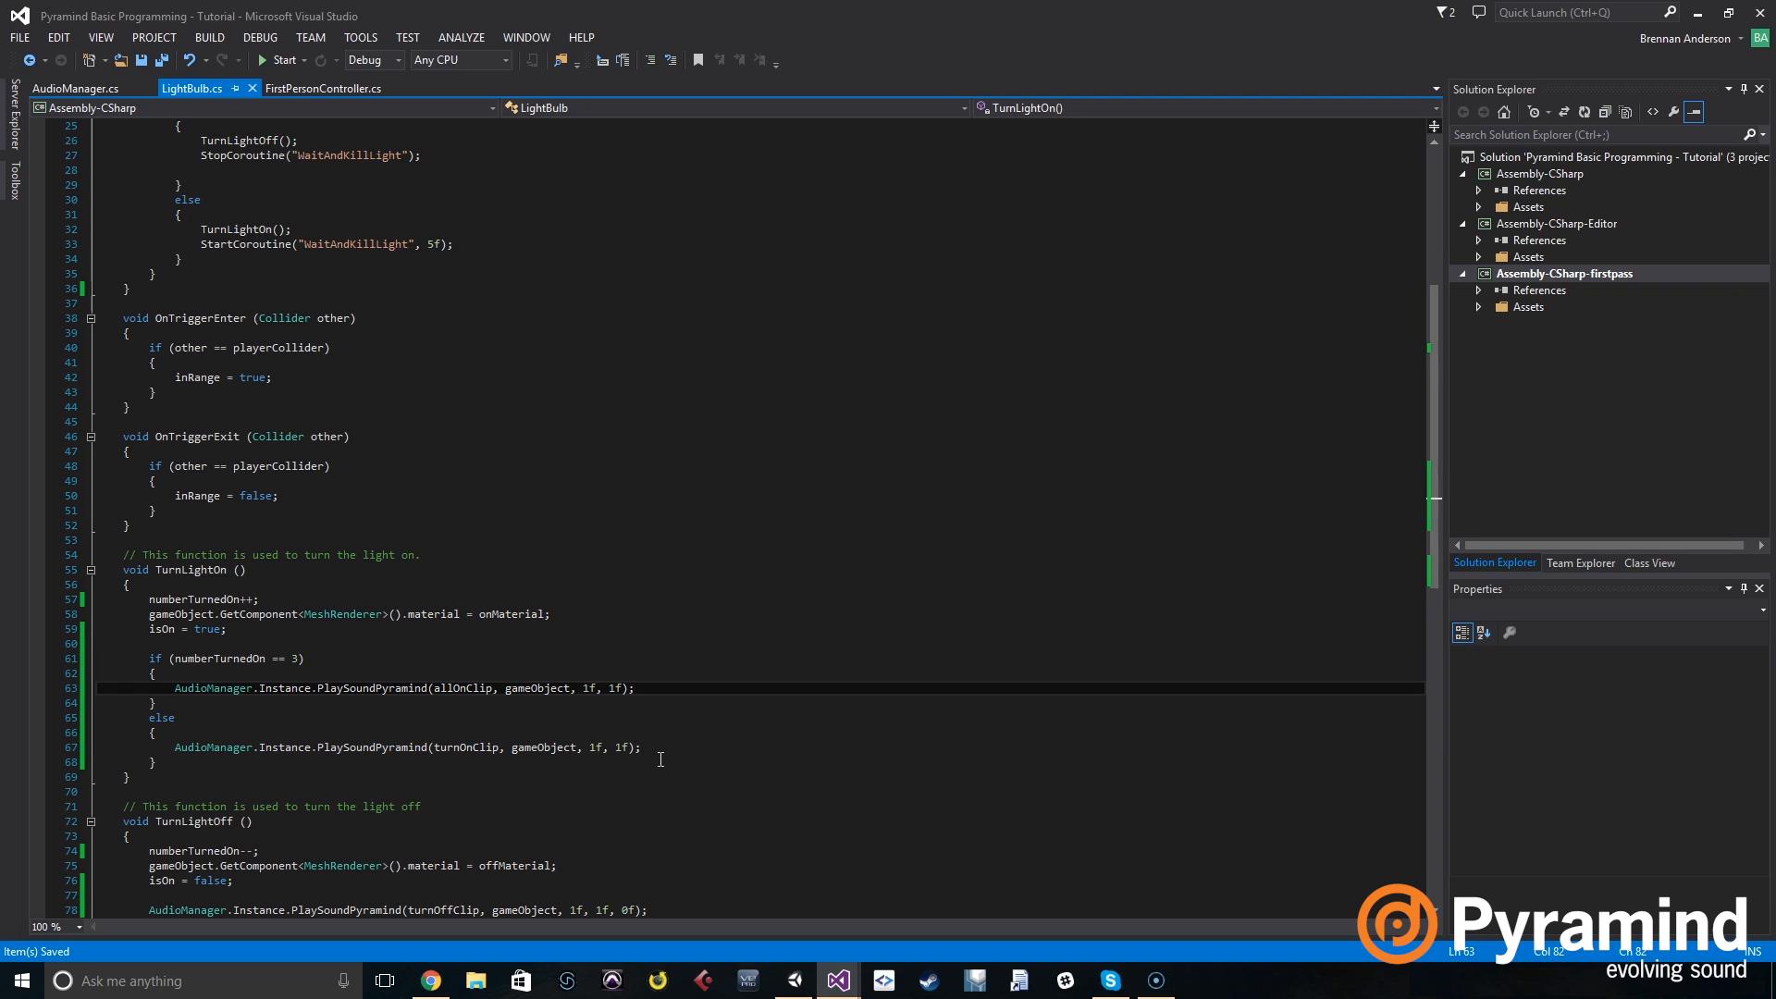
mouse_move(544, 864)
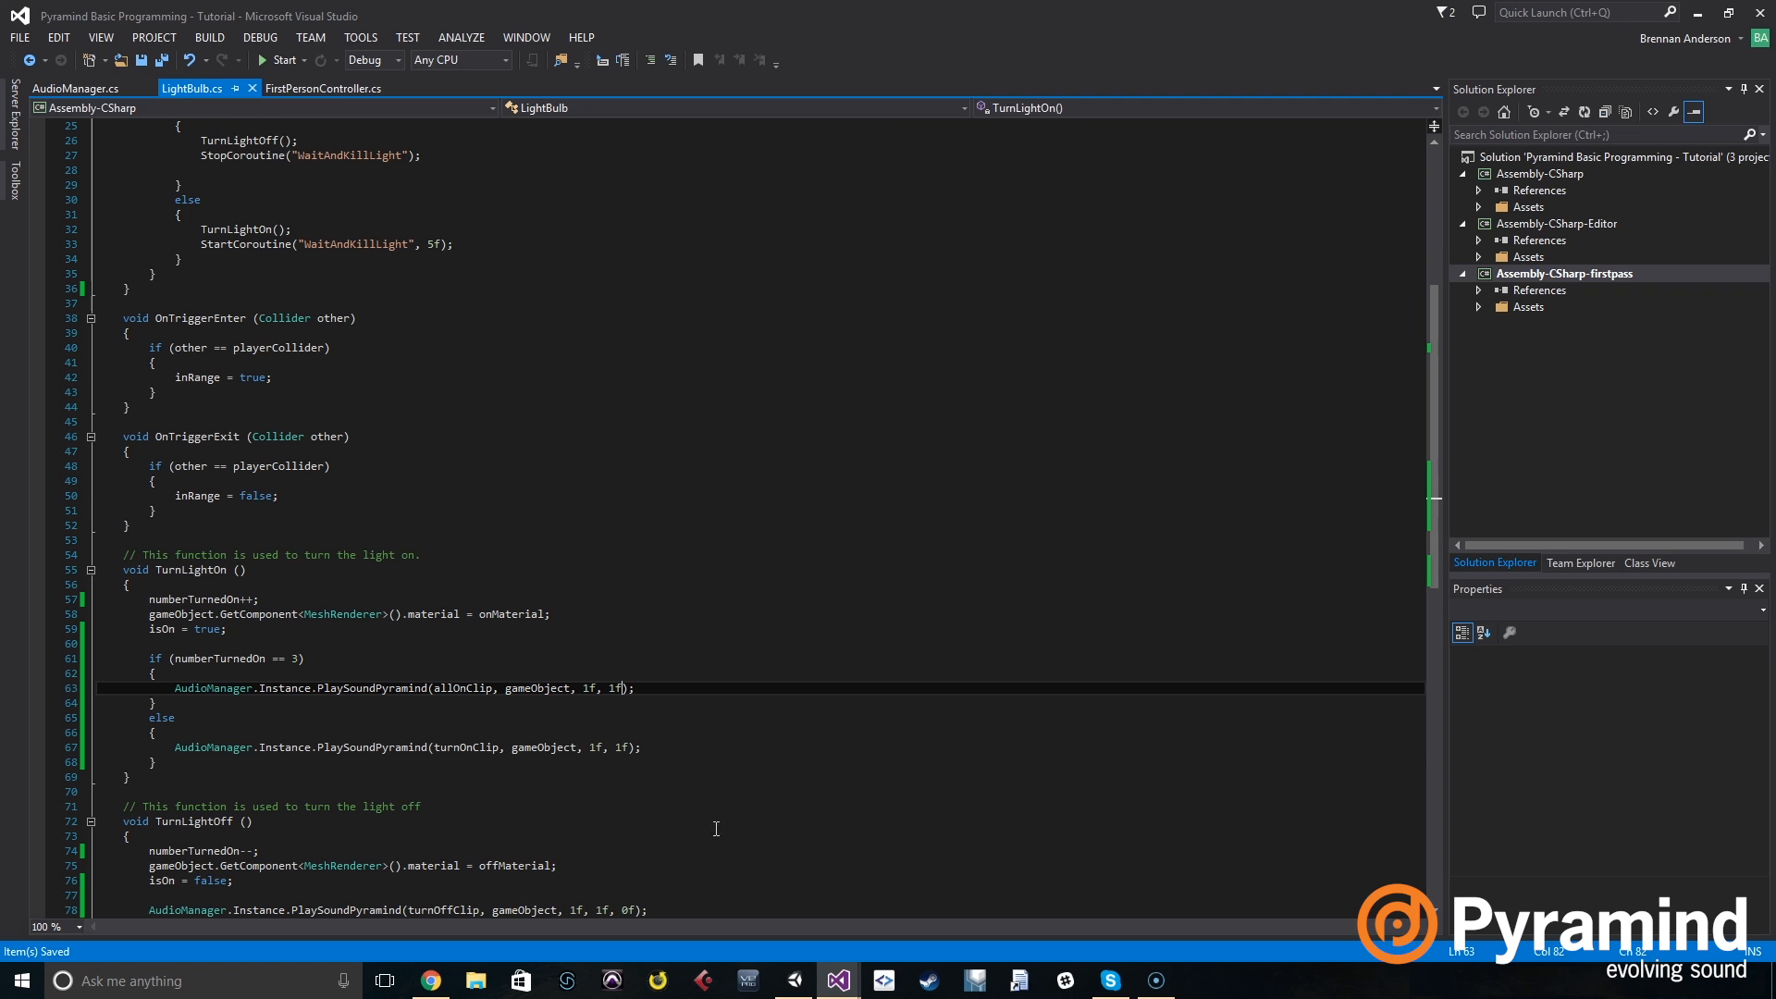
scroll(up, 3)
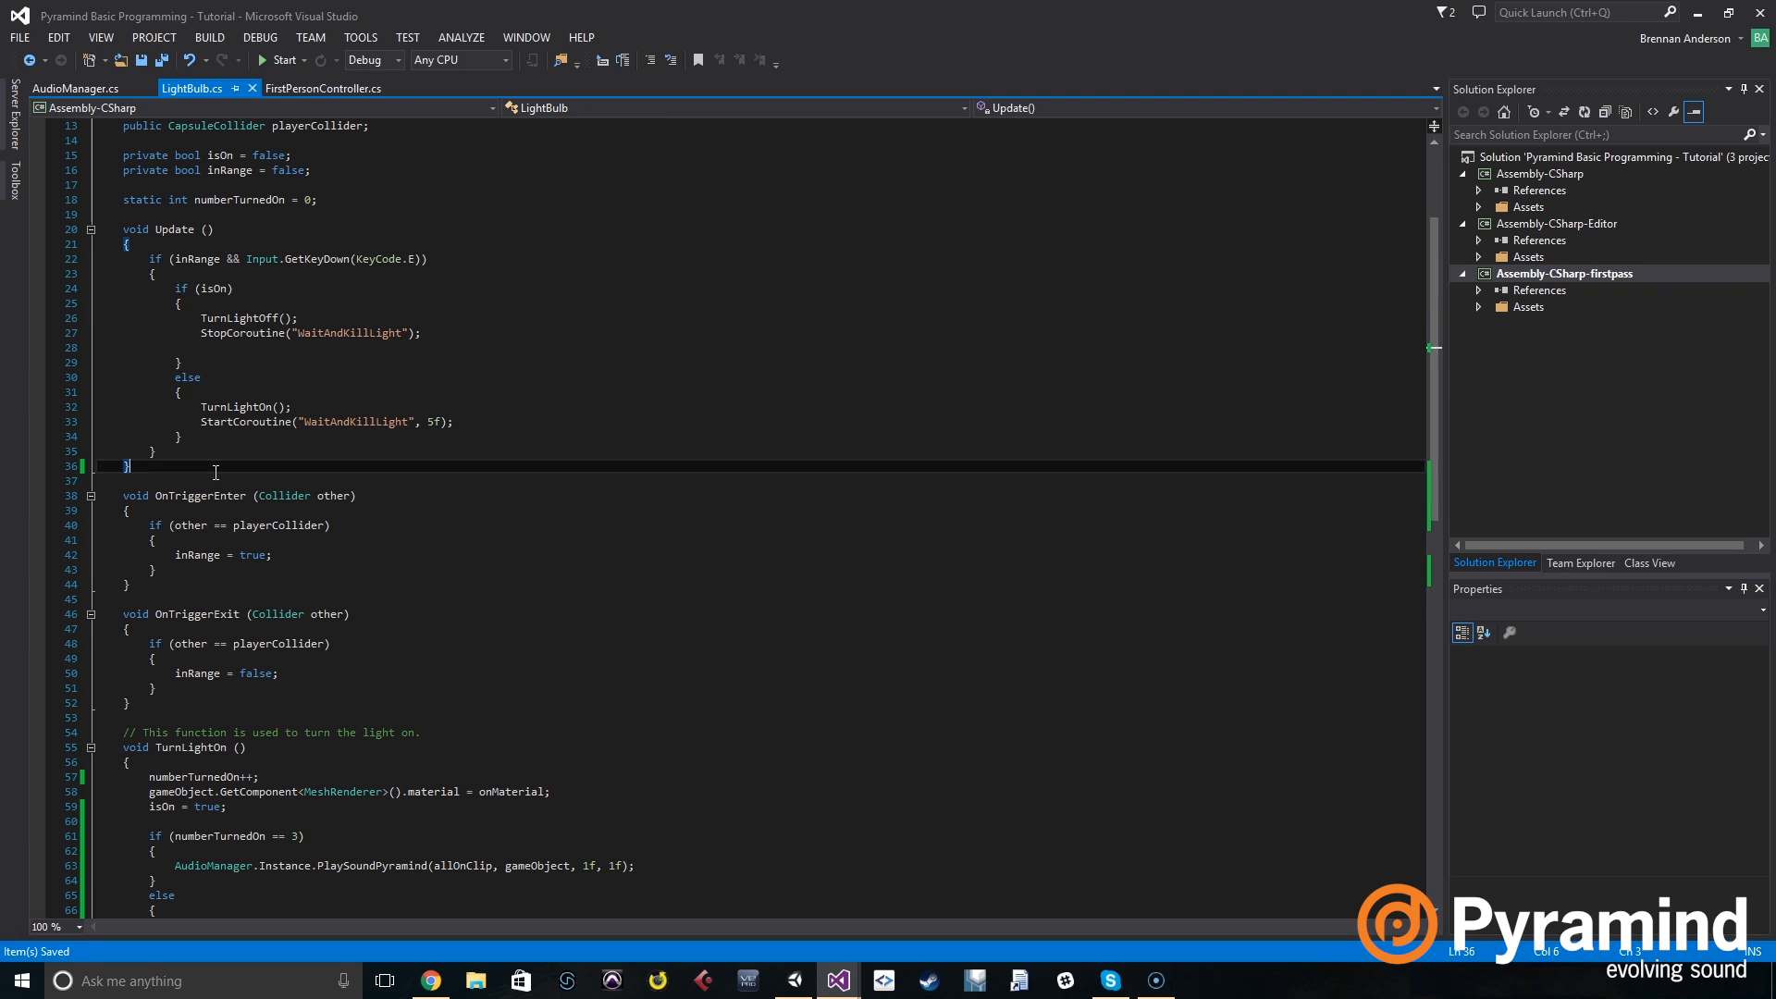
Declare an empty IEnumerator WaitAndKillLight(float timeToWait) coroutine below Update.
key(Enter)
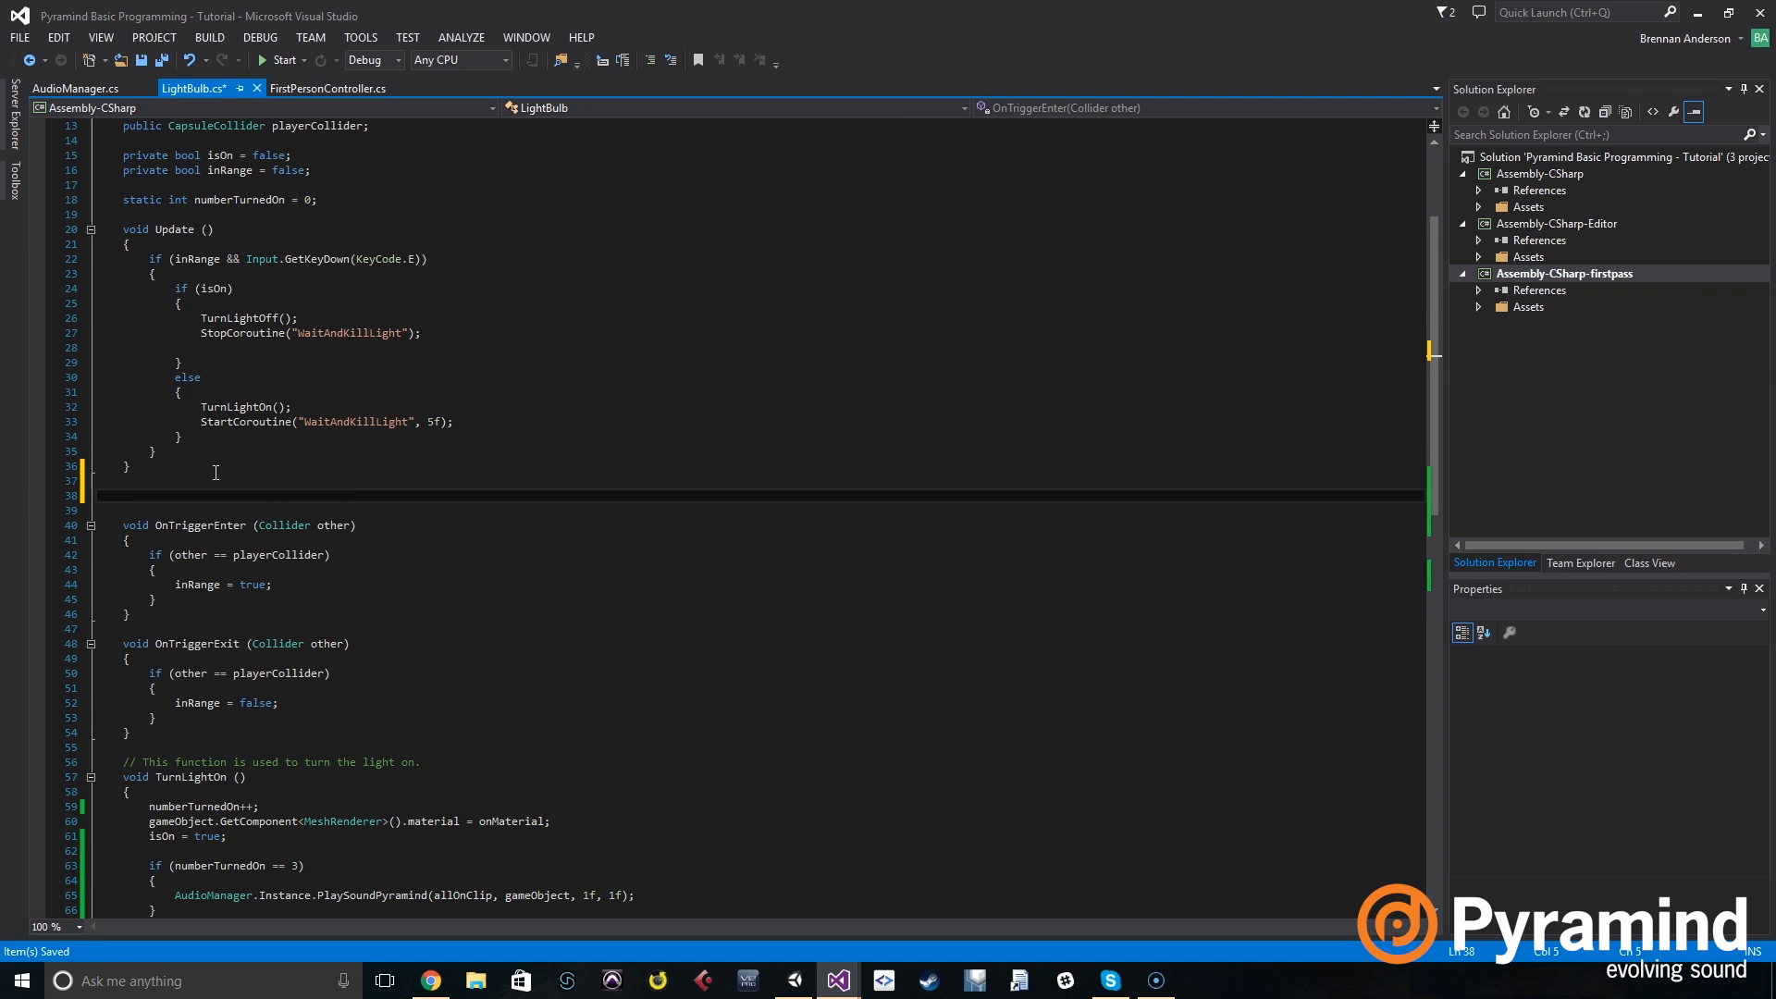
text(Ienumerator)
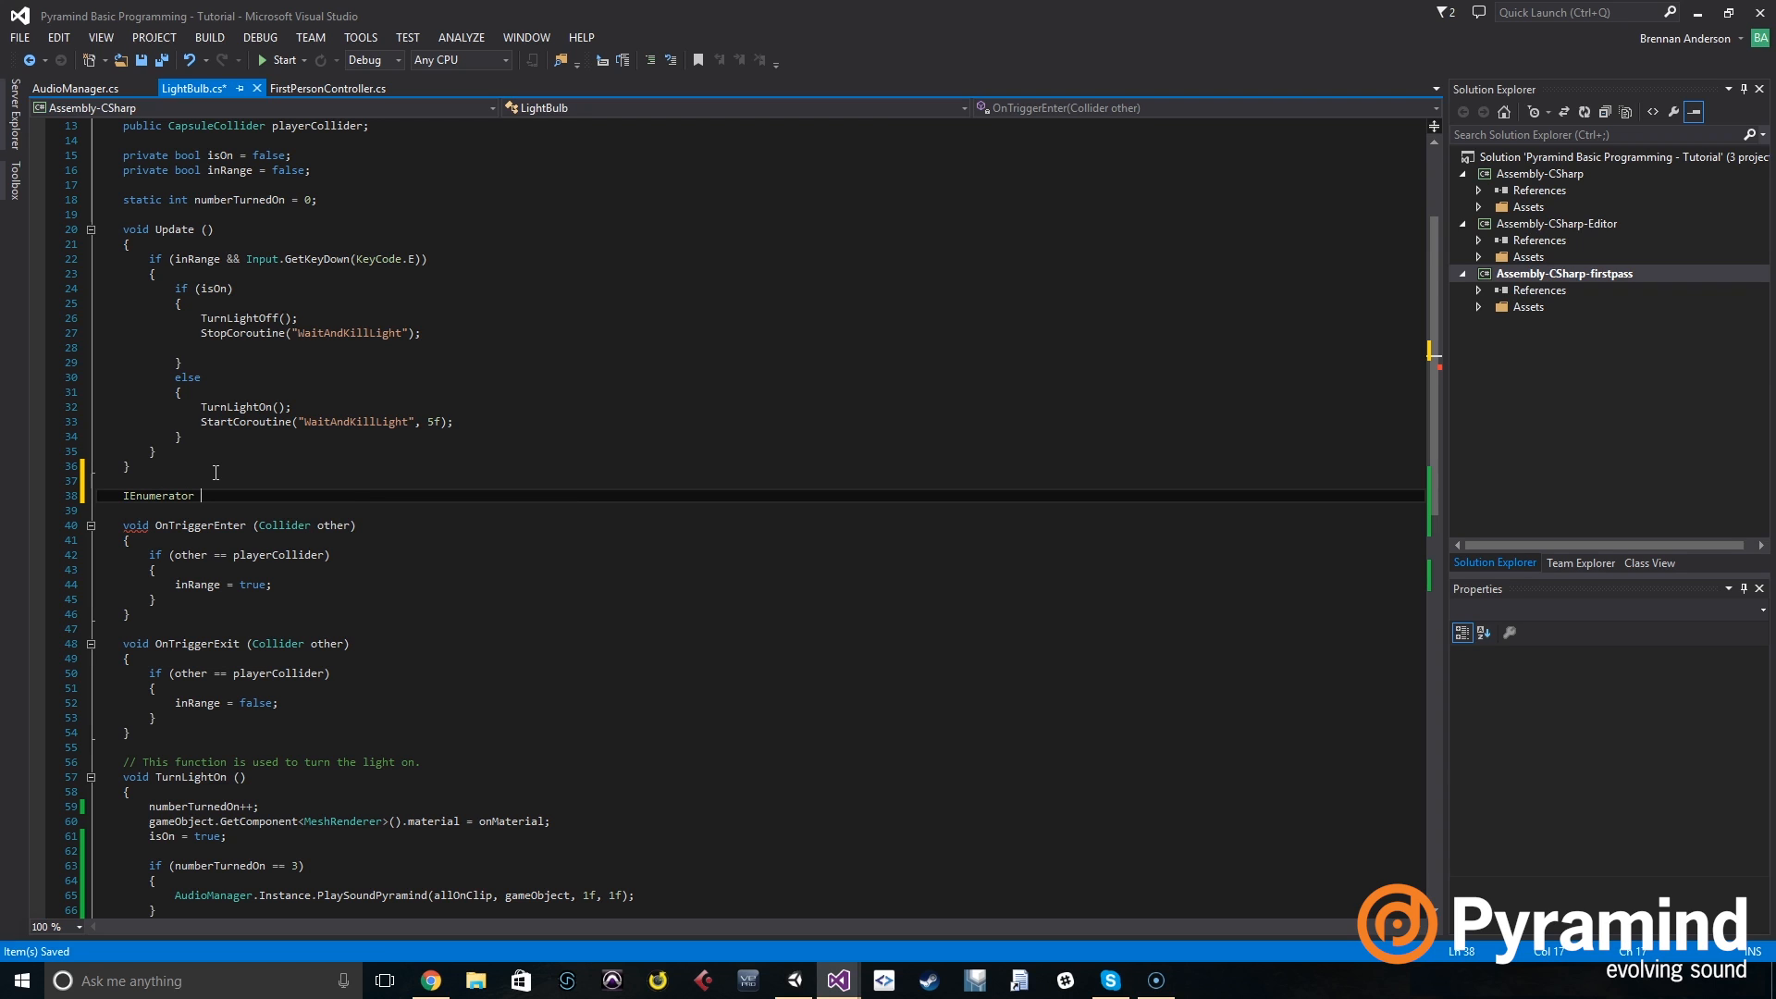
text(WaitFos)
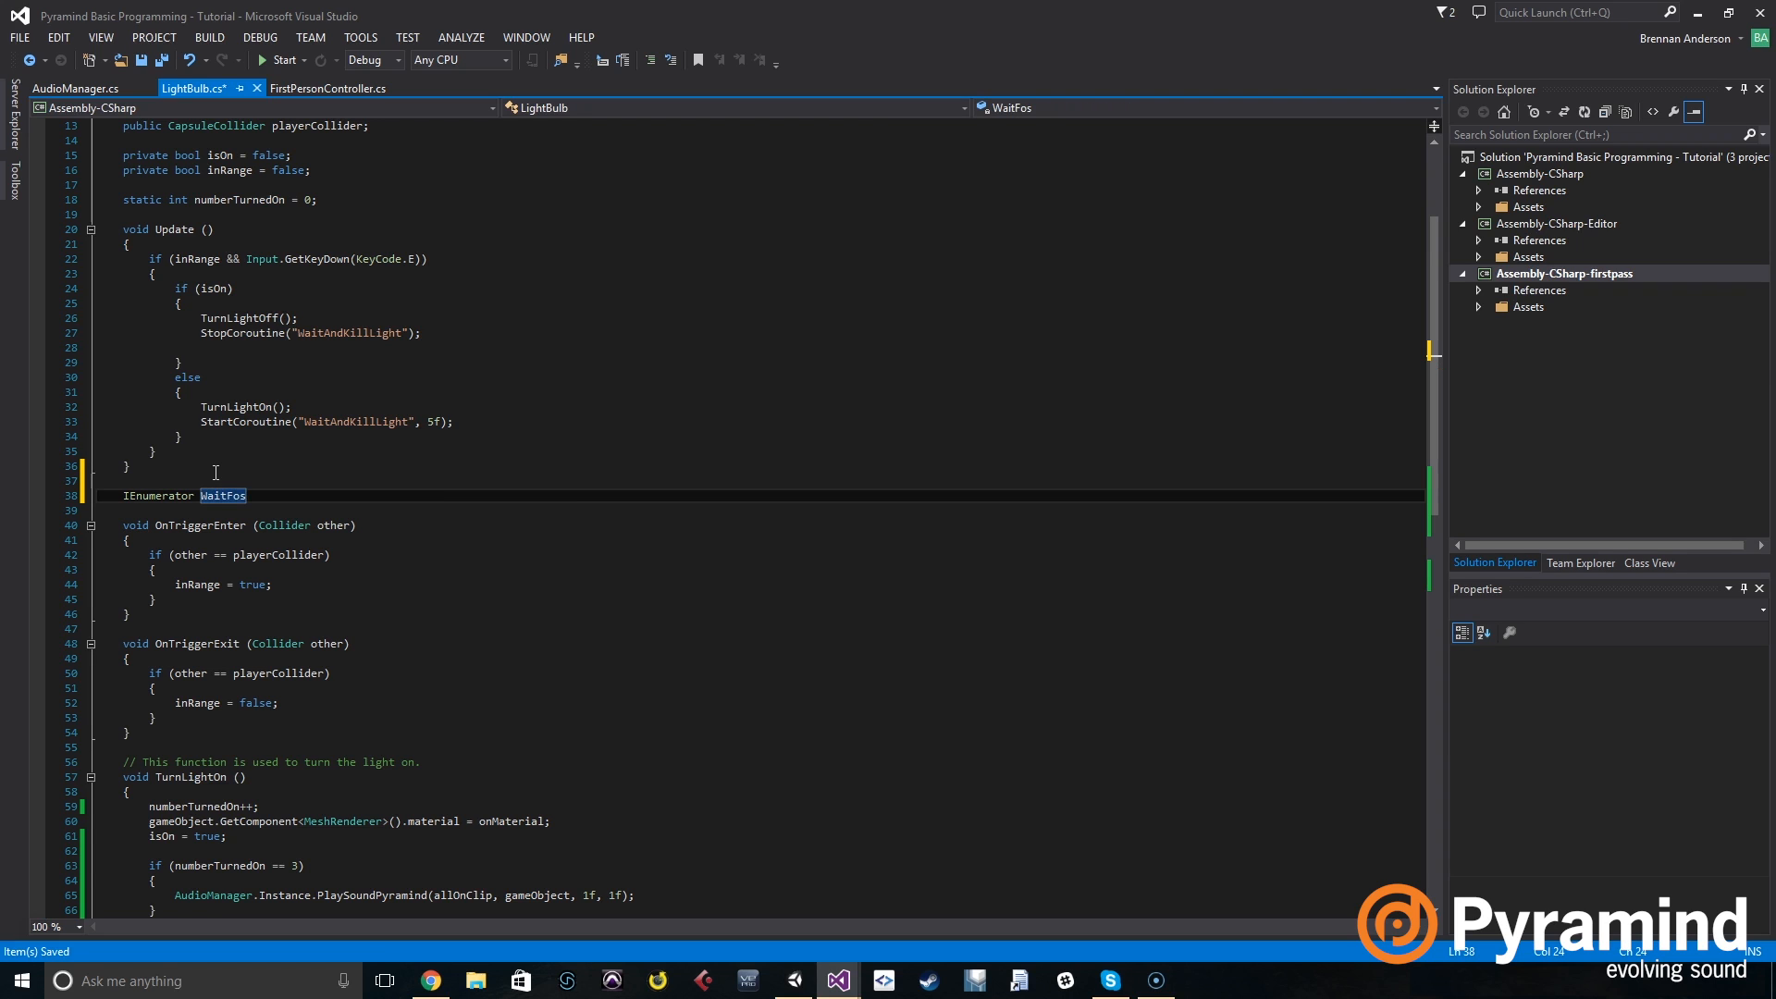
key(BackSpace)
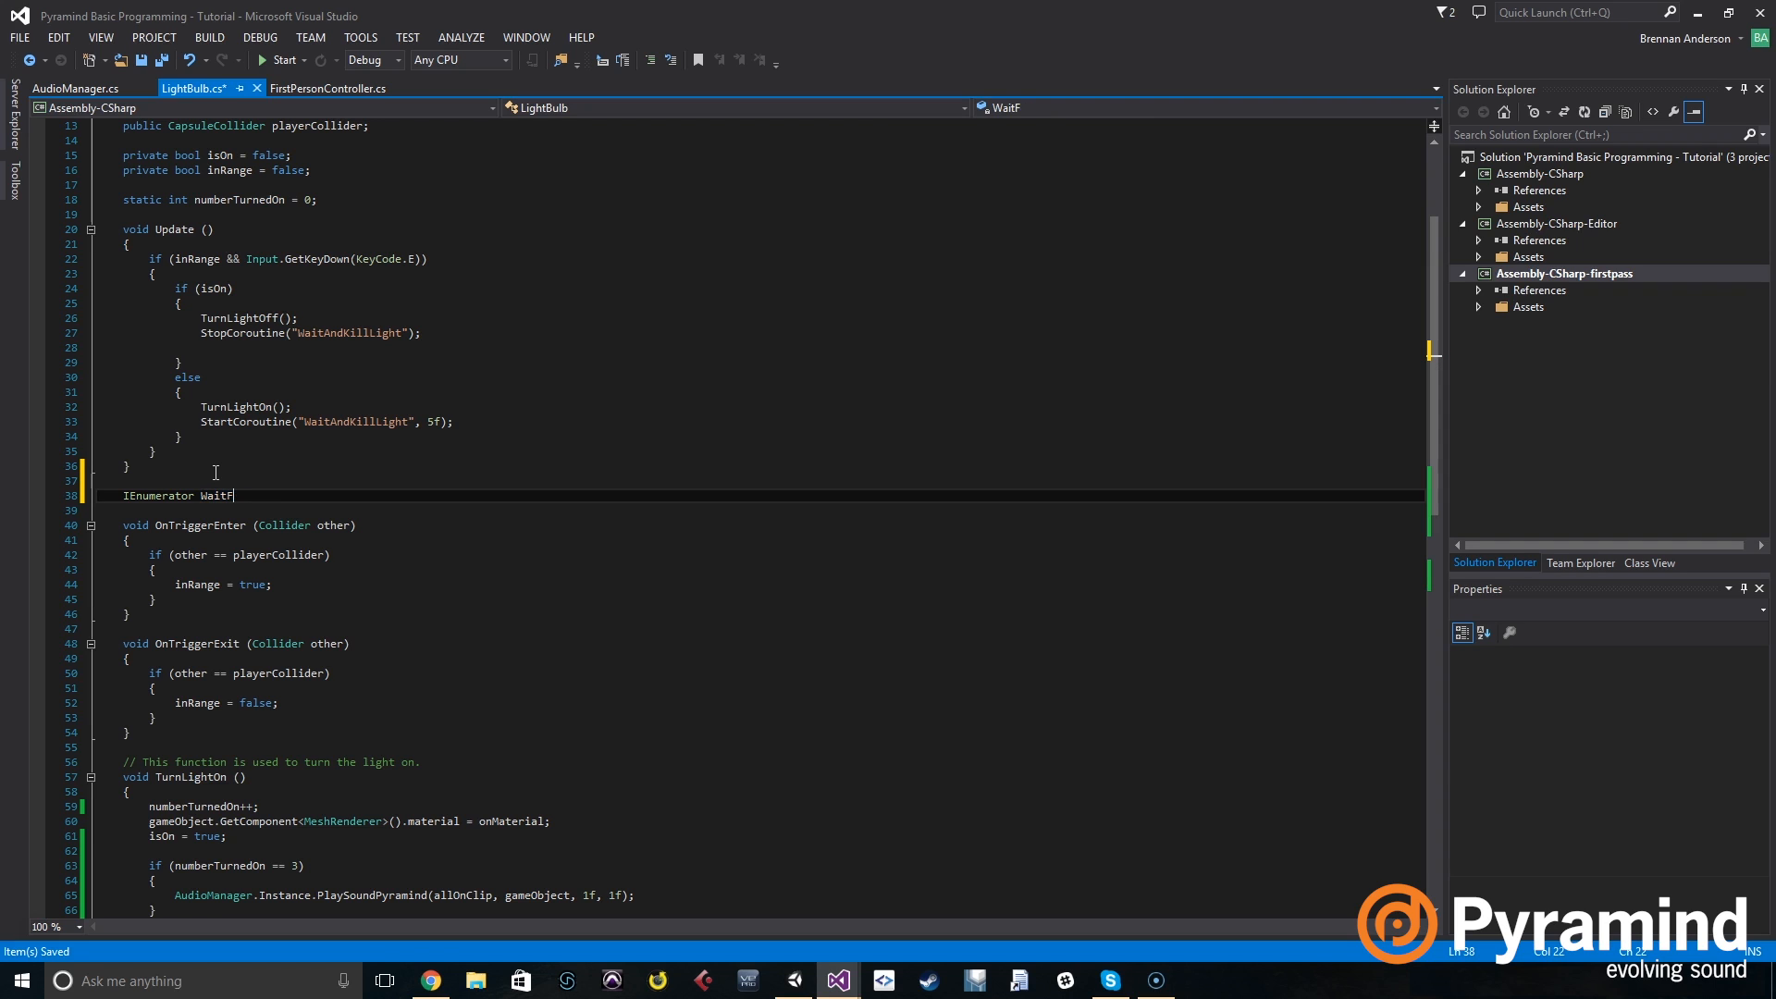
text(AndKillLight ()
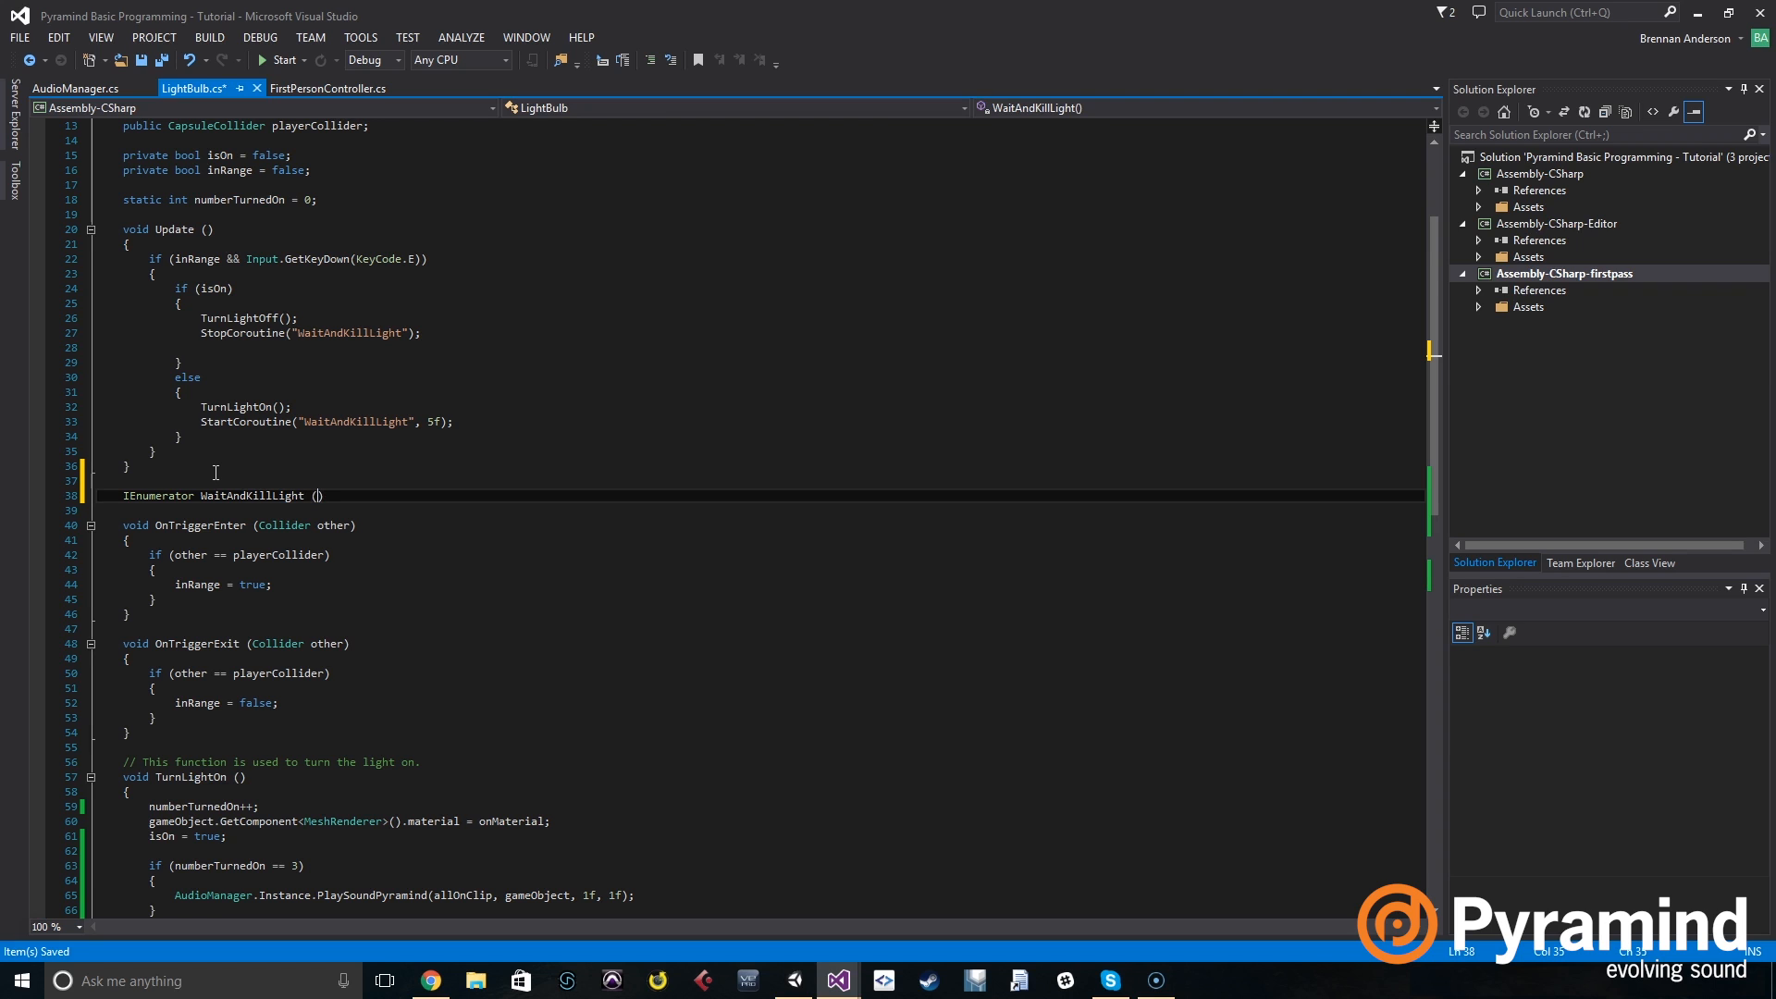
text(f)
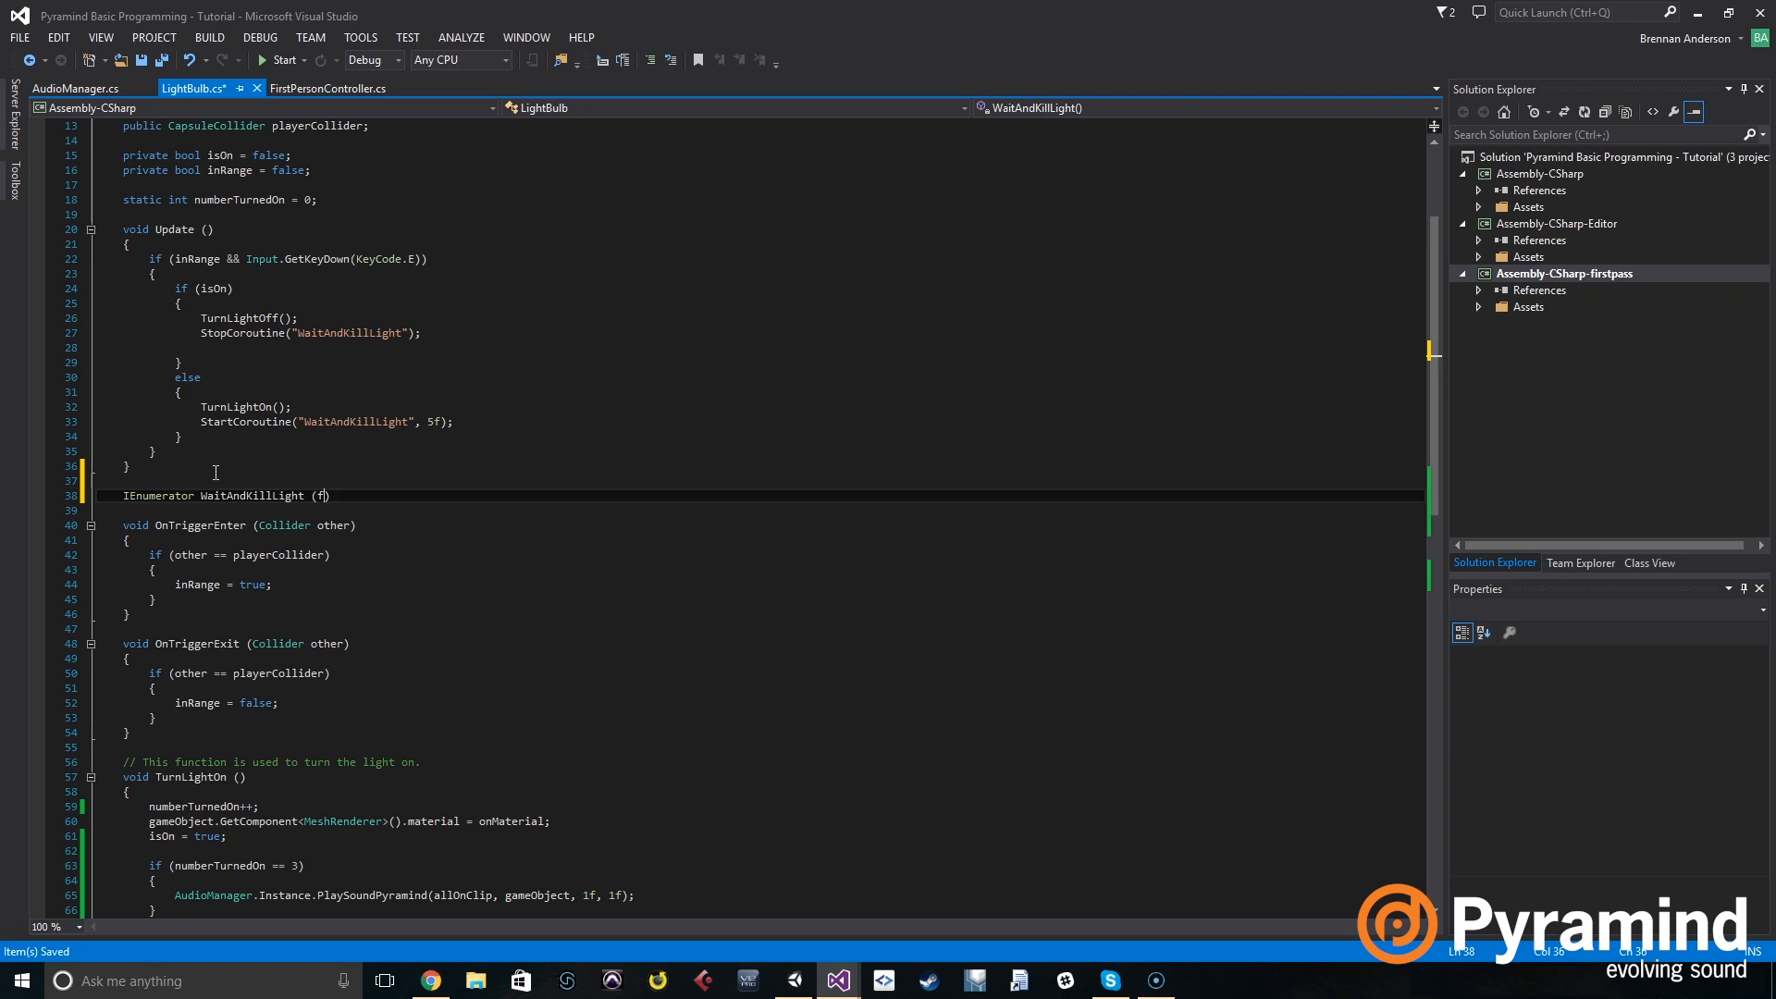
text(loat tim)
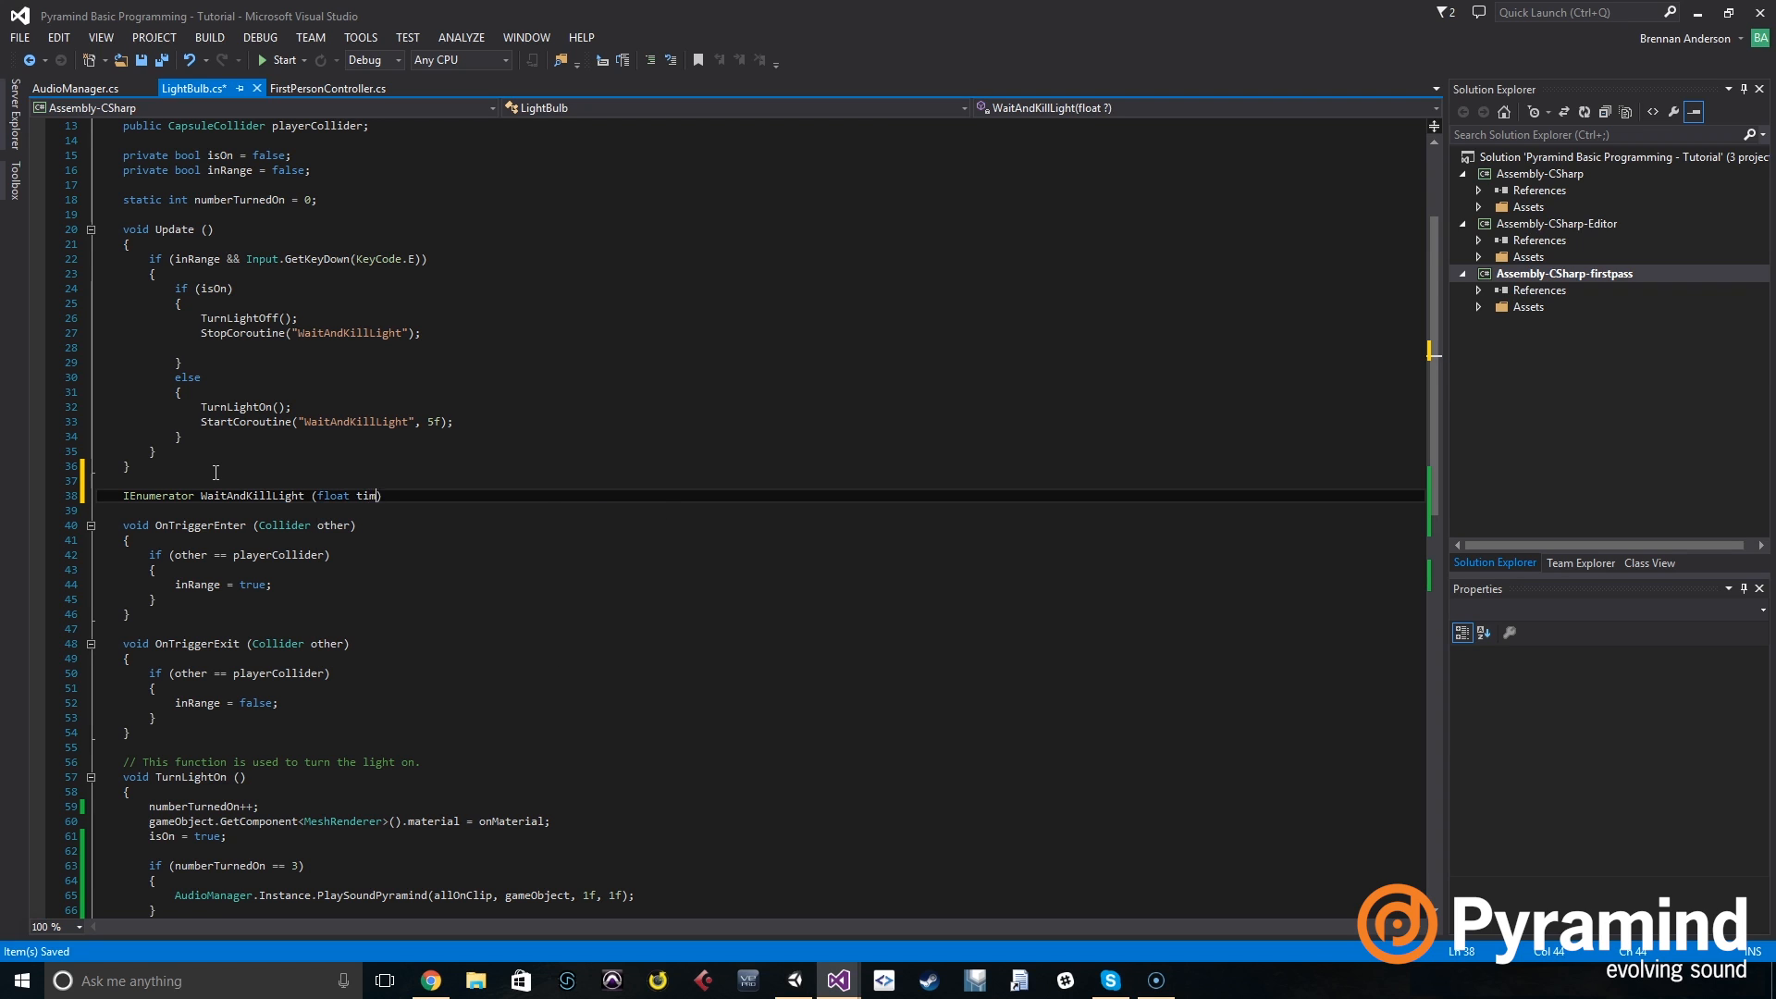
text(eTo)
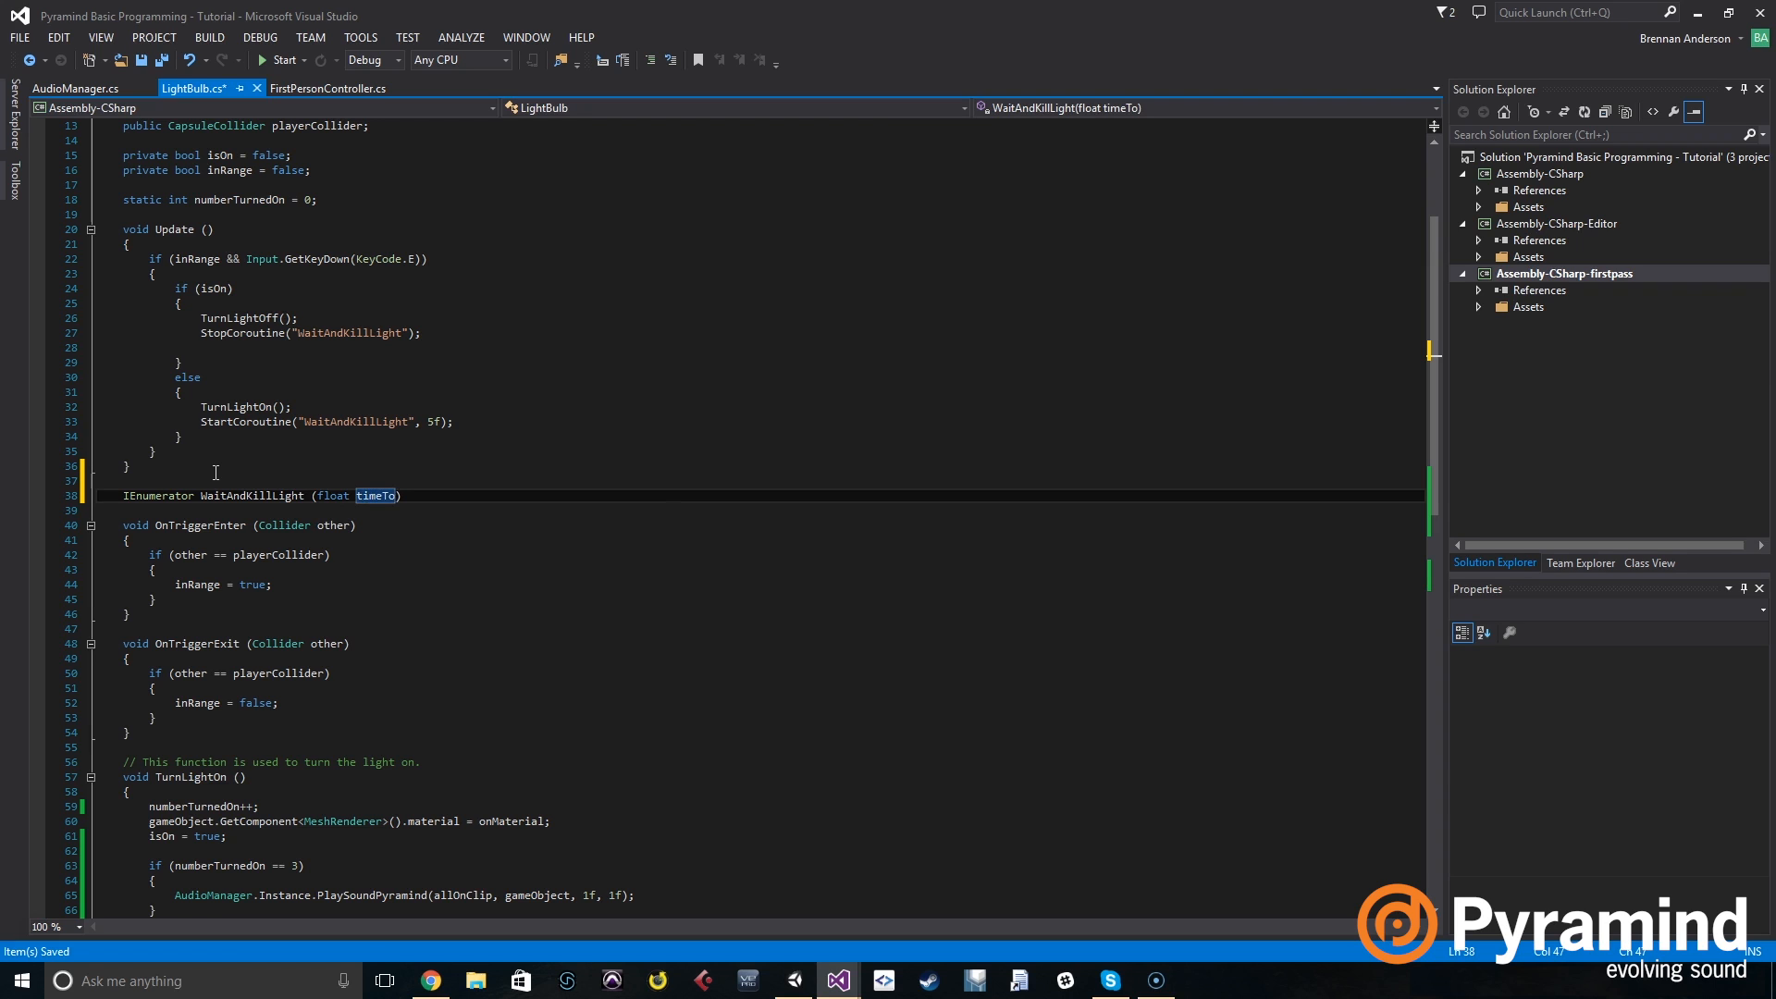
text(Wait)
click(753, 511)
text({)
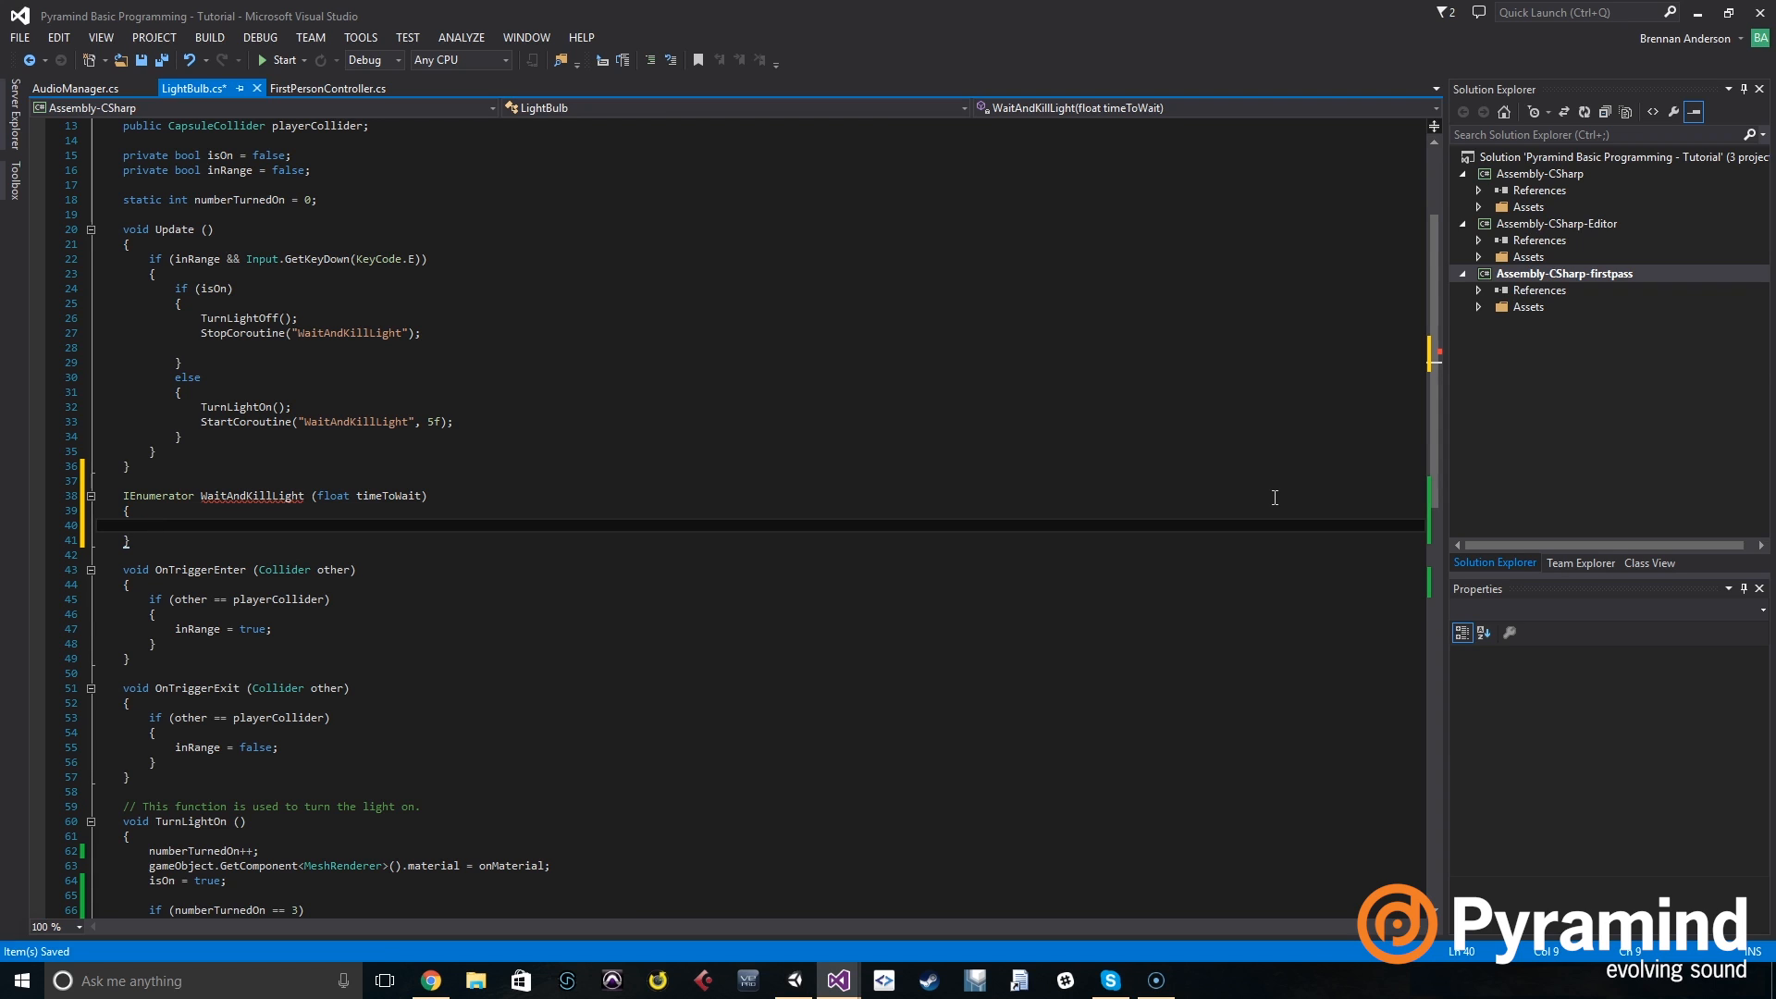
Make the coroutine yield new WaitForSeconds(timeToWait), then call TurnLightOff(), and save.
text(yield)
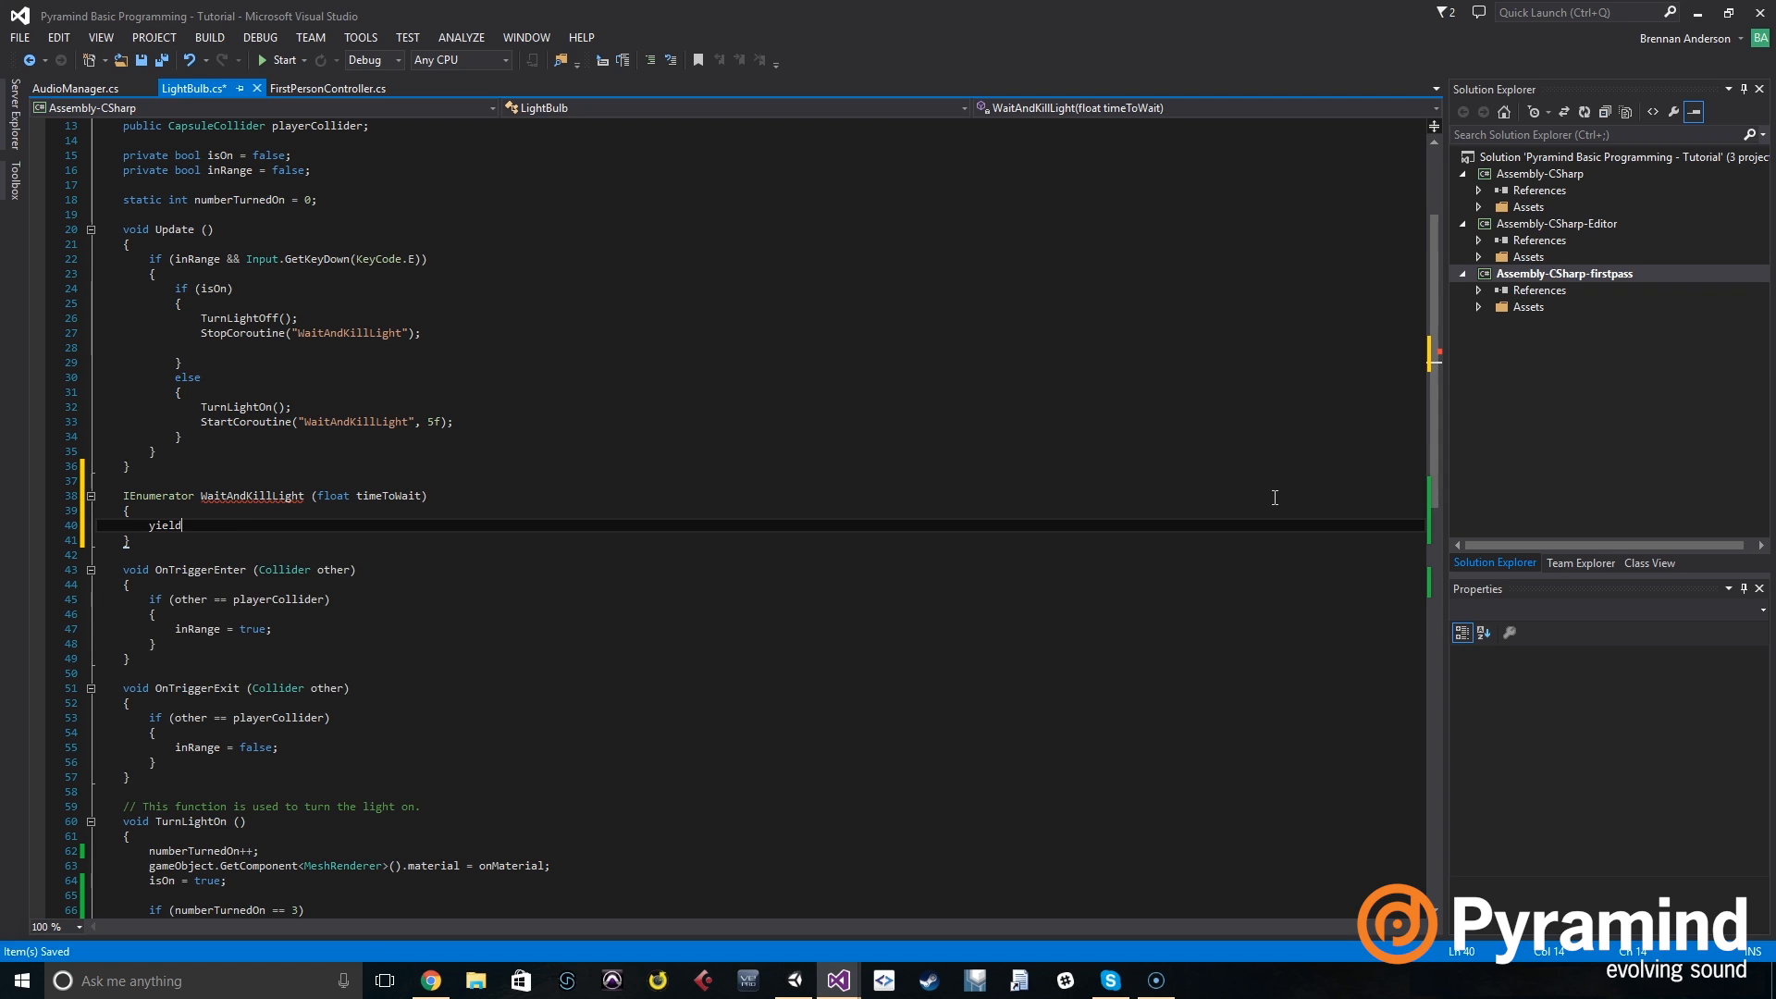
text(return)
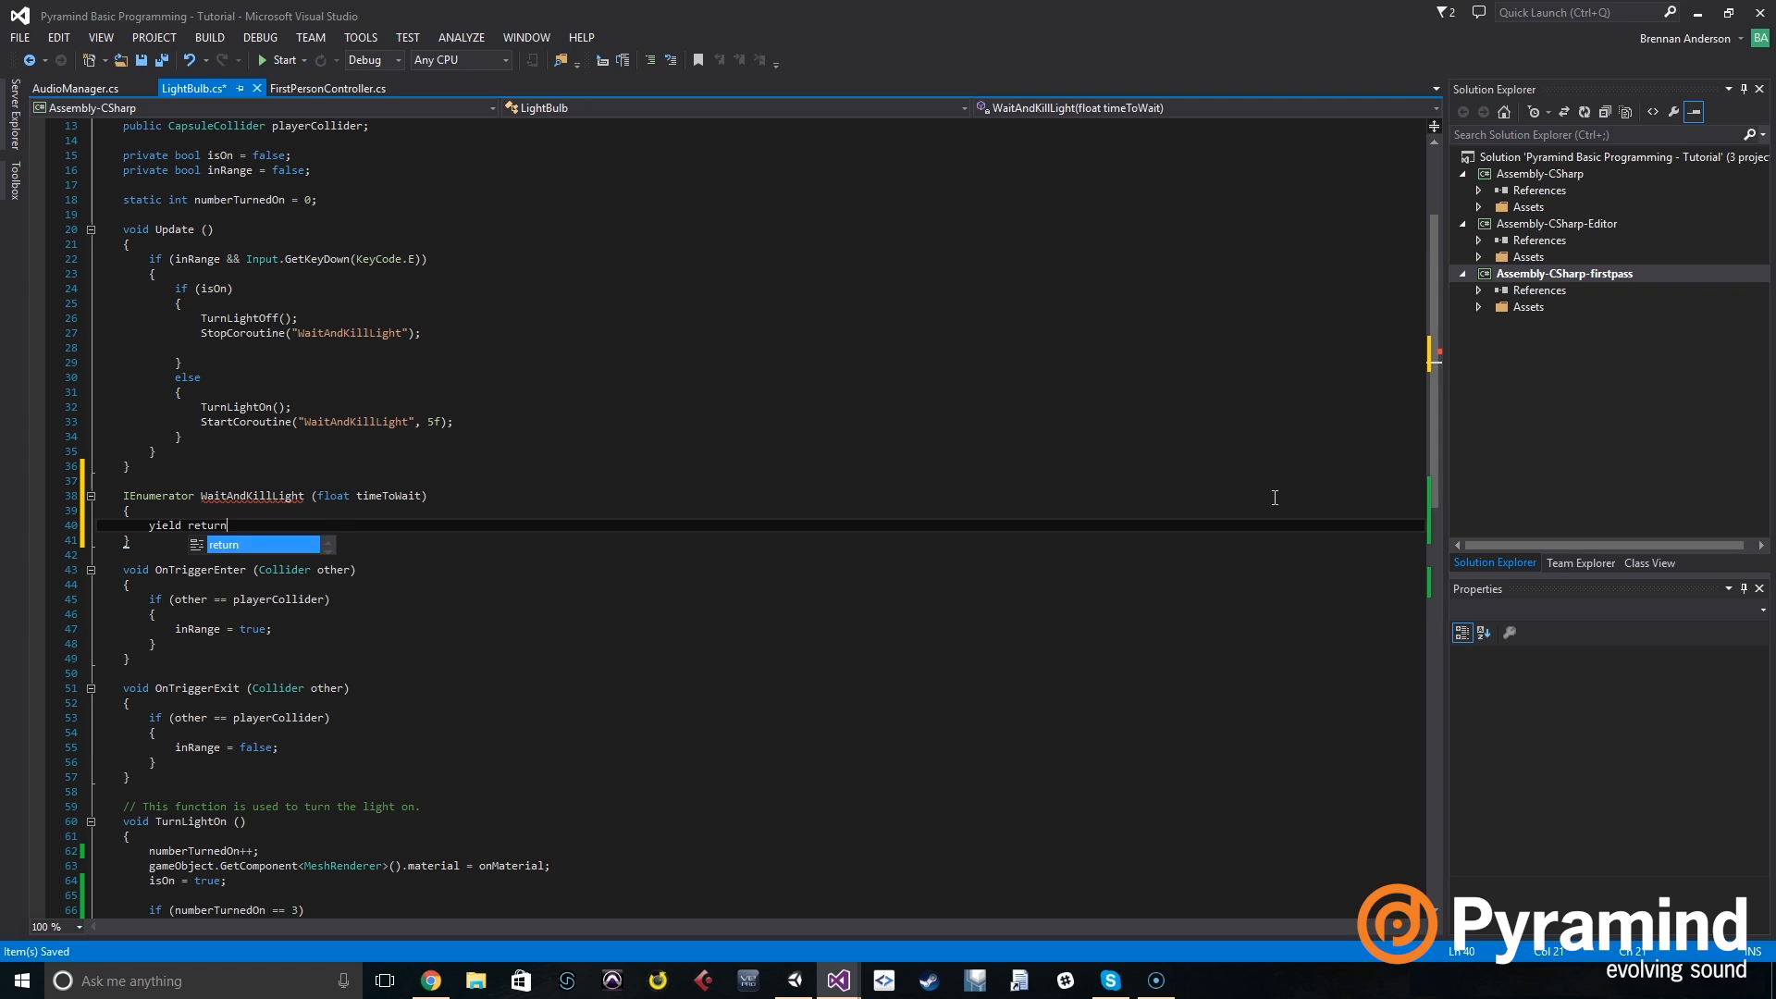
text(new W)
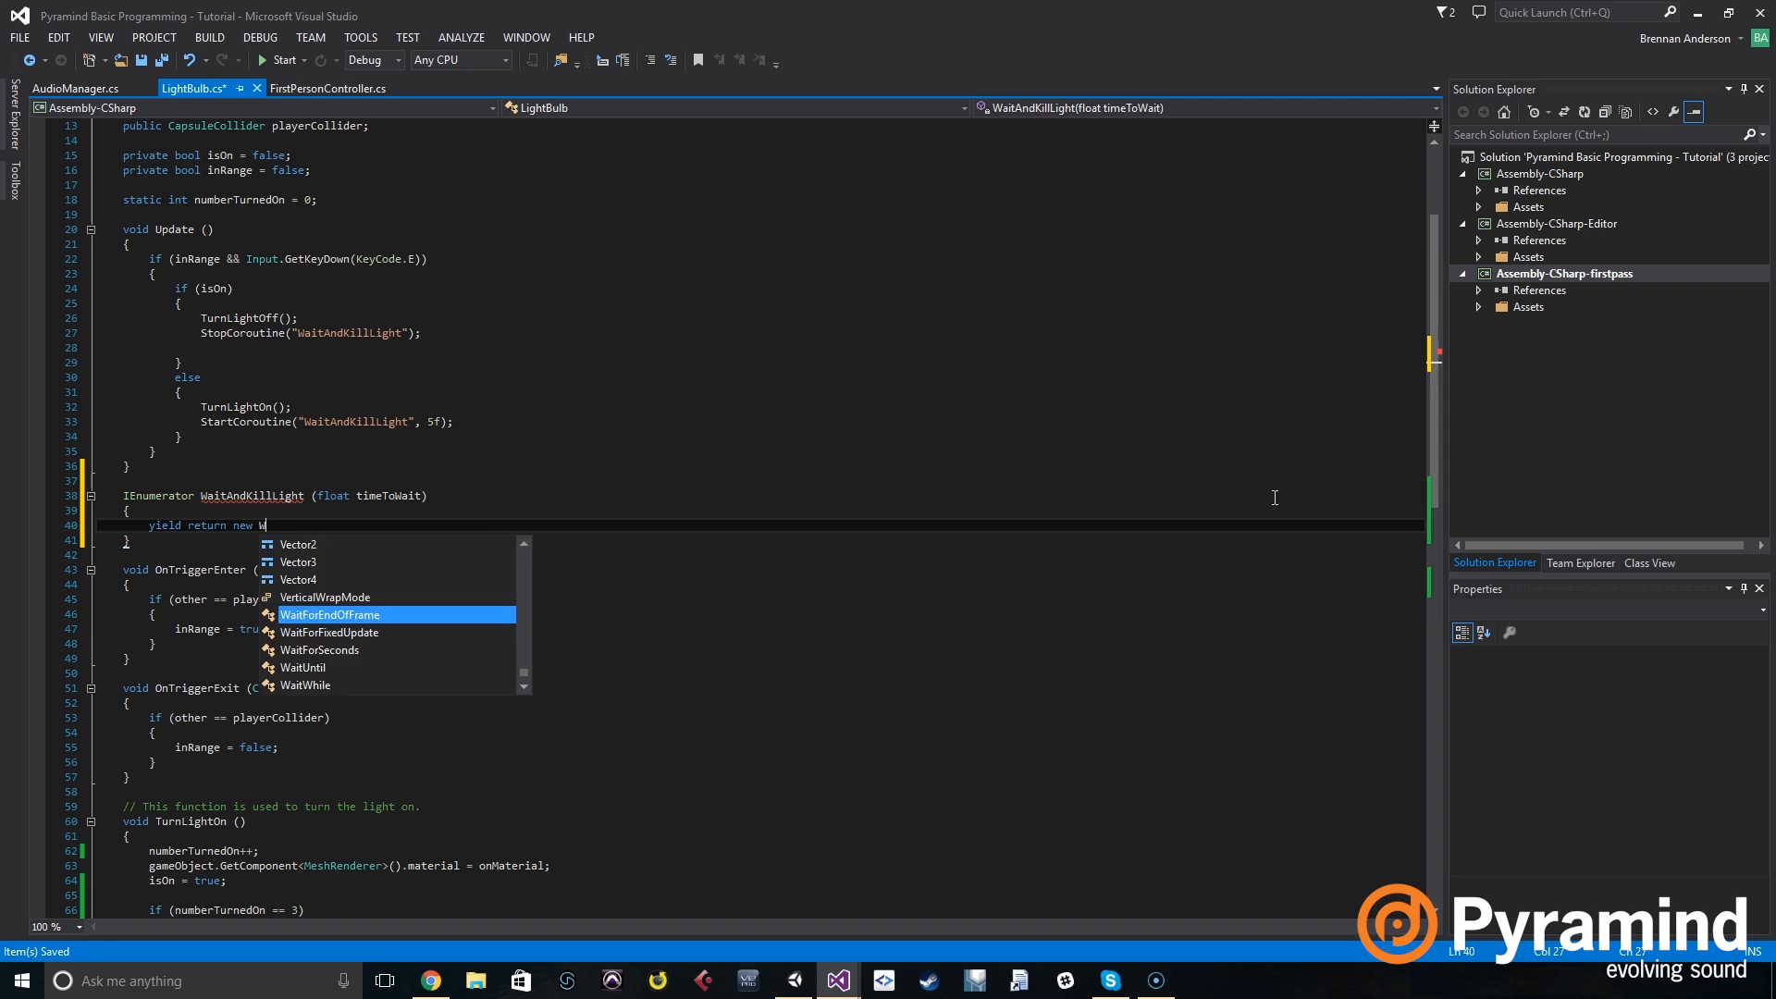
text(aitForSeconds)
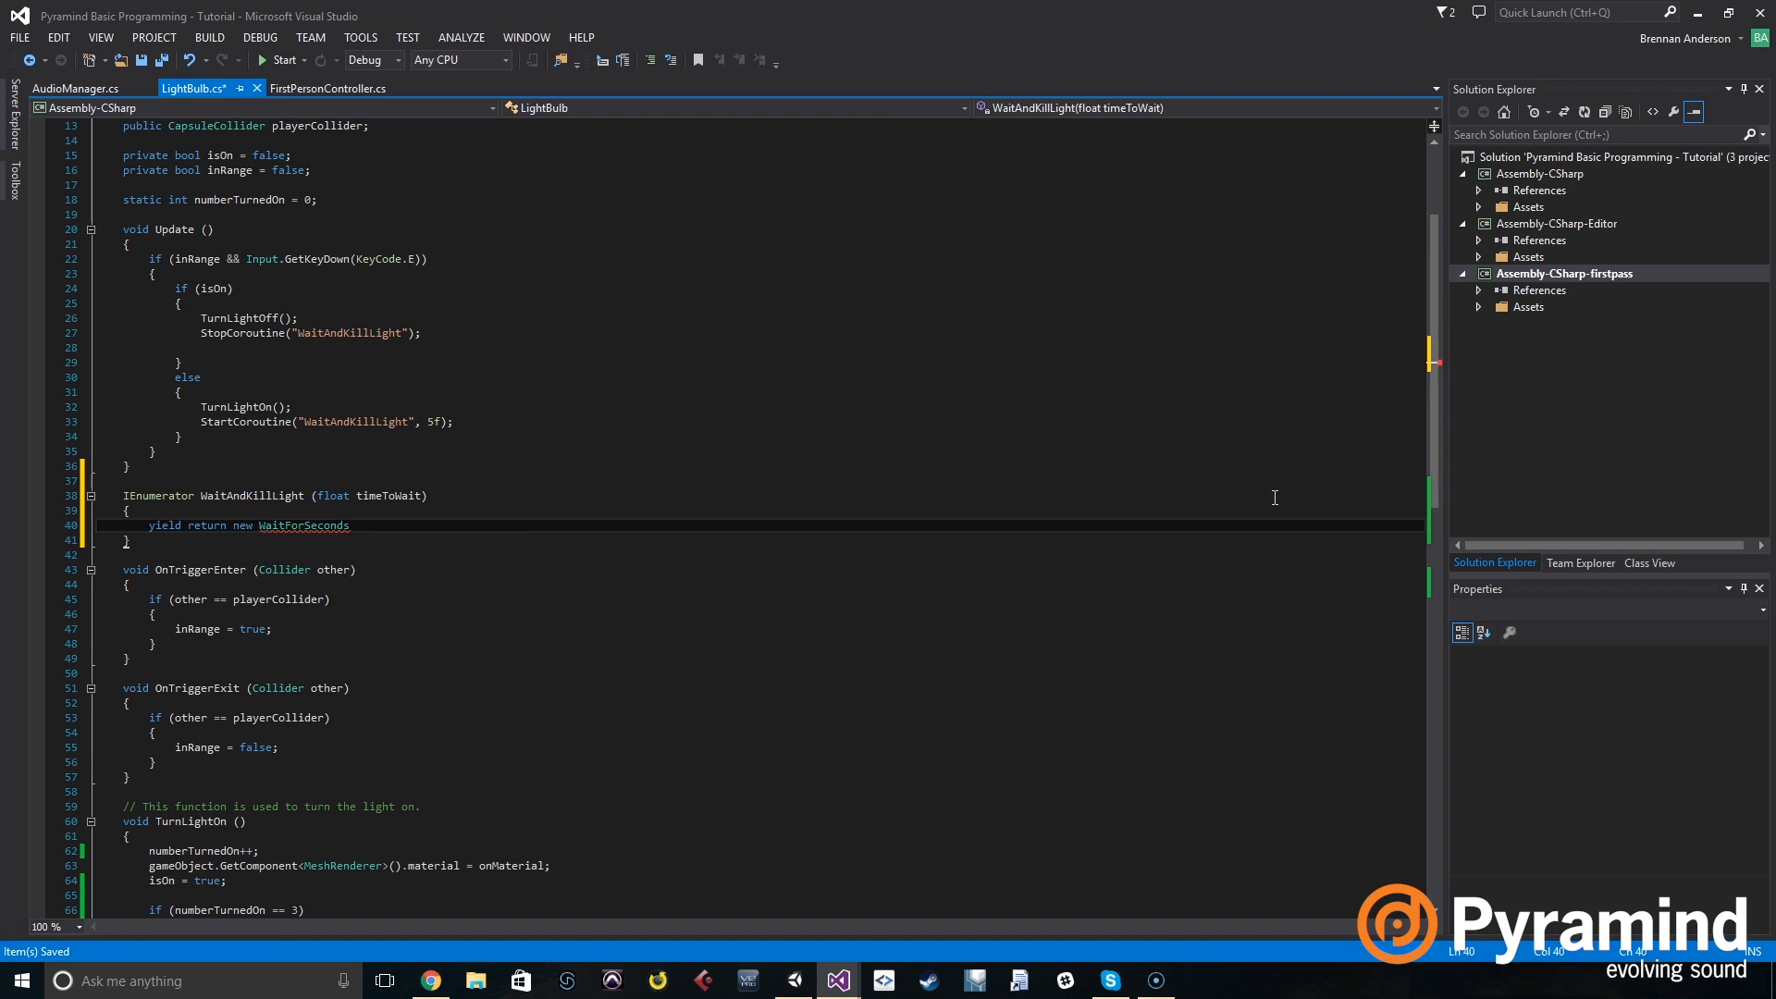
text(();)
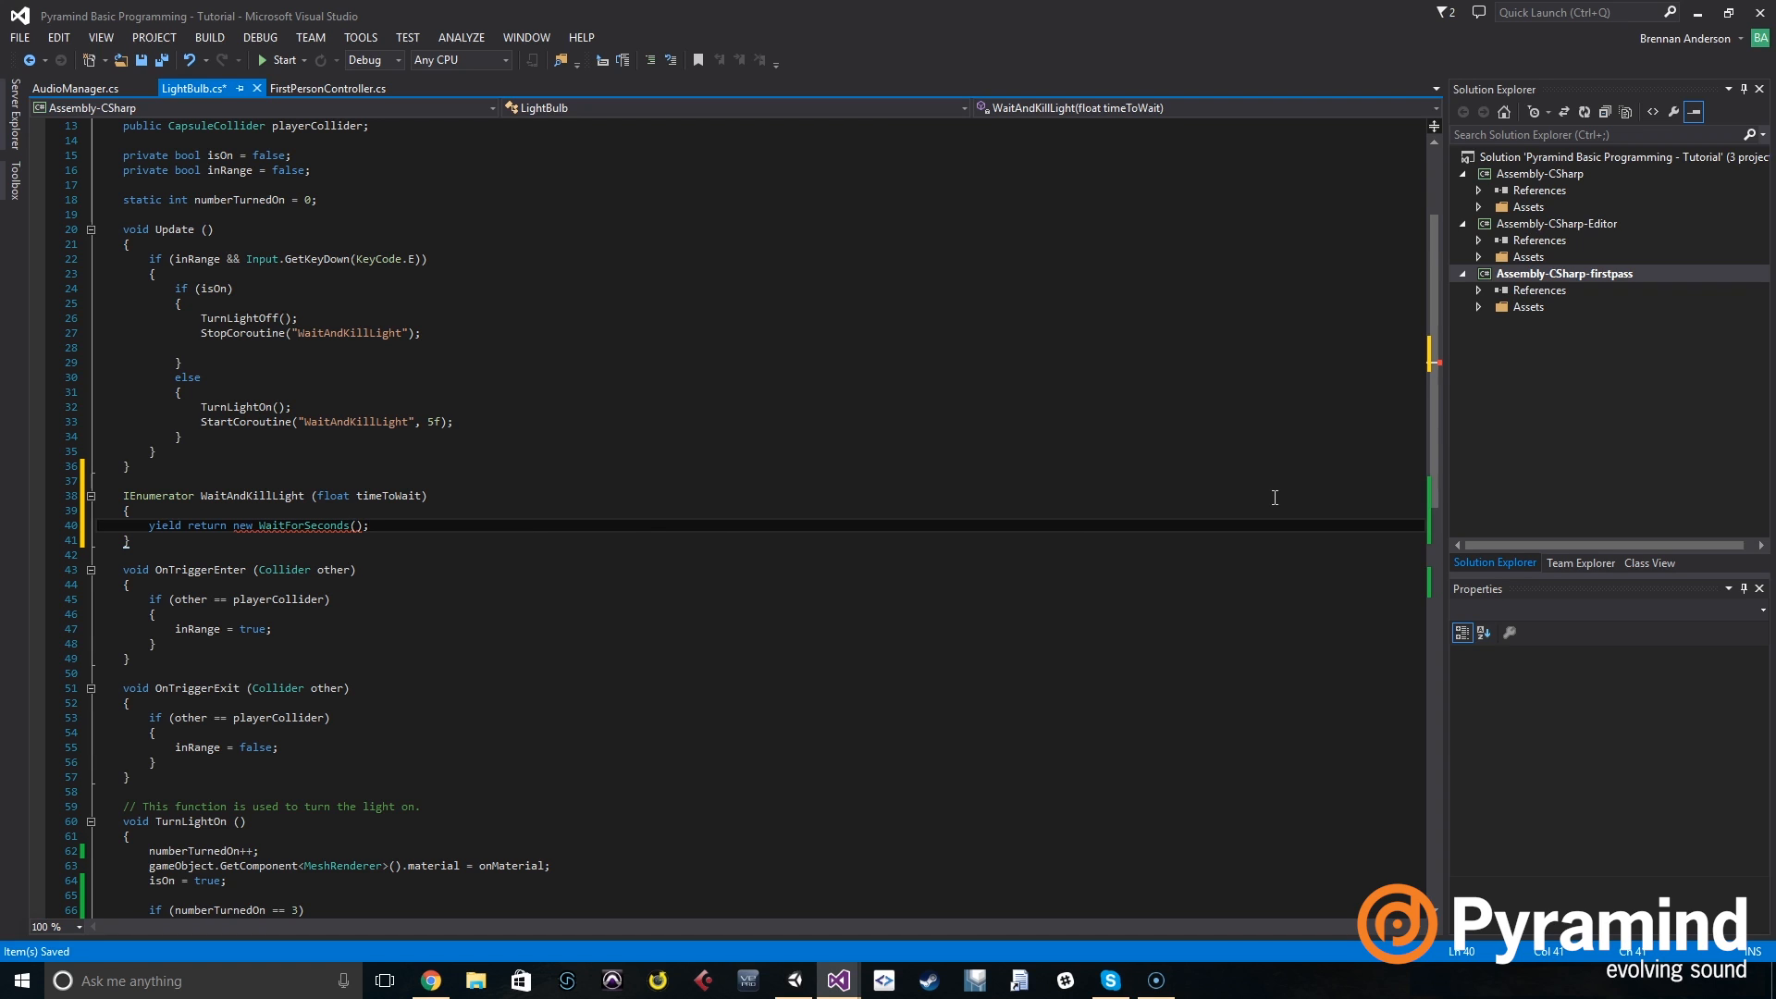
text(timeToWait)
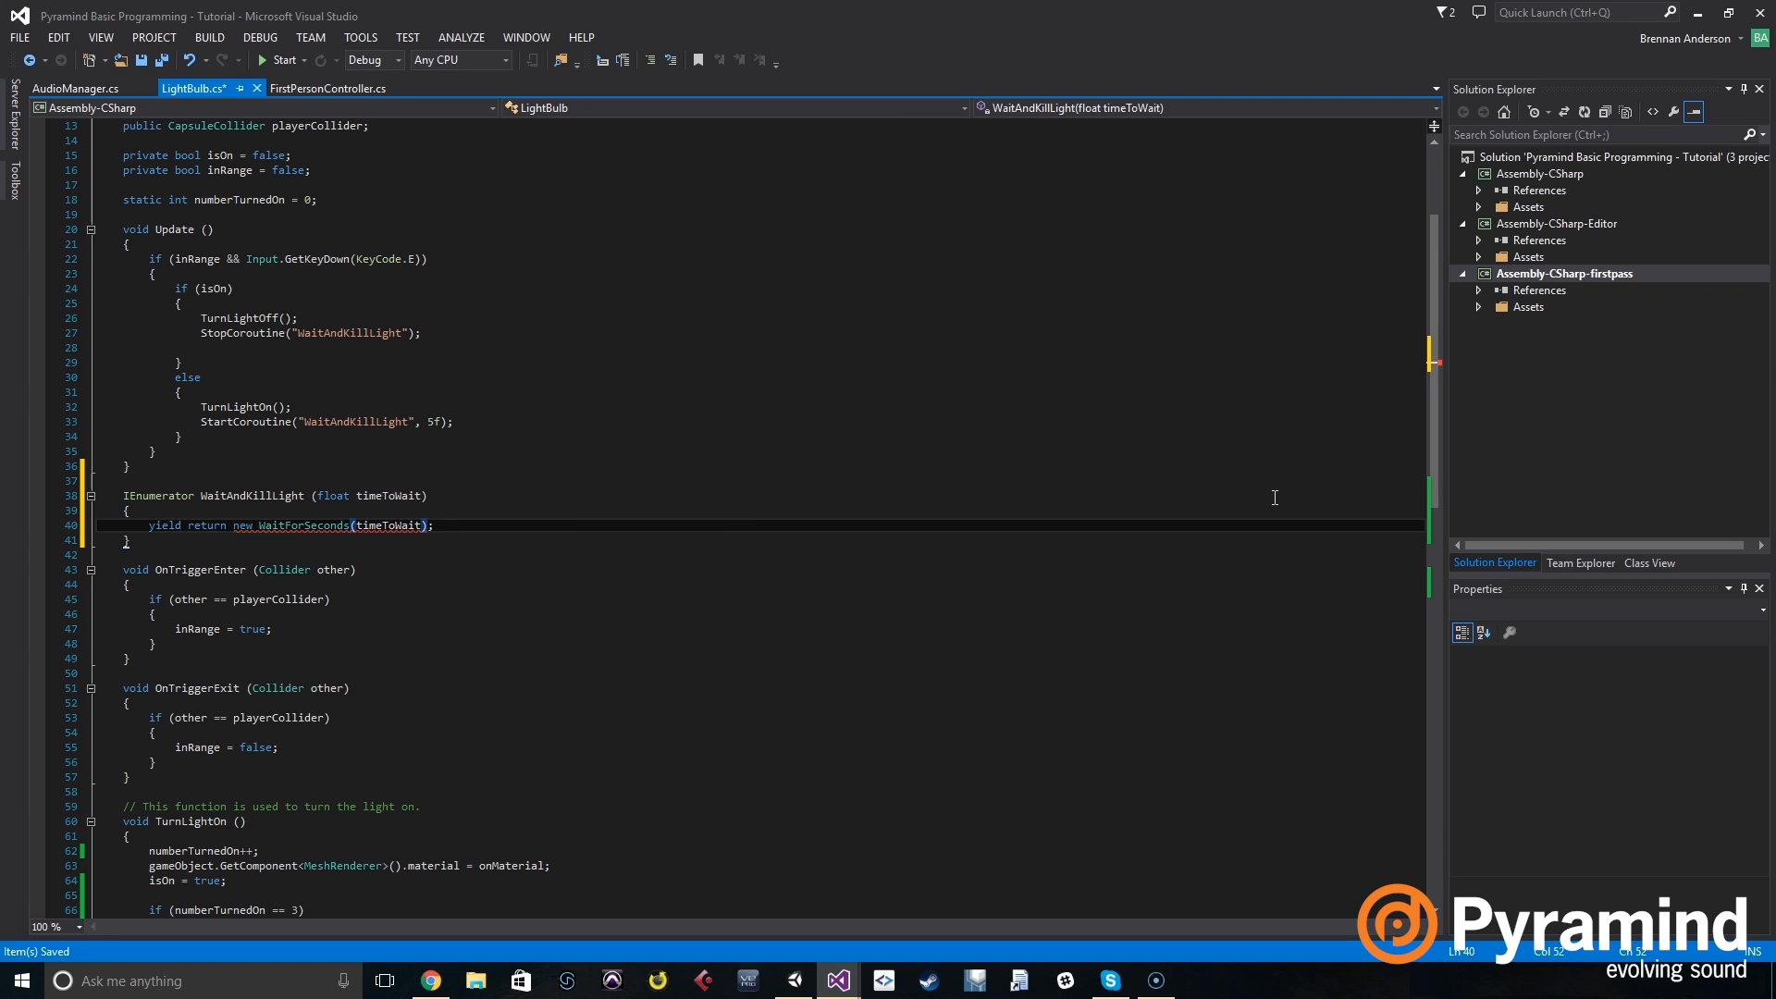
key(enter)
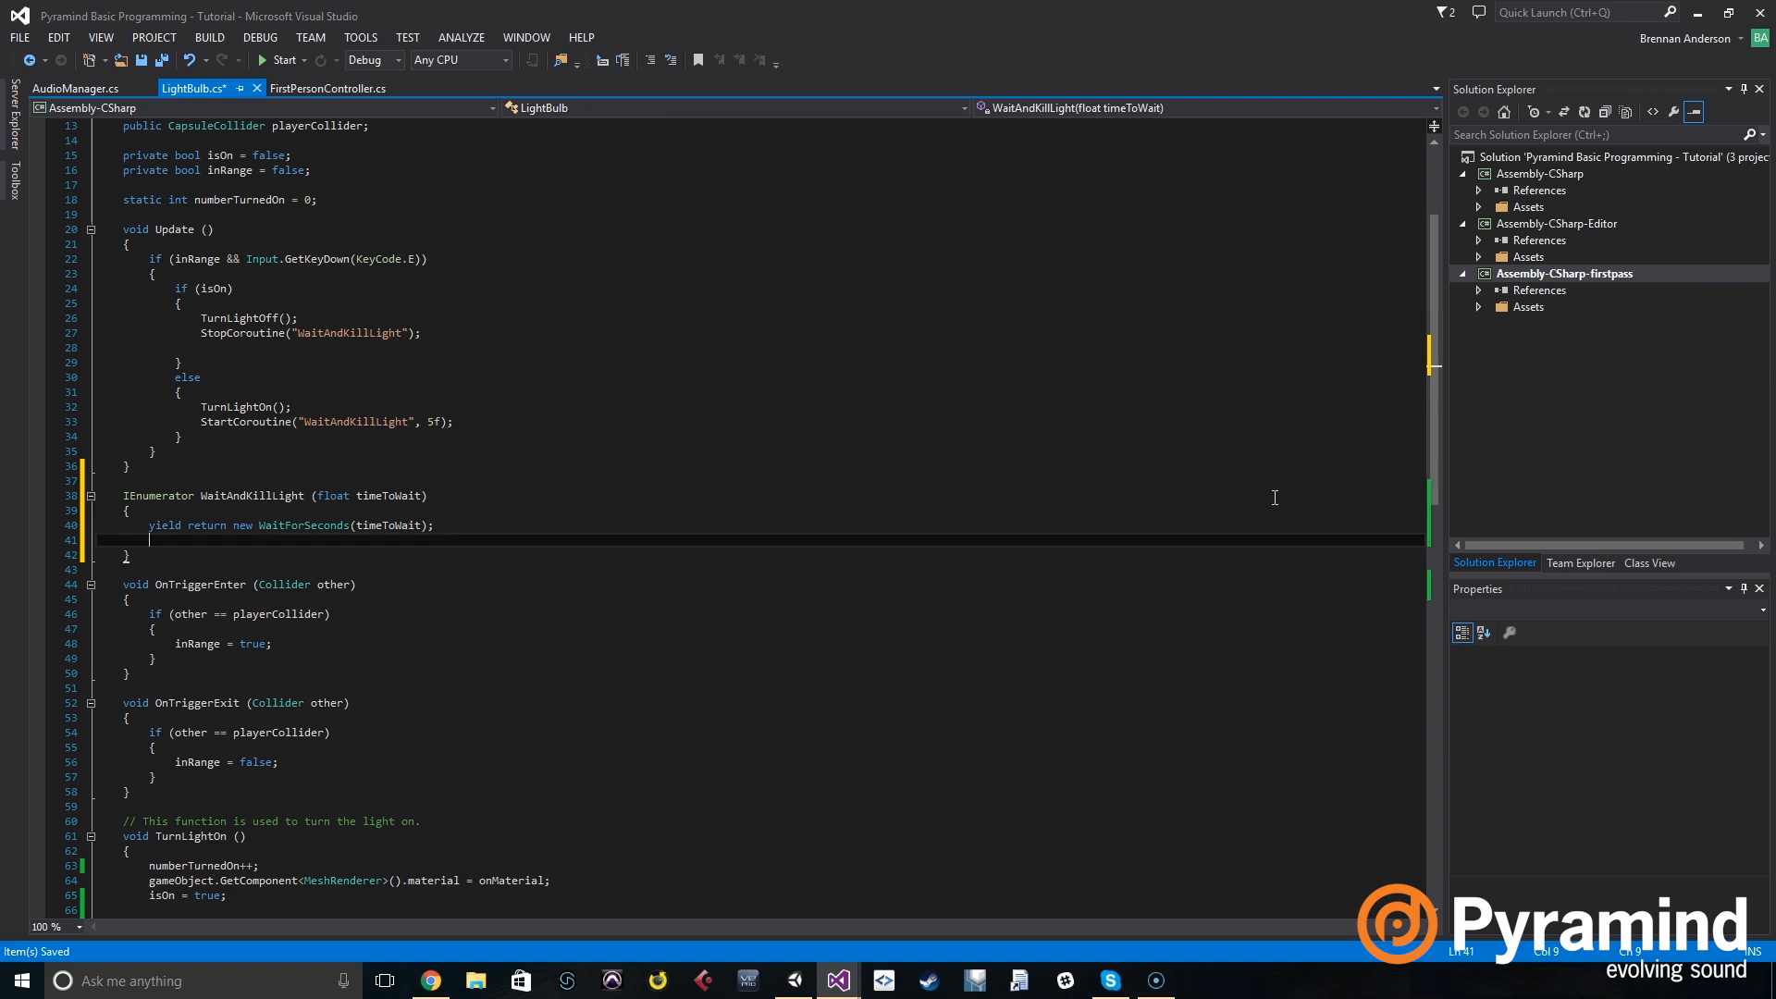
text(TurnLightOff();)
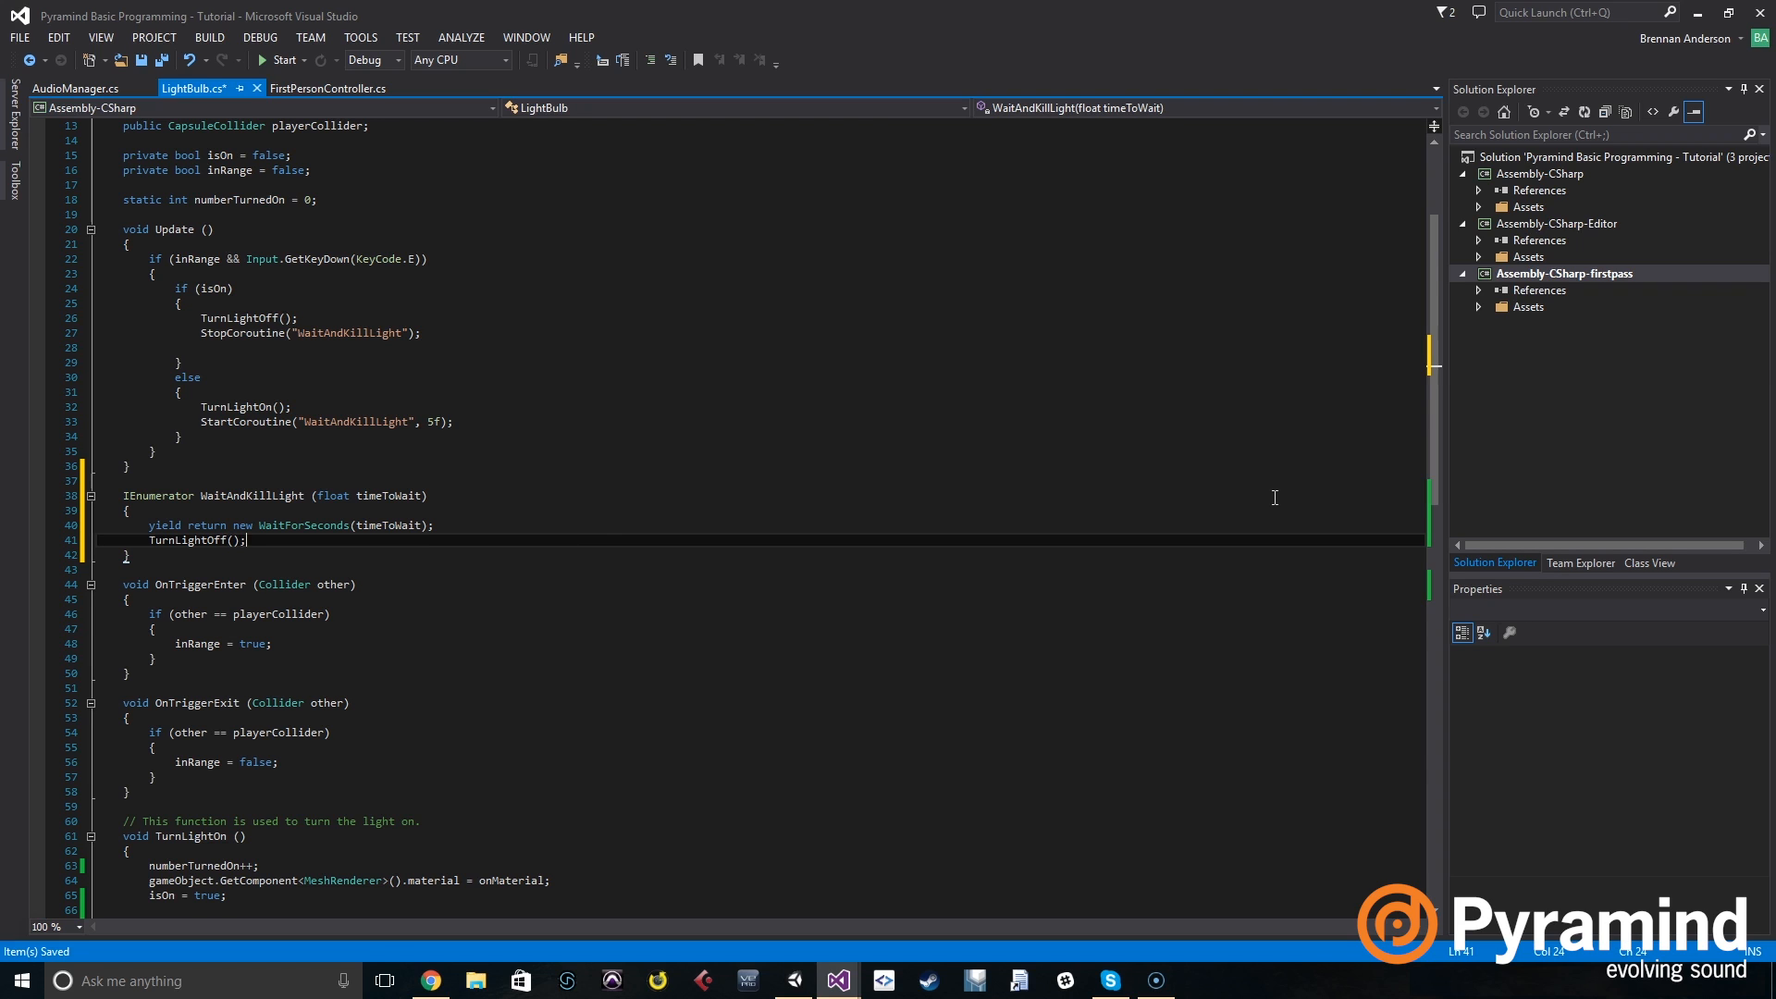
key(ctrl+s)
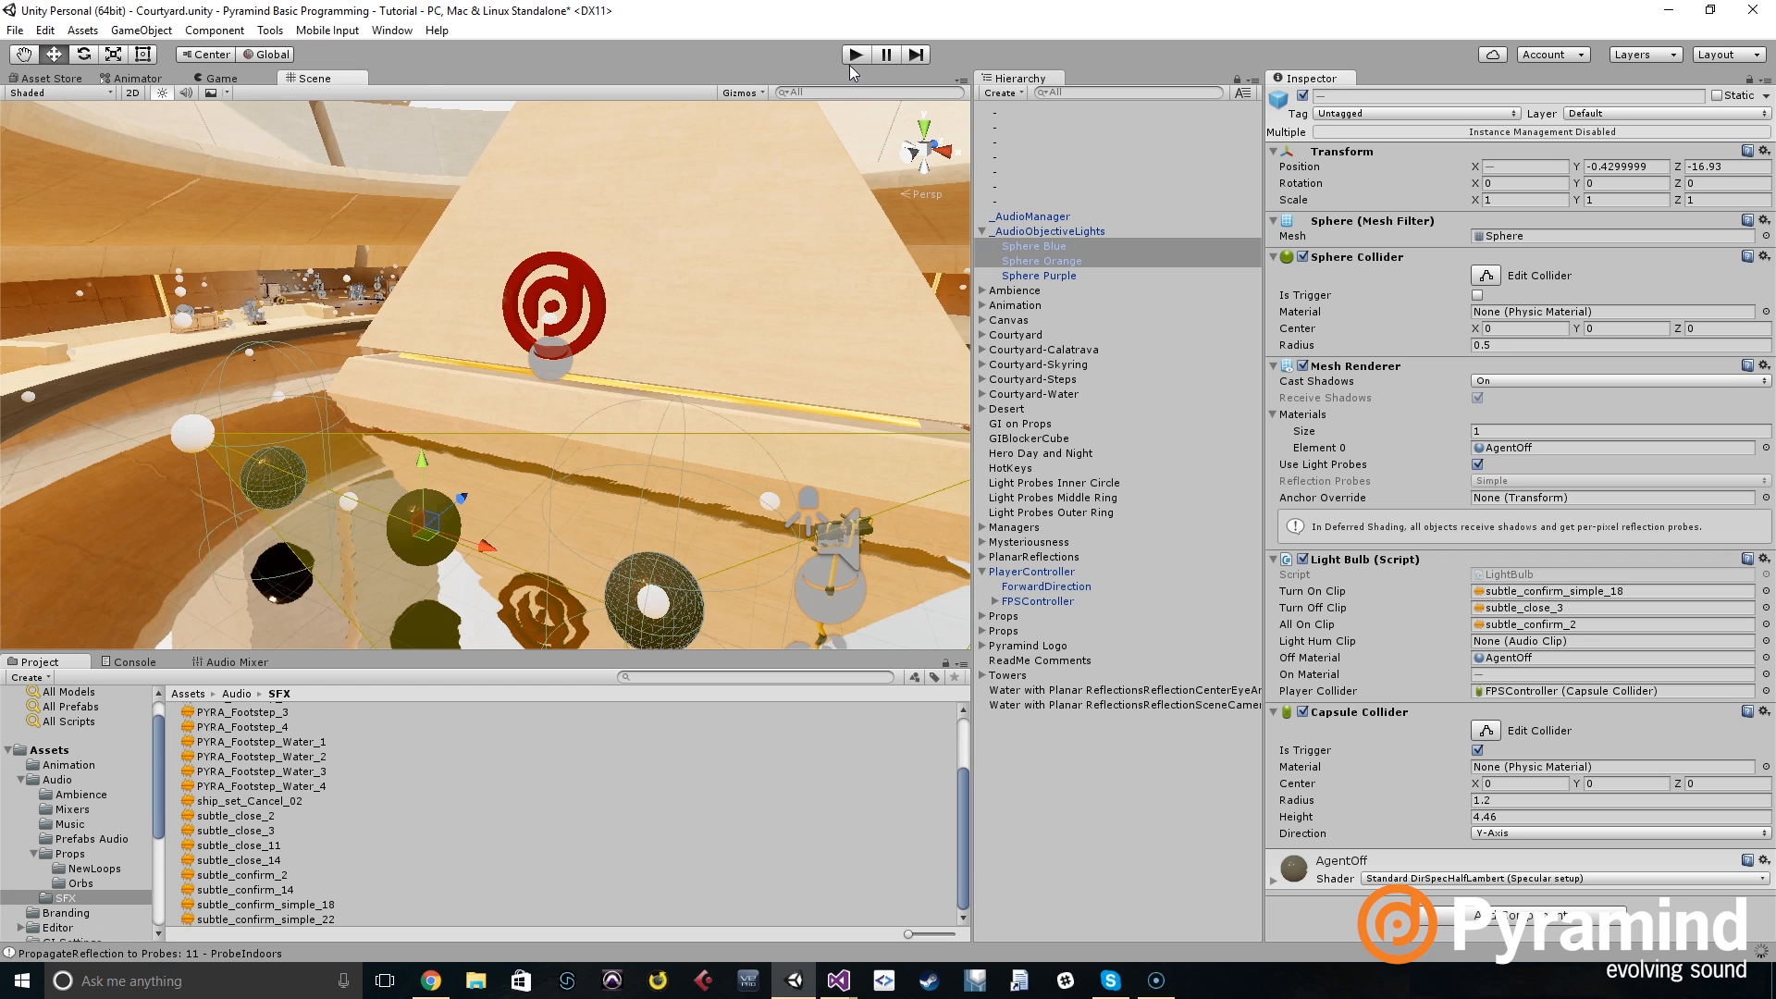
Start Play mode on the courtyard scene to watch the light spheres.
click(855, 53)
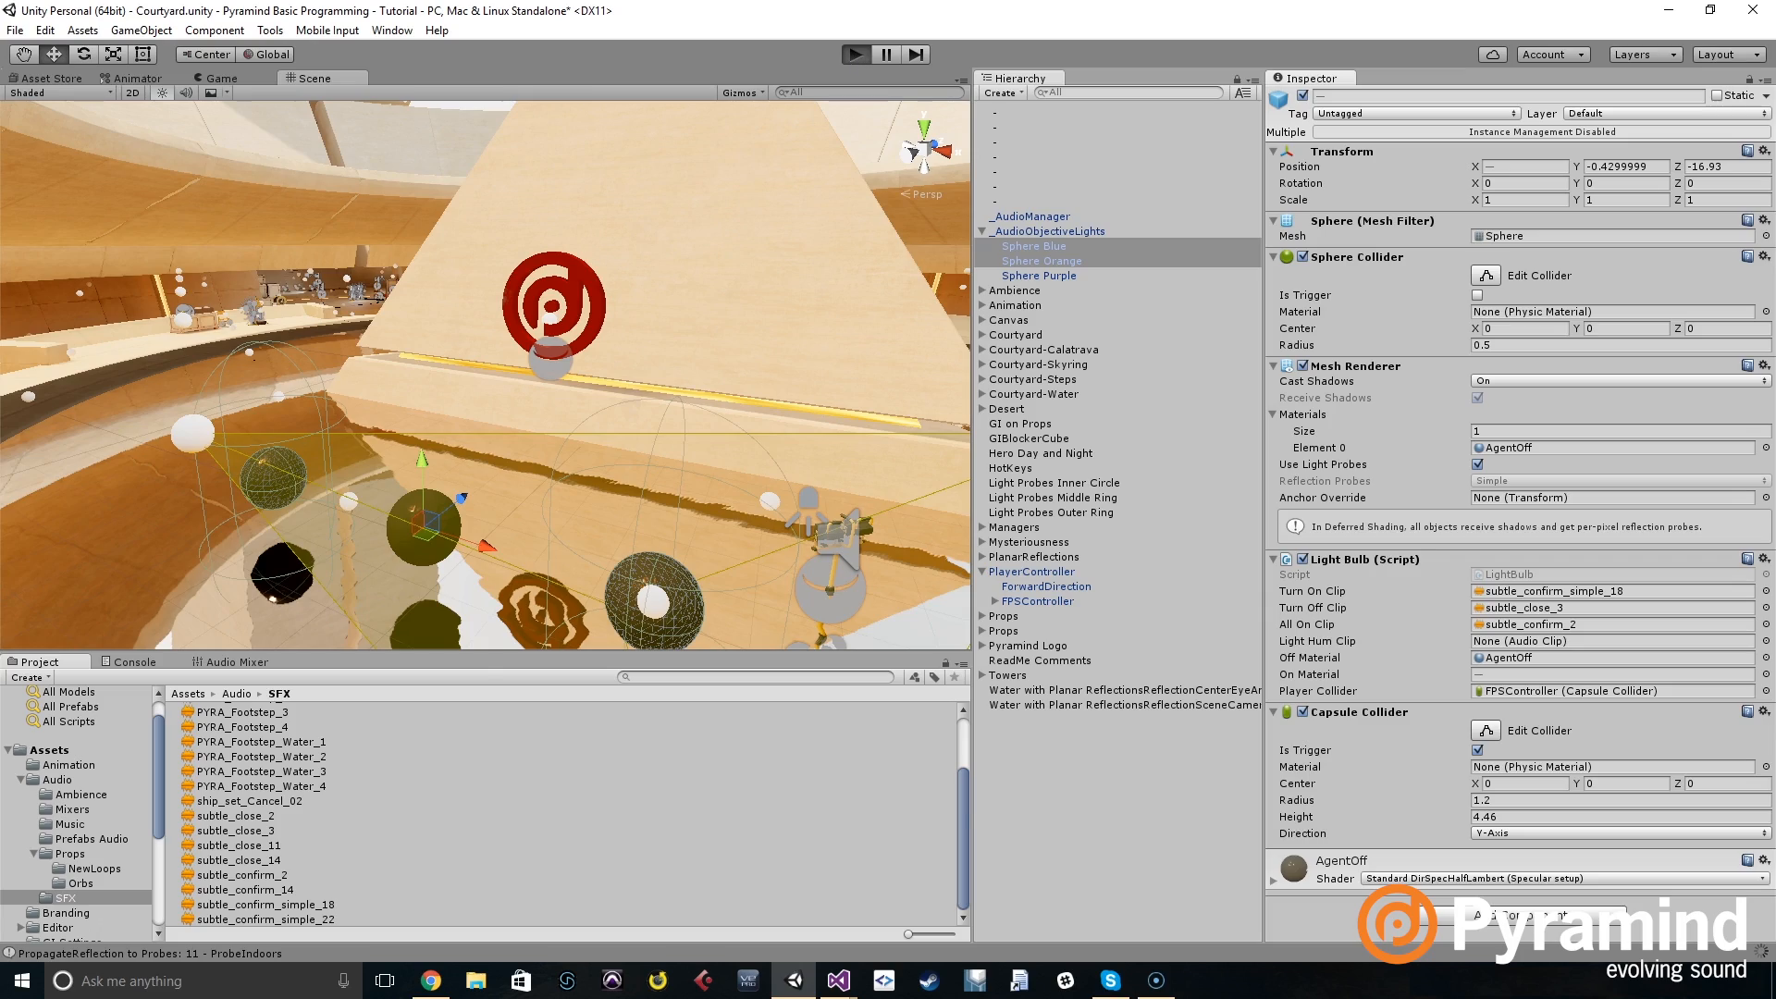
click(855, 53)
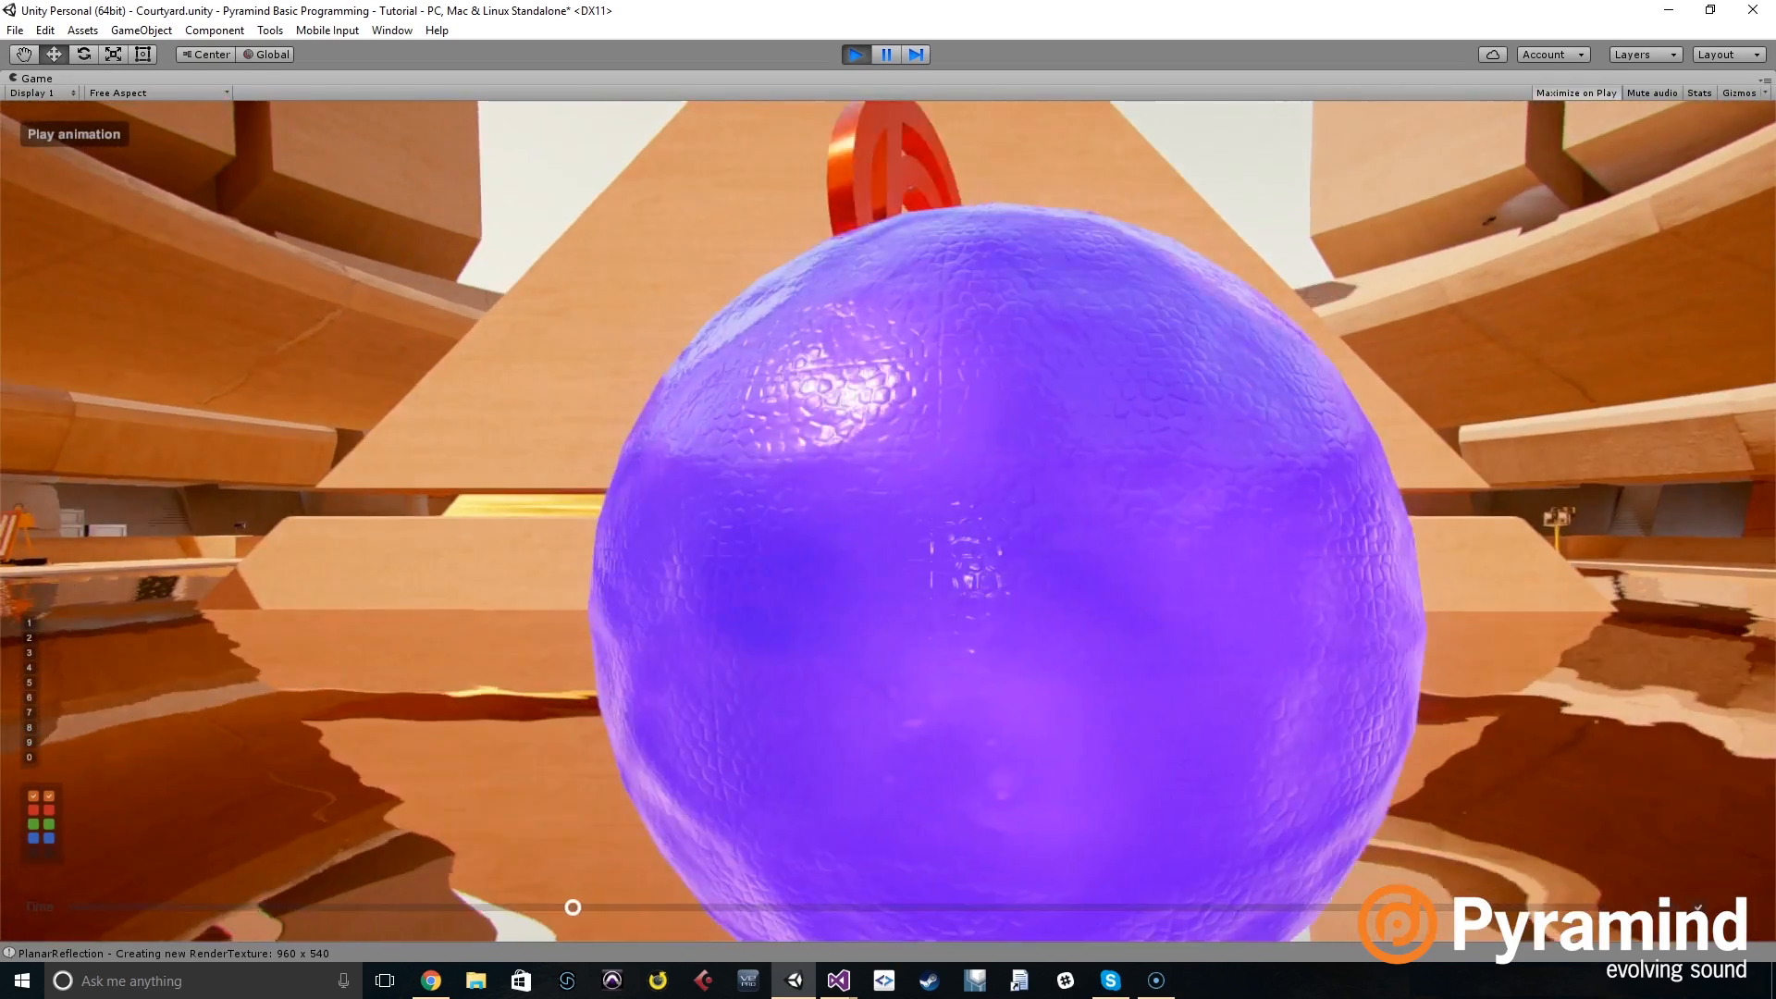